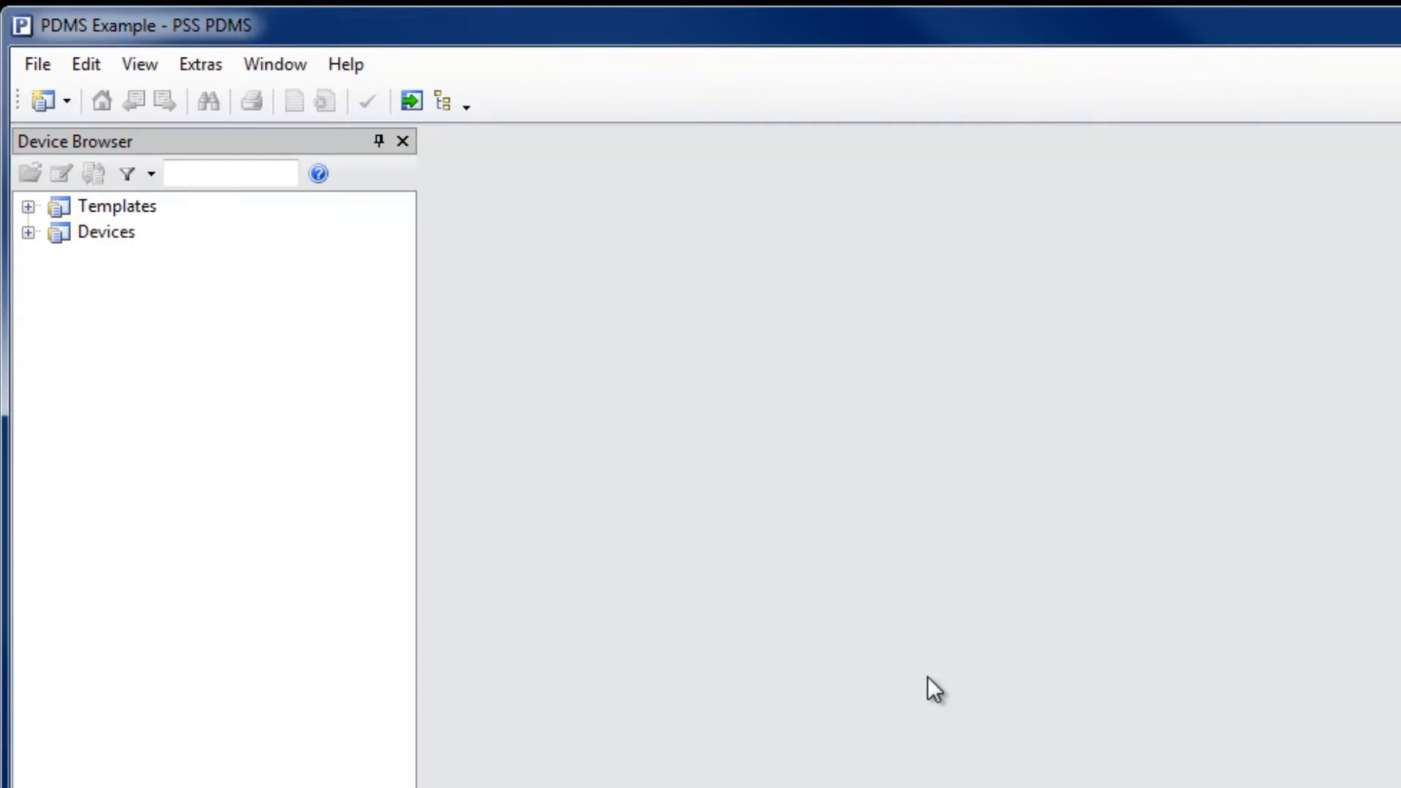
{"action": "mouse_move", "coordinate": [16, 224]}
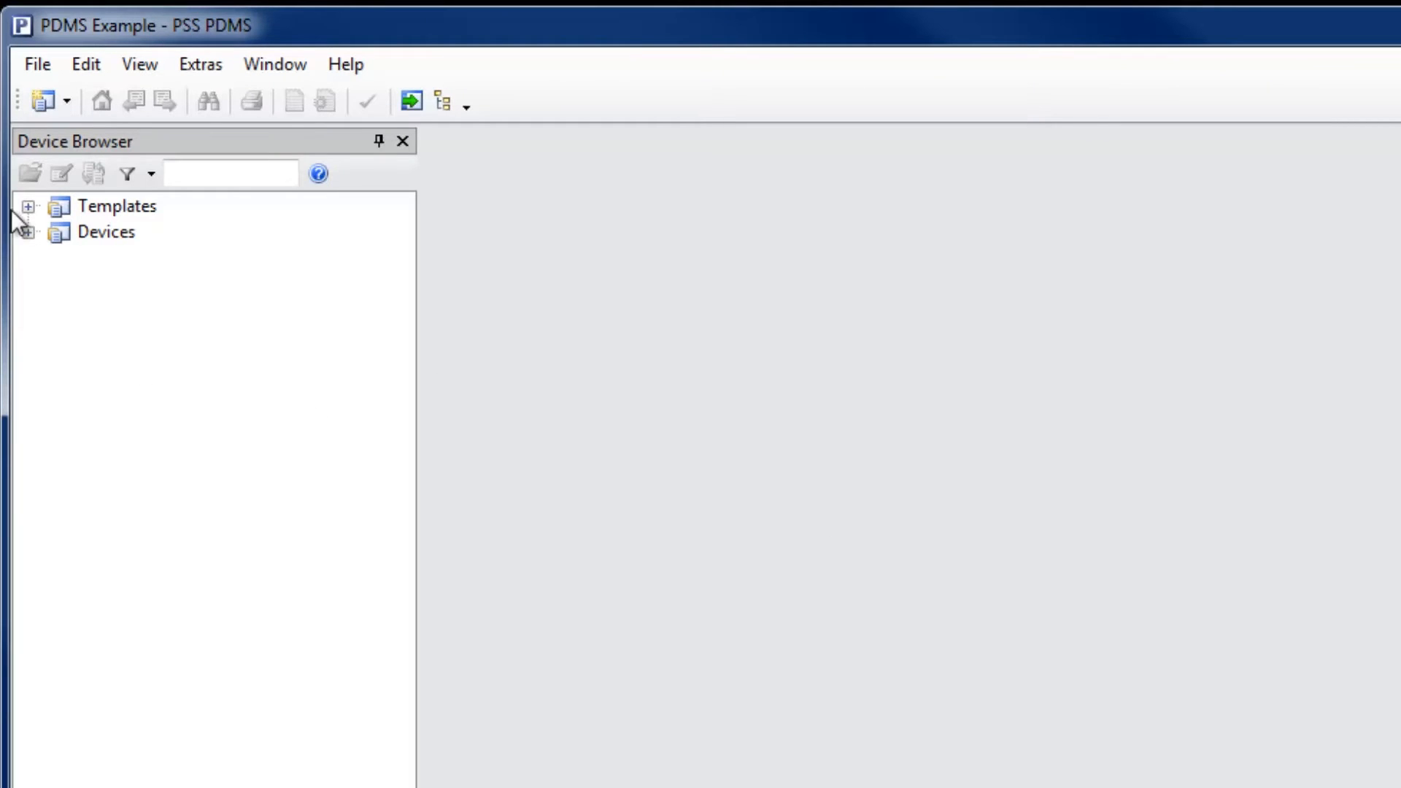
- Expand the Templates and Devices tree to reach Device2 under Location2
{"action": "left_click", "coordinate": [29, 206]}
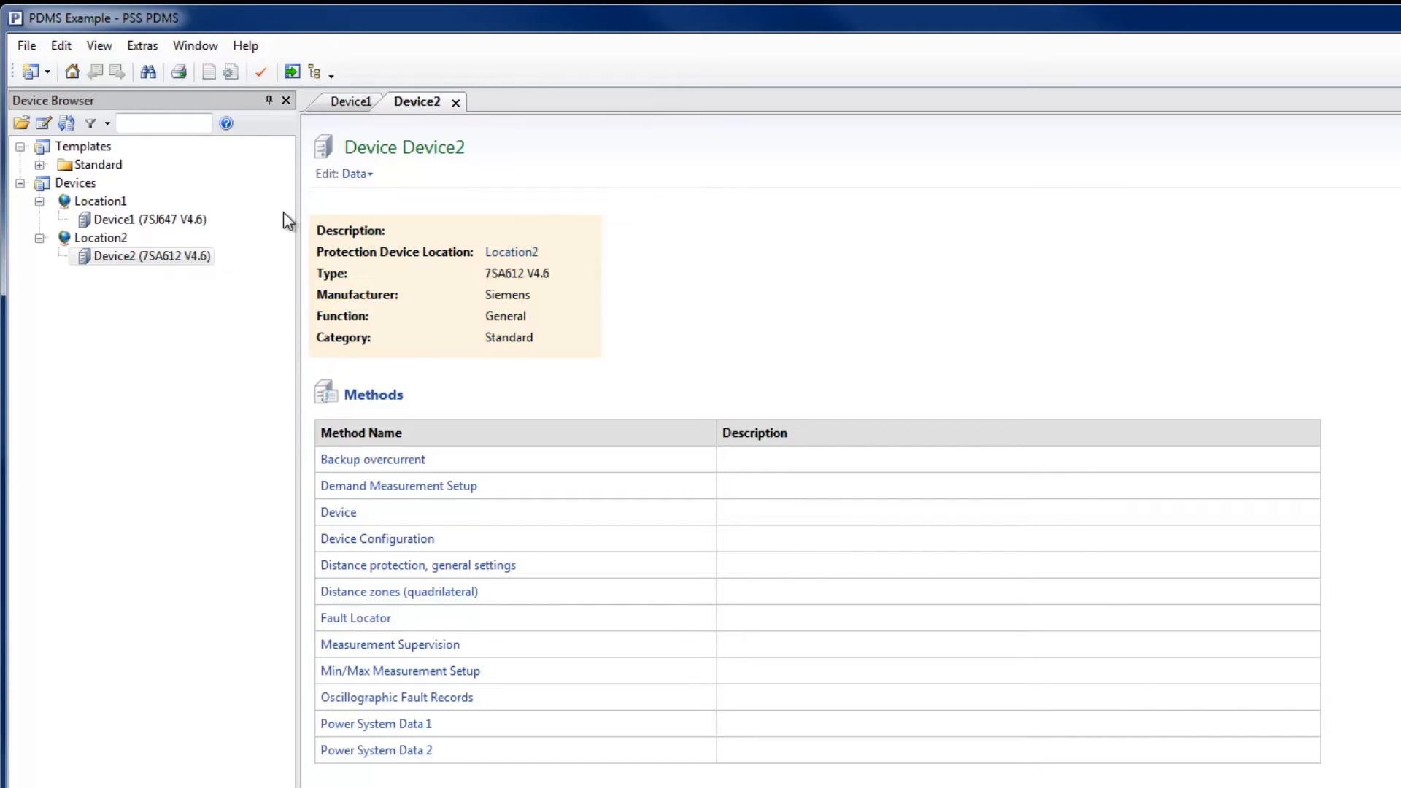
- Set Device2's edit mode from Data to Configuration
{"action": "left_click", "coordinate": [356, 174]}
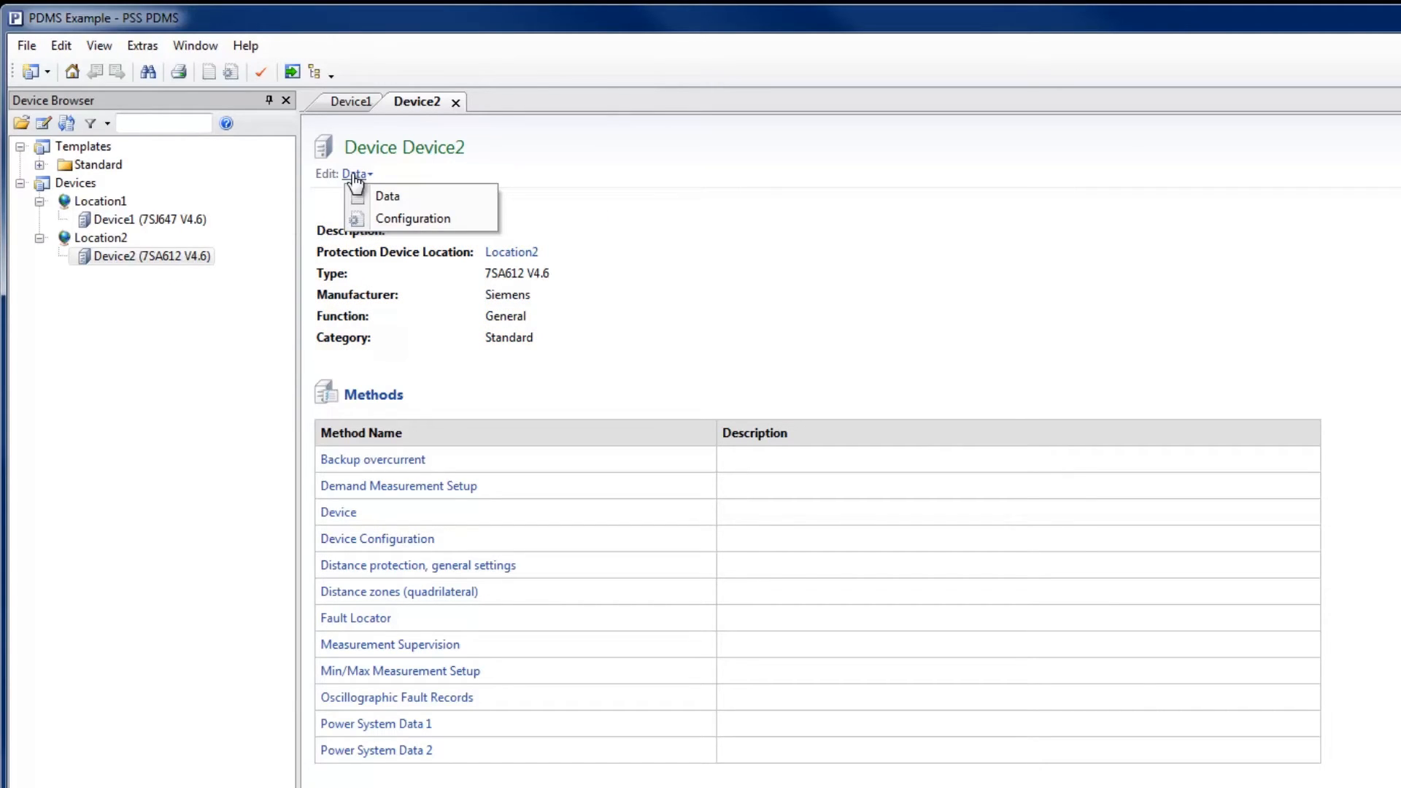
{"action": "mouse_move", "coordinate": [357, 219]}
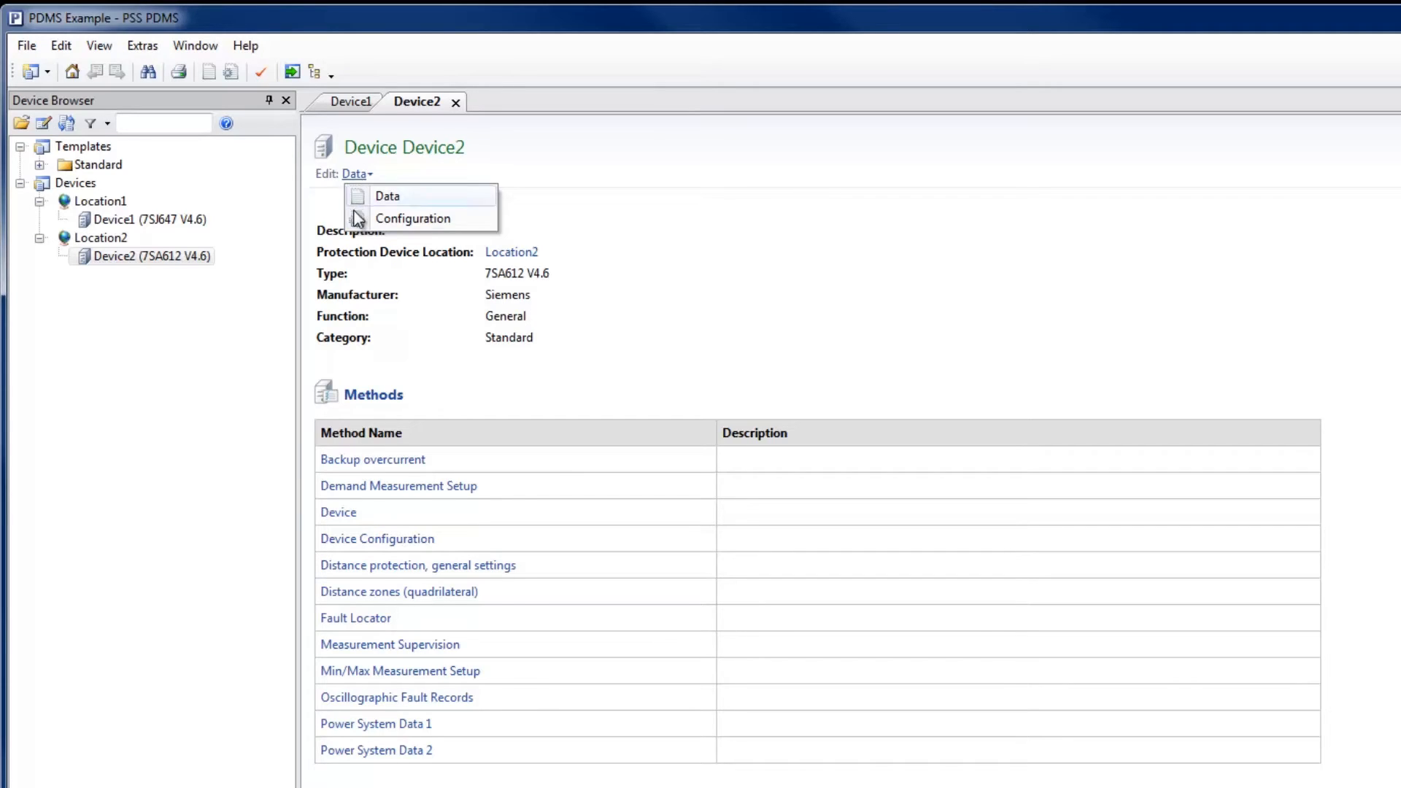
{"action": "left_click", "coordinate": [411, 217]}
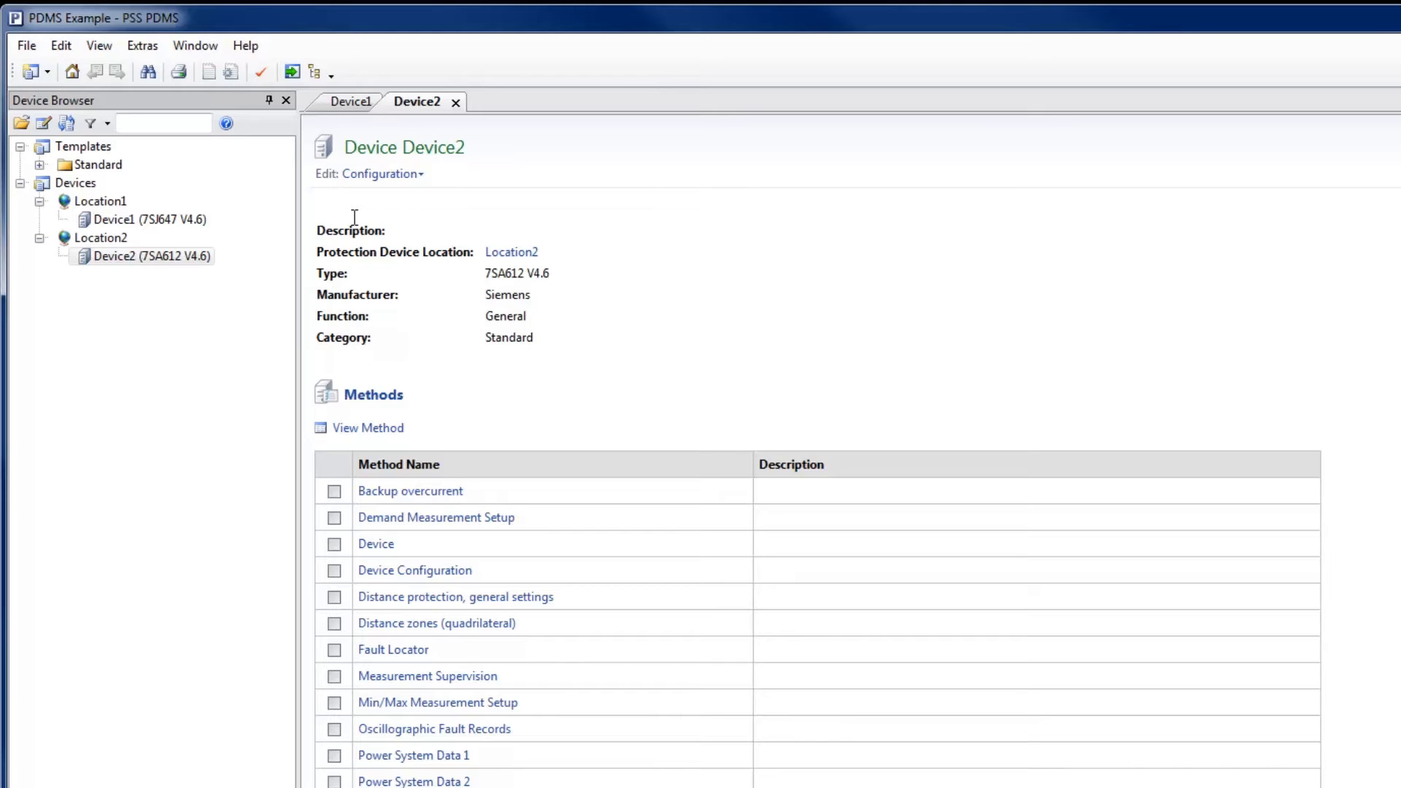
{"action": "mouse_move", "coordinate": [389, 603]}
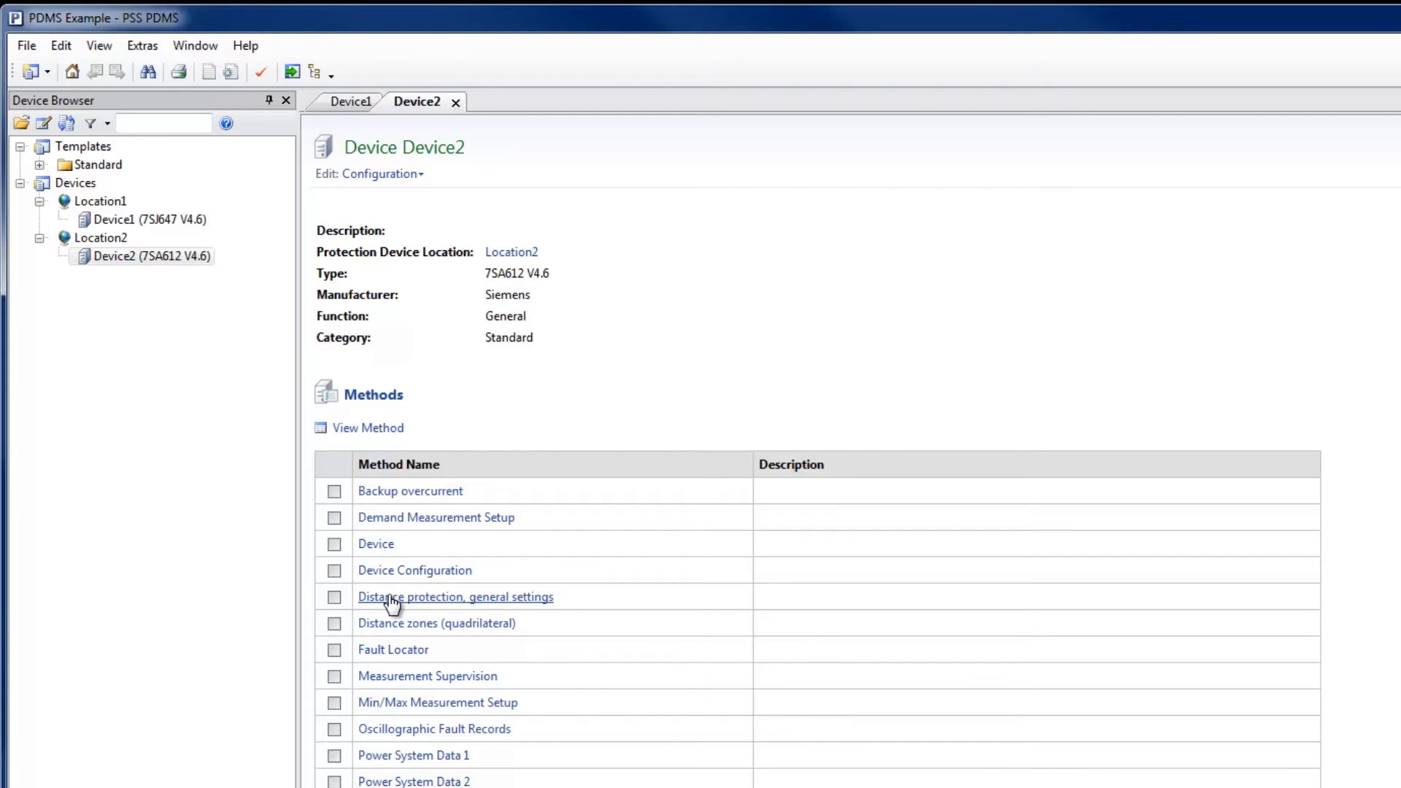
- Show Device2's Distance protection, general settings method and browse its settings
{"action": "left_click", "coordinate": [455, 597]}
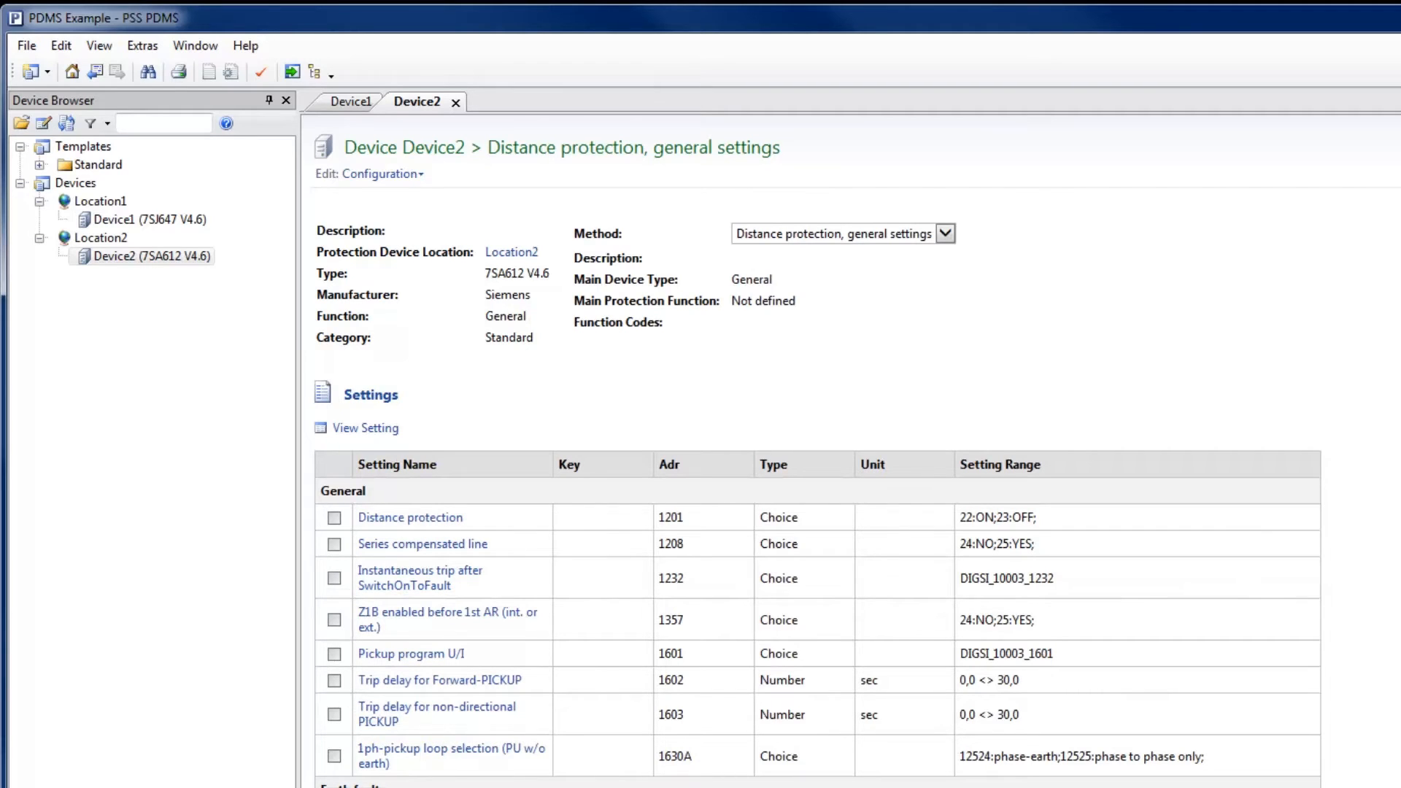
{"action": "left_click", "coordinate": [775, 464]}
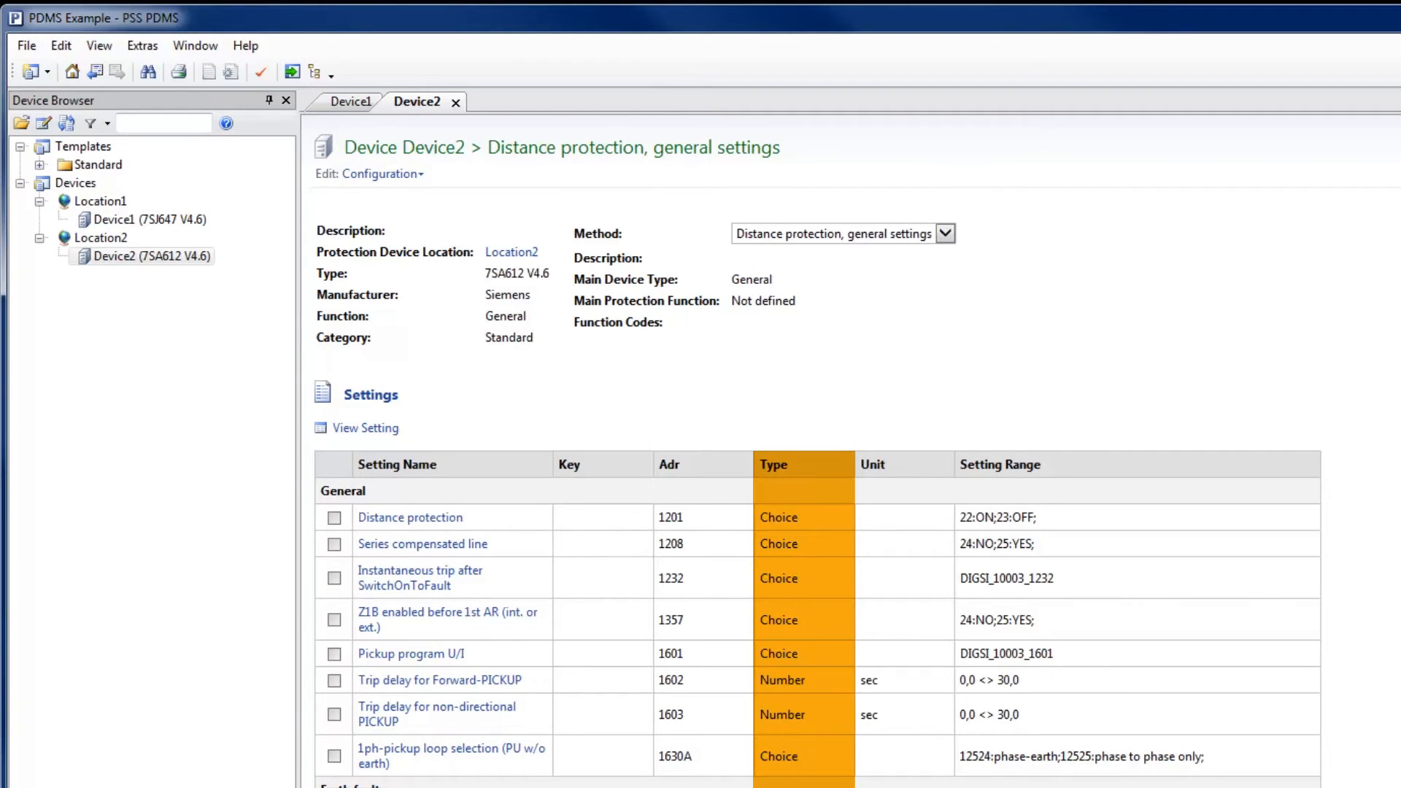
{"action": "left_click", "coordinate": [1002, 465]}
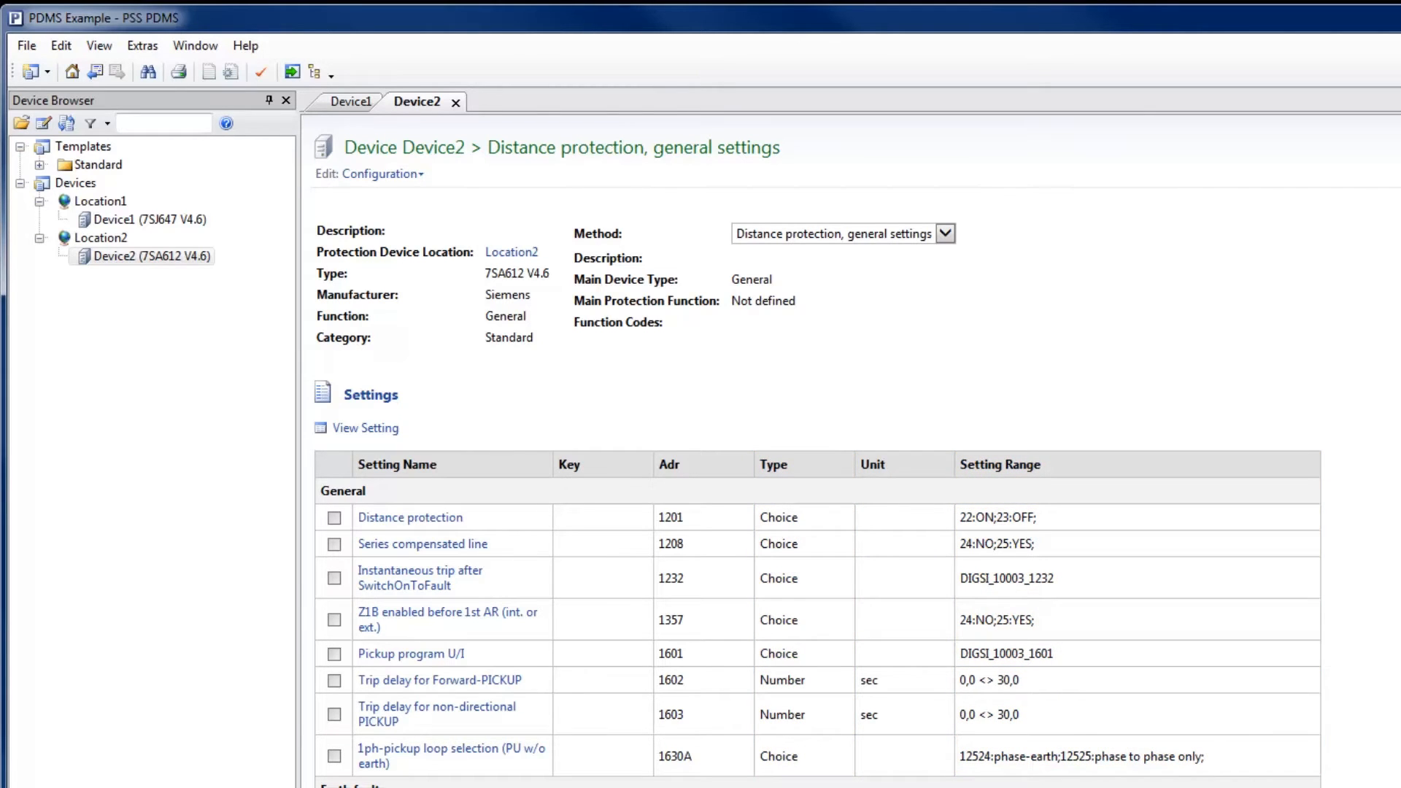
{"action": "scroll", "scroll_direction": "down", "scroll_amount": 3}
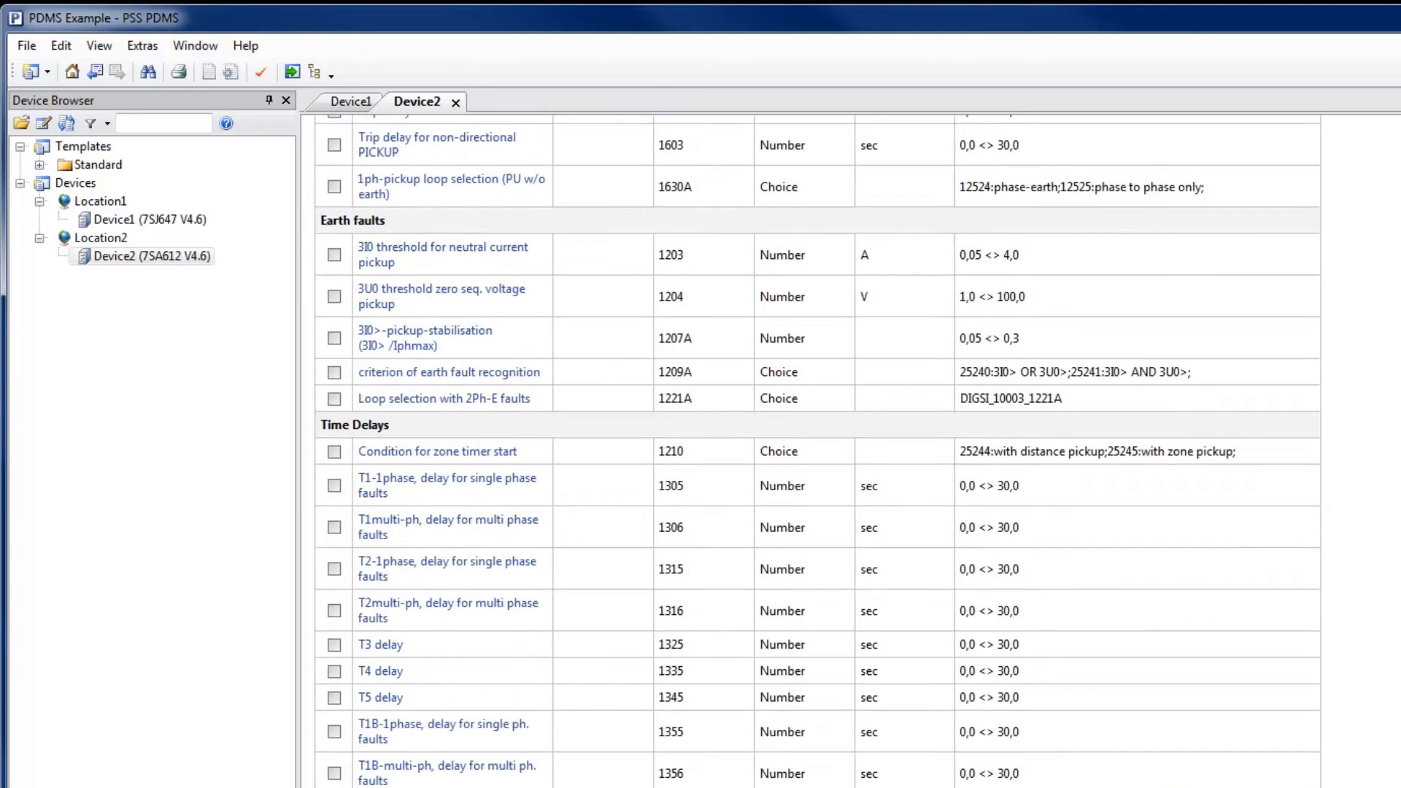
{"action": "scroll", "scroll_direction": "up", "scroll_amount": 3}
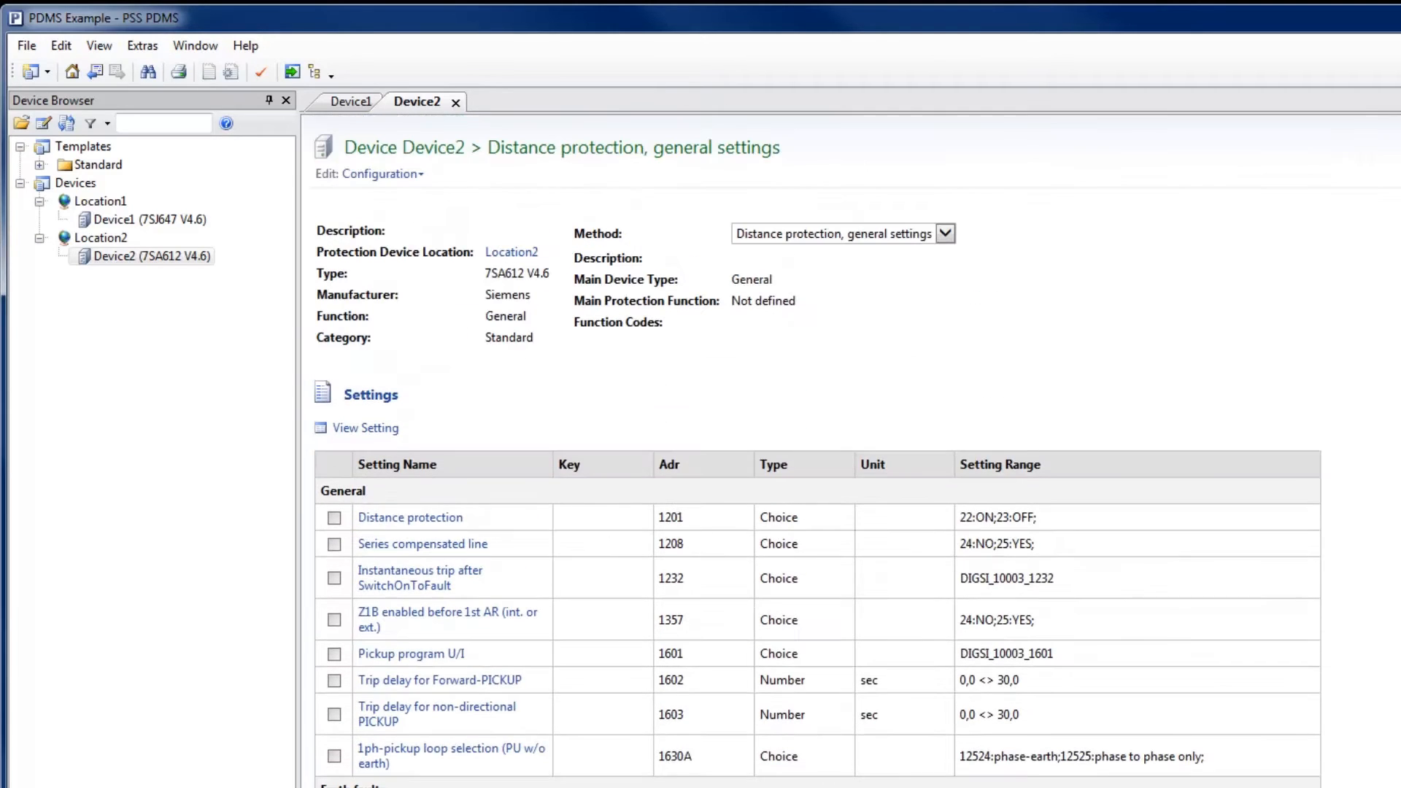
- Return Device2 to Data mode with values and expand the Standard templates folder
{"action": "left_click", "coordinate": [384, 174]}
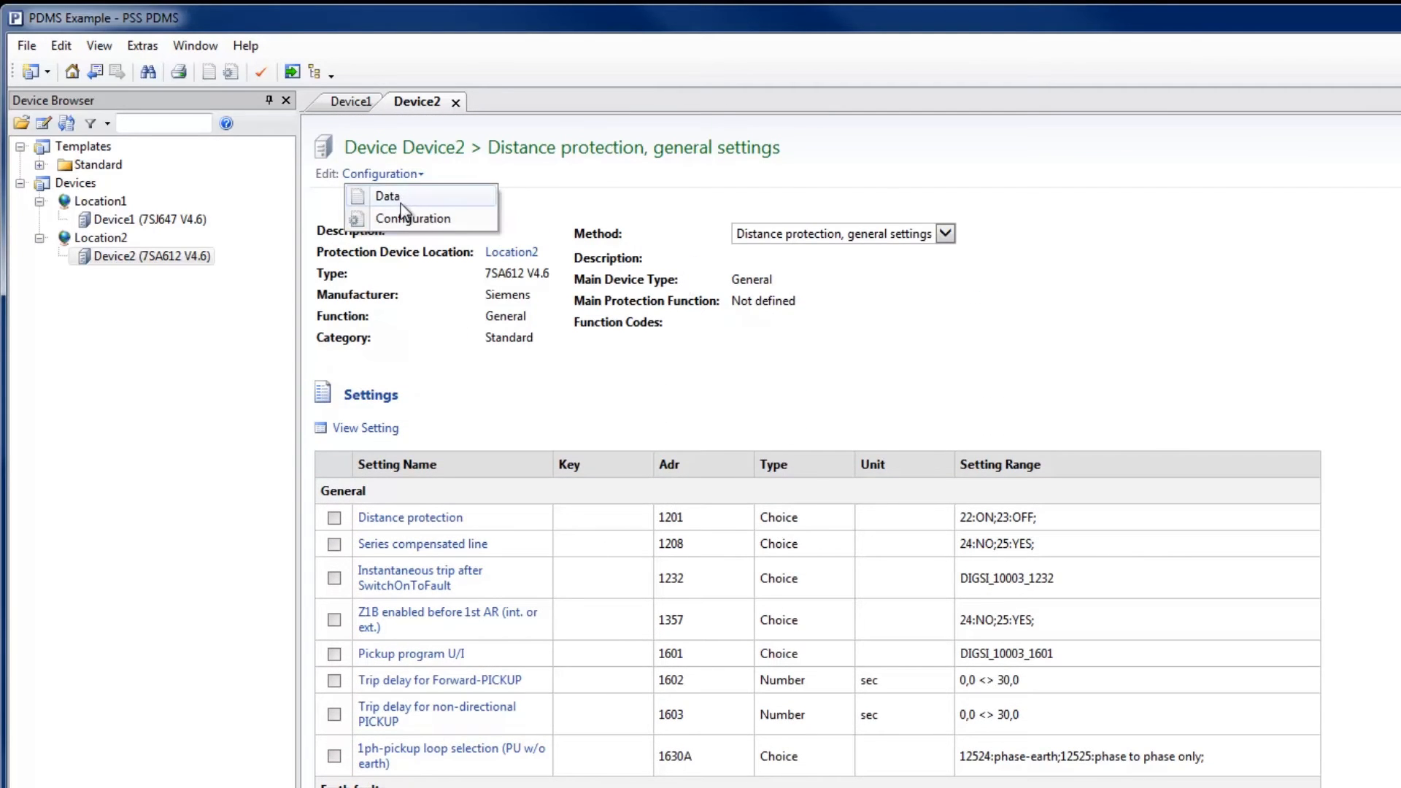
{"action": "left_click", "coordinate": [387, 196]}
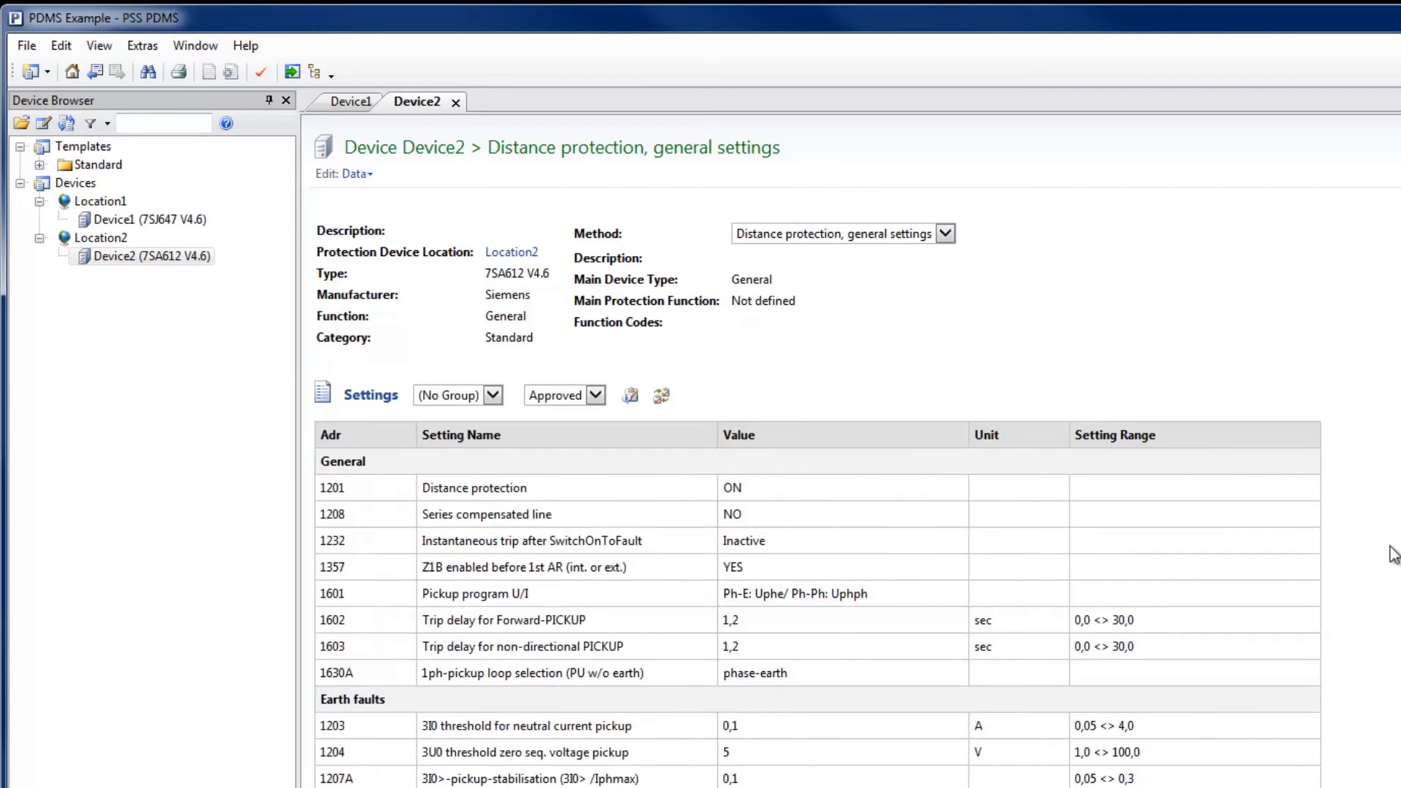
{"action": "mouse_move", "coordinate": [1381, 463]}
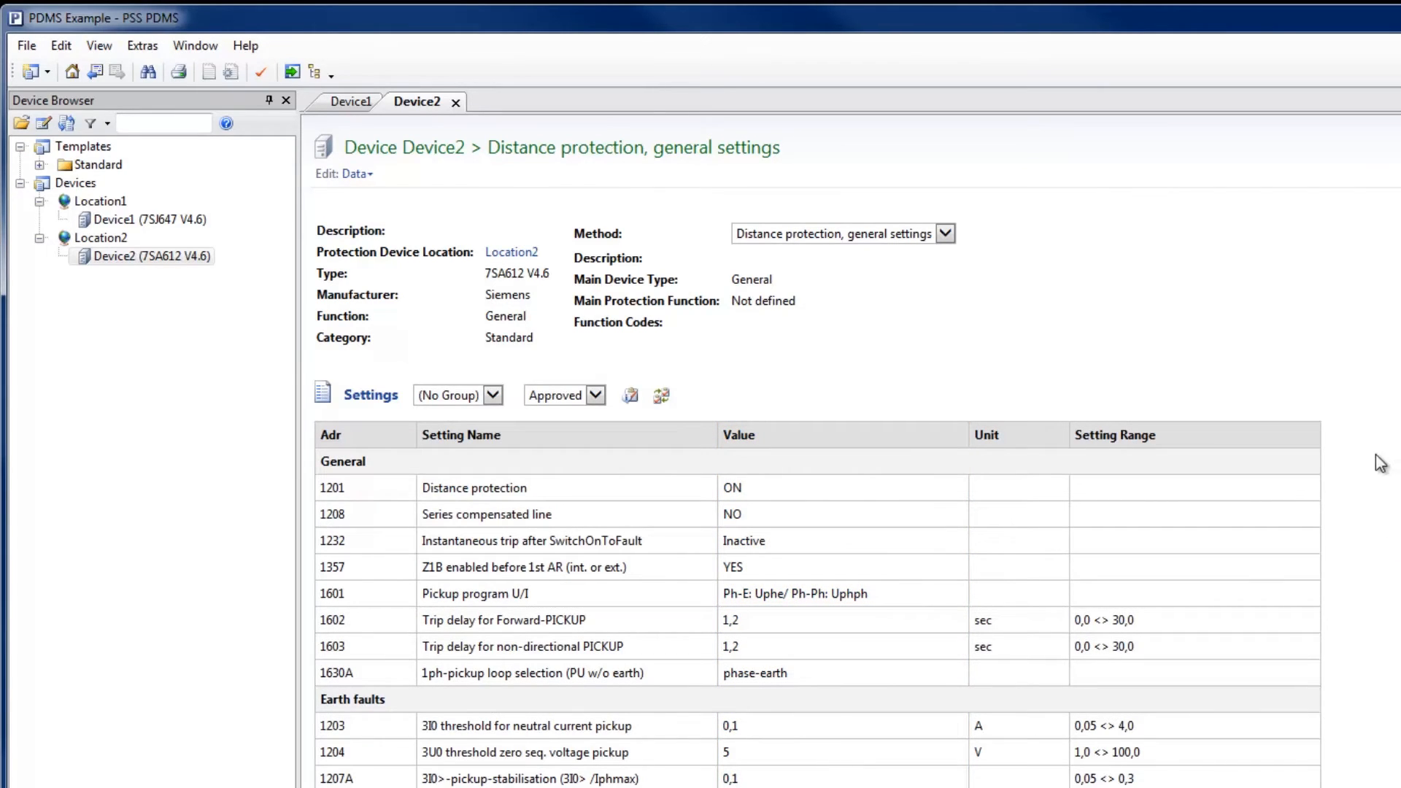
{"action": "left_click", "coordinate": [41, 165]}
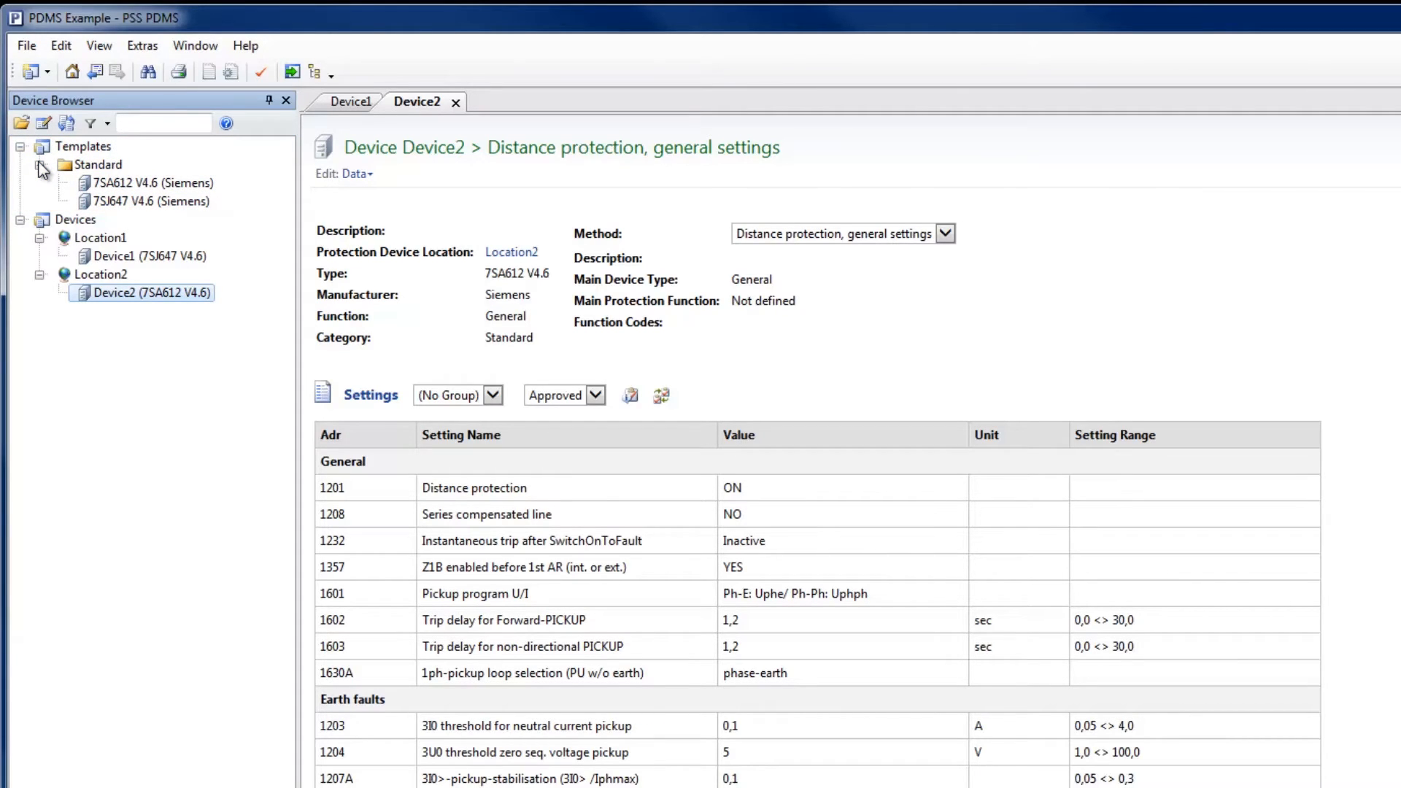
{"action": "mouse_move", "coordinate": [27, 46]}
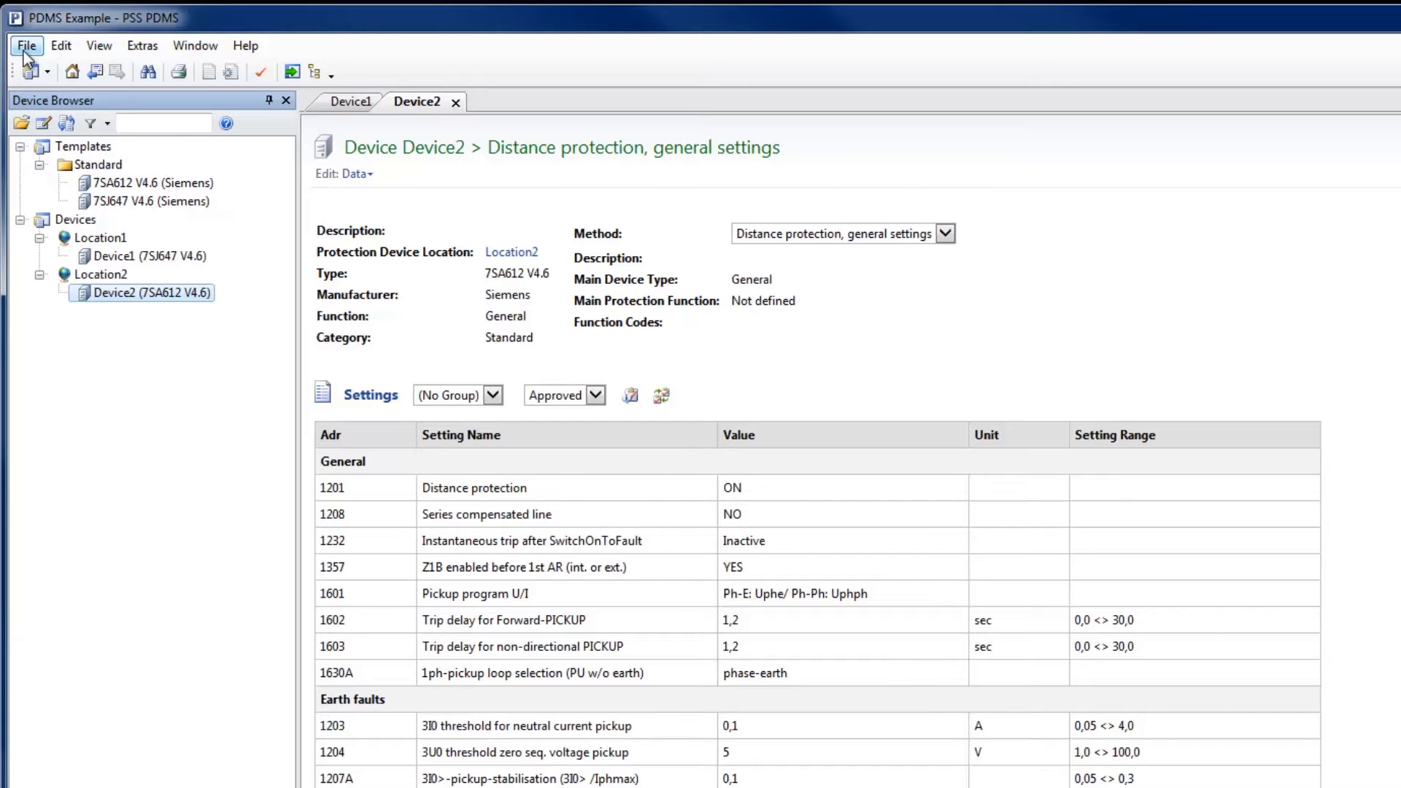
- Start a new protection device 'Device3' in Location2, described 'copied from temp', as a template copy
{"action": "left_click", "coordinate": [26, 46]}
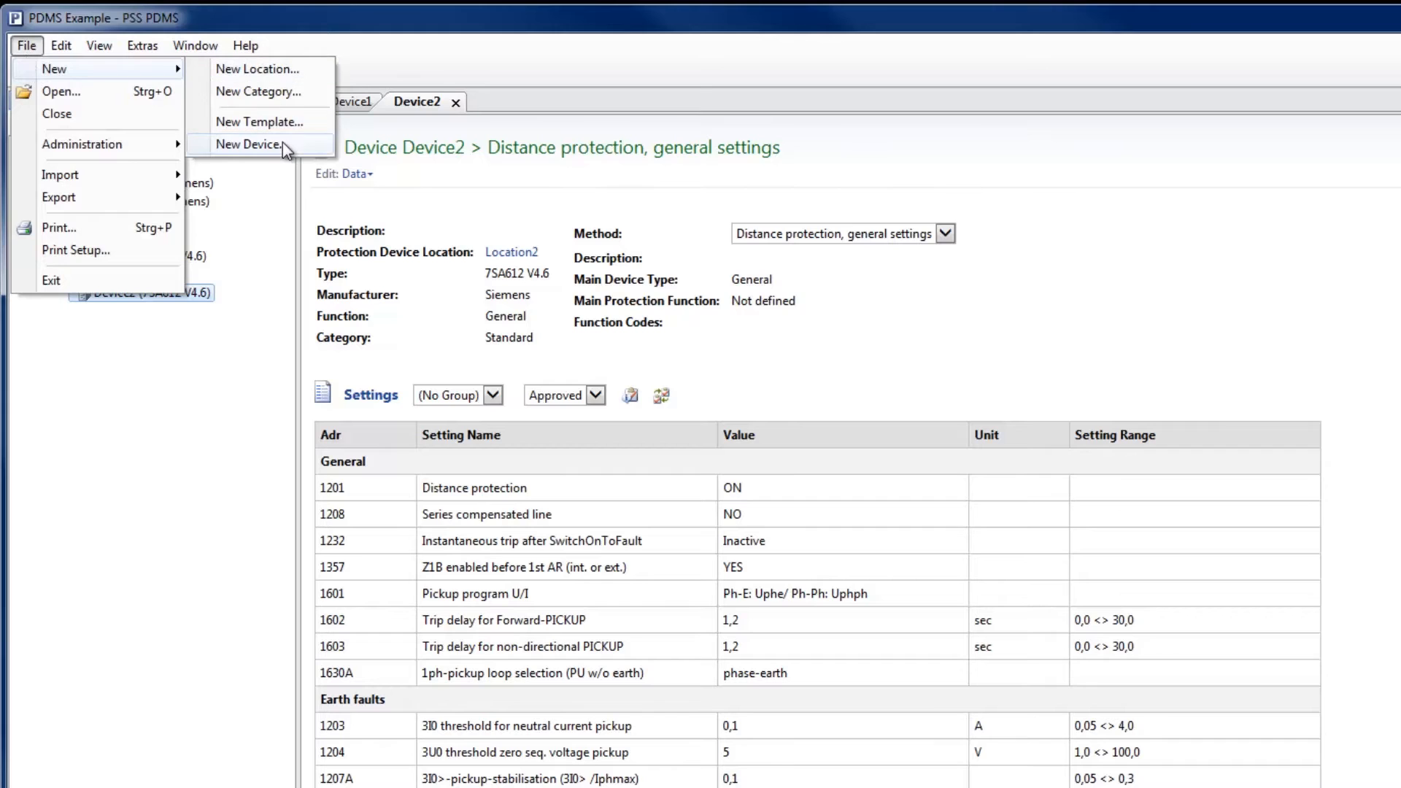
{"action": "left_click", "coordinate": [252, 144]}
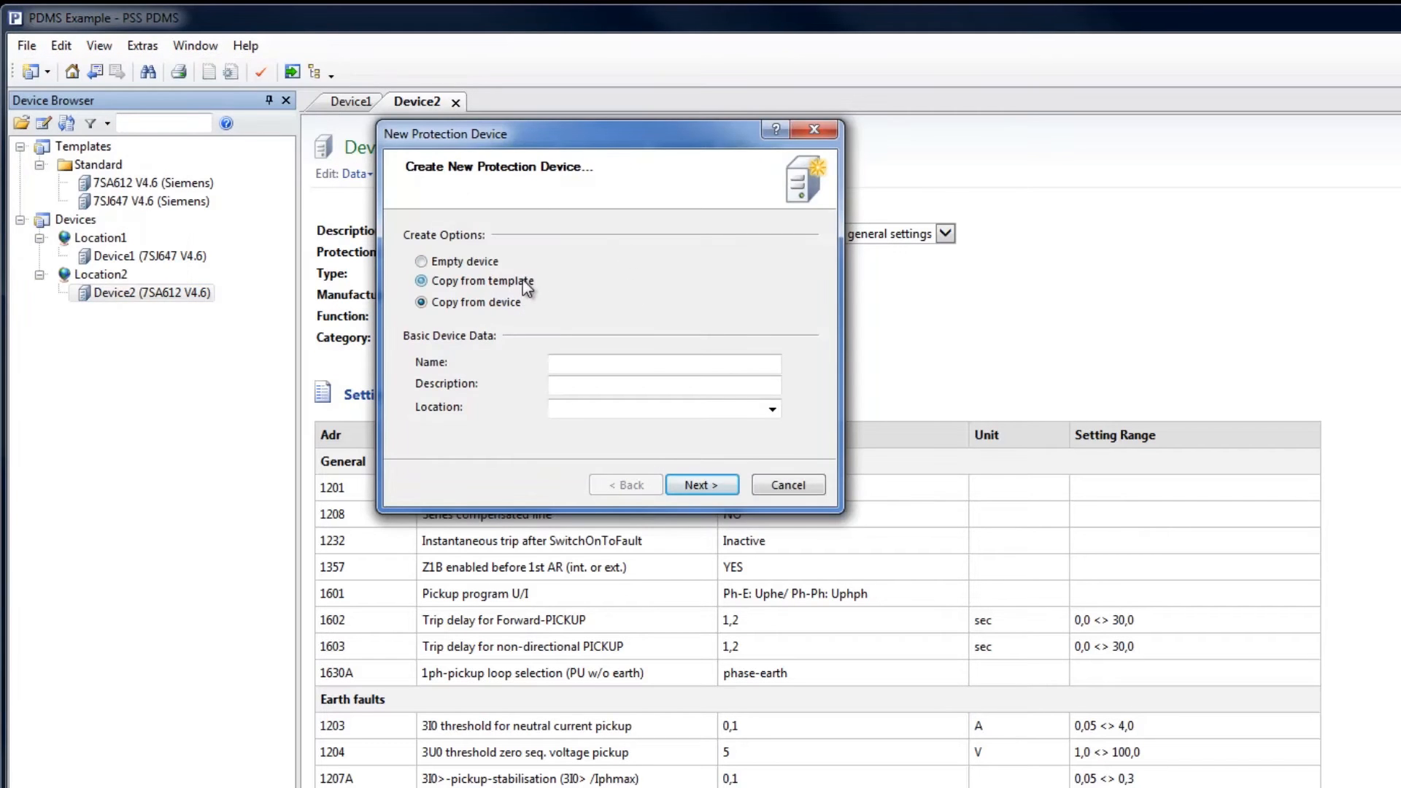
{"action": "left_click", "coordinate": [421, 281]}
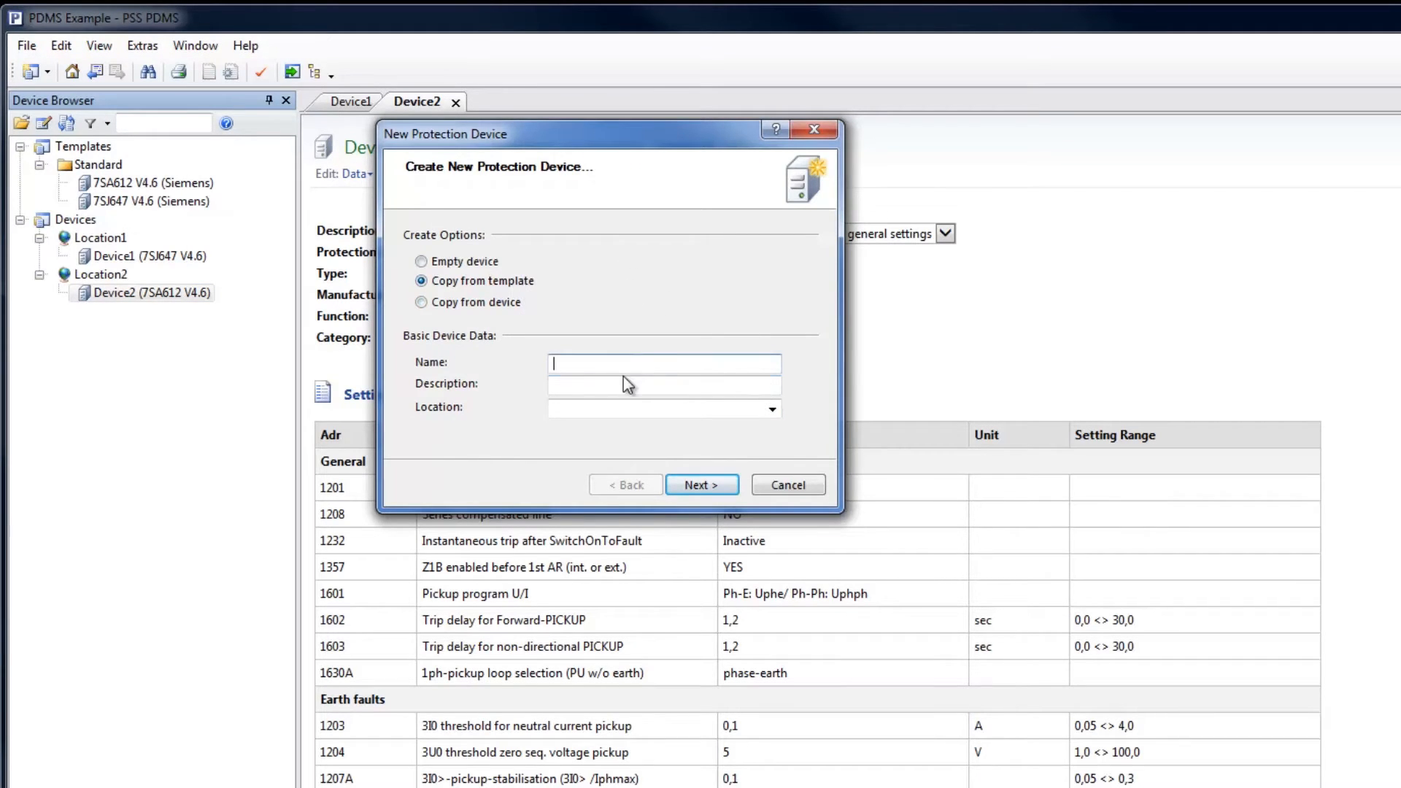
{"action": "type", "text": "Device3"}
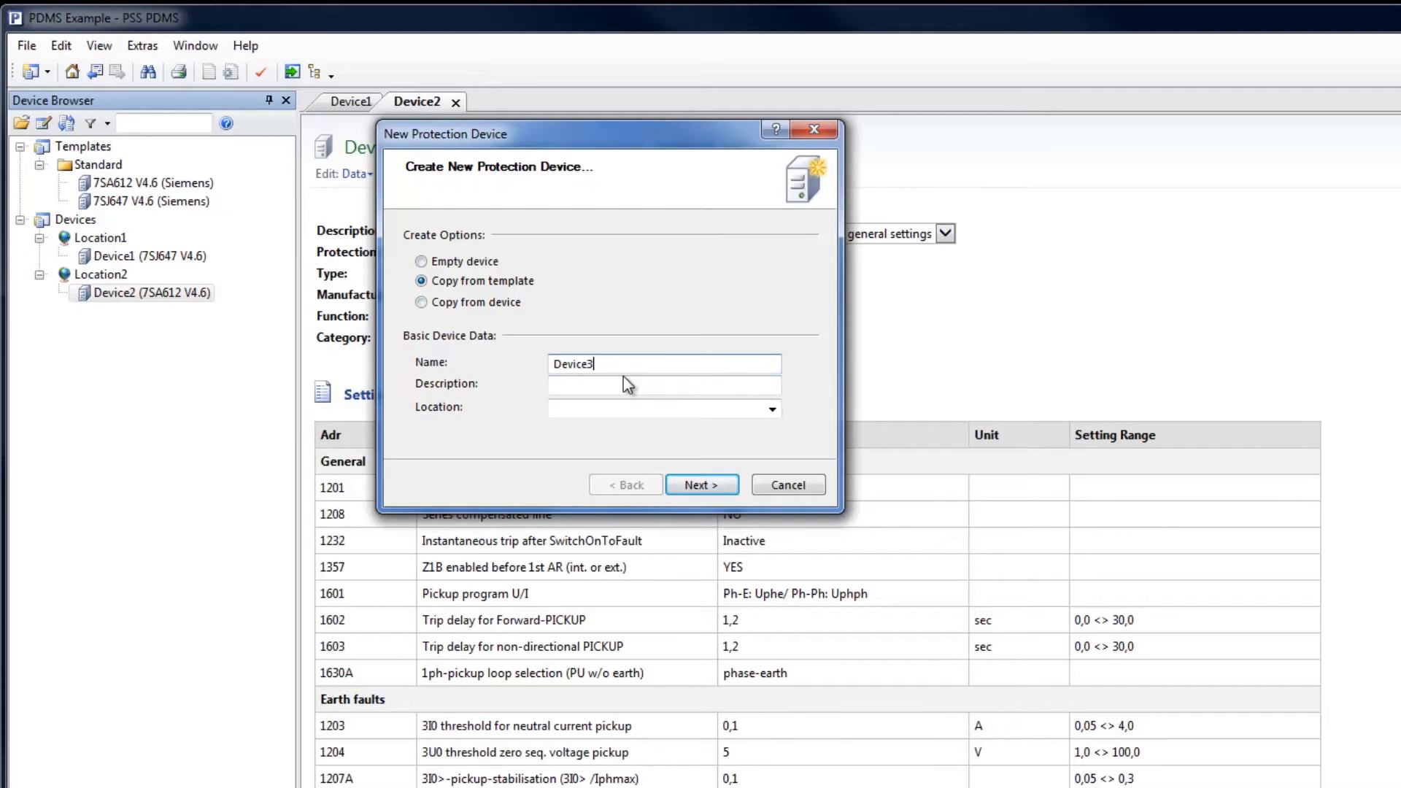
{"action": "left_click", "coordinate": [771, 409]}
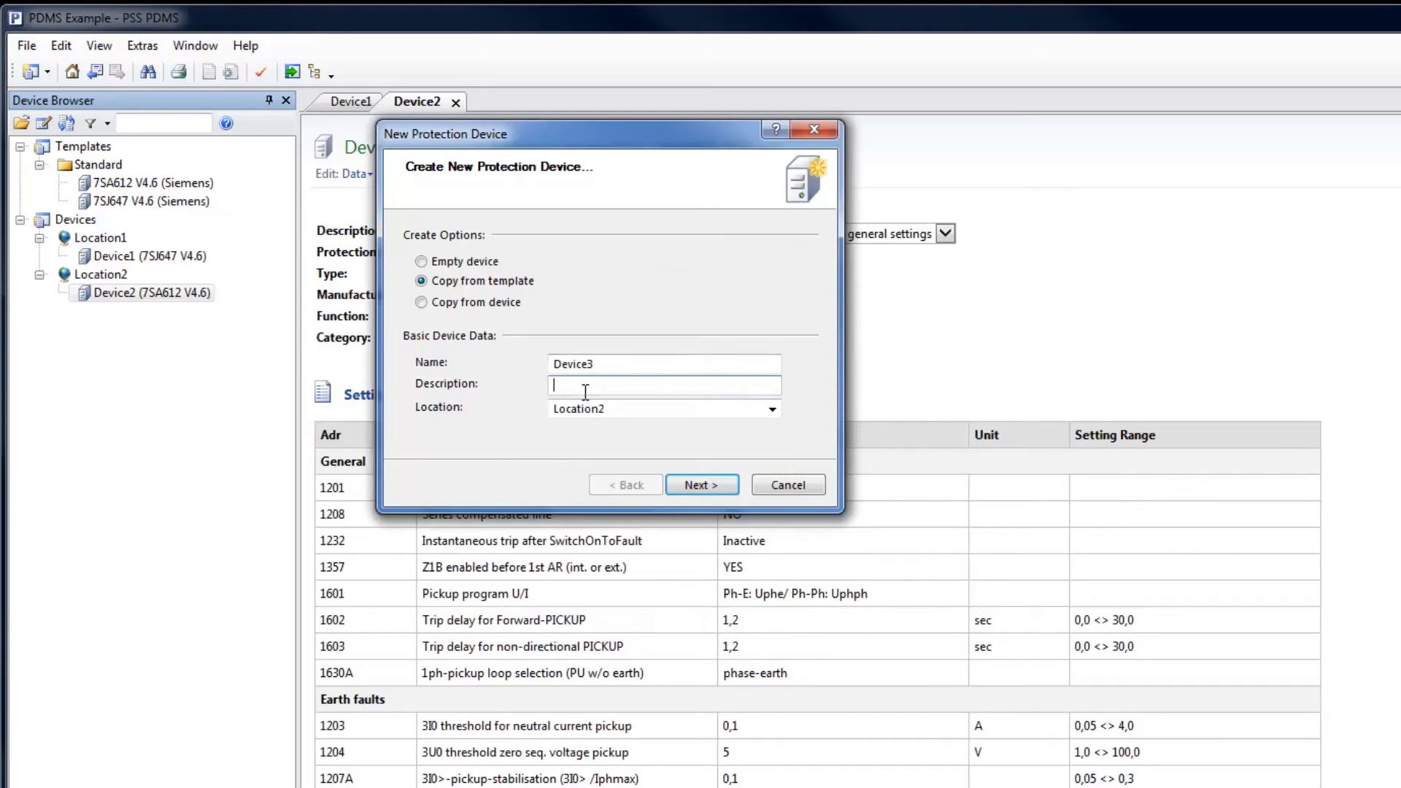
{"action": "type", "text": "copied"}
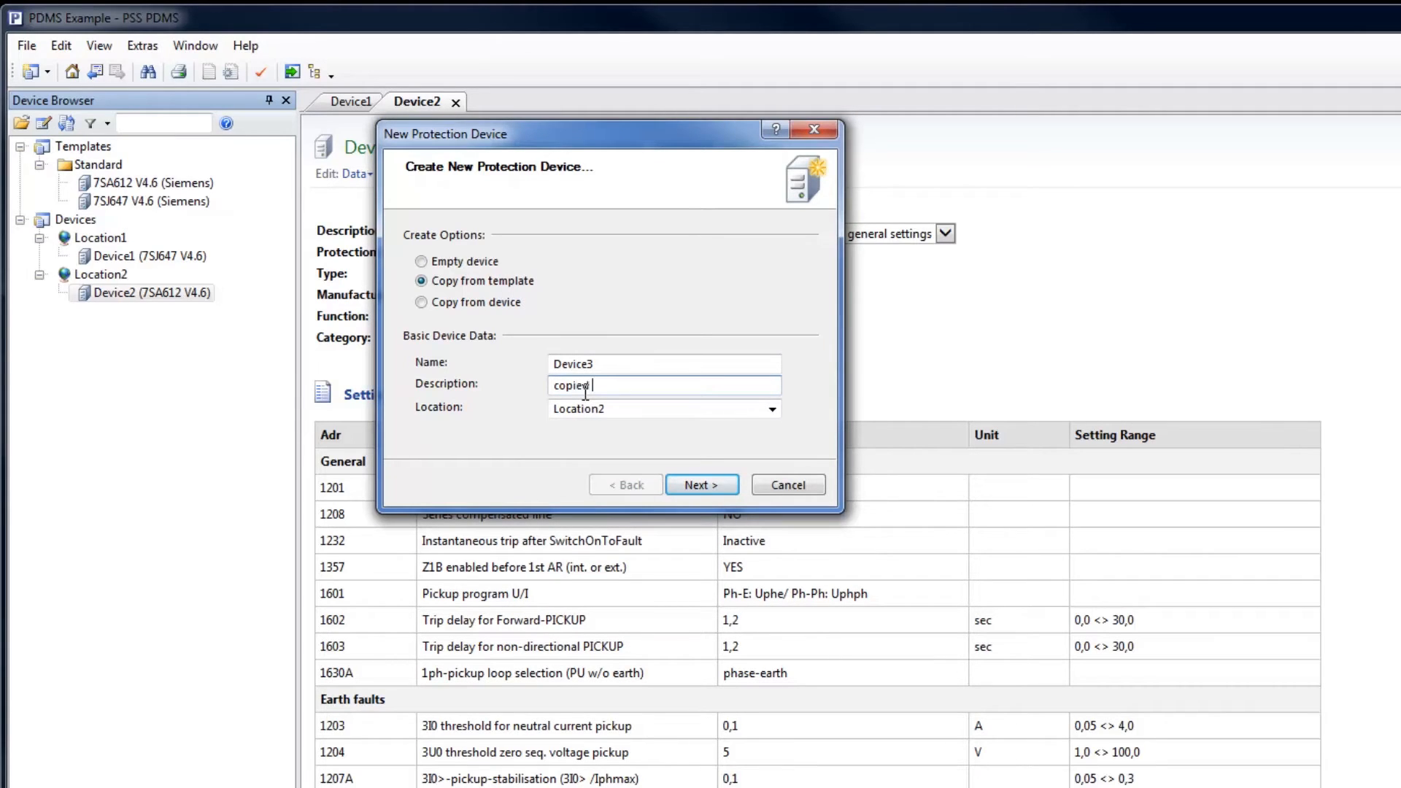
{"action": "type", "text": "from template"}
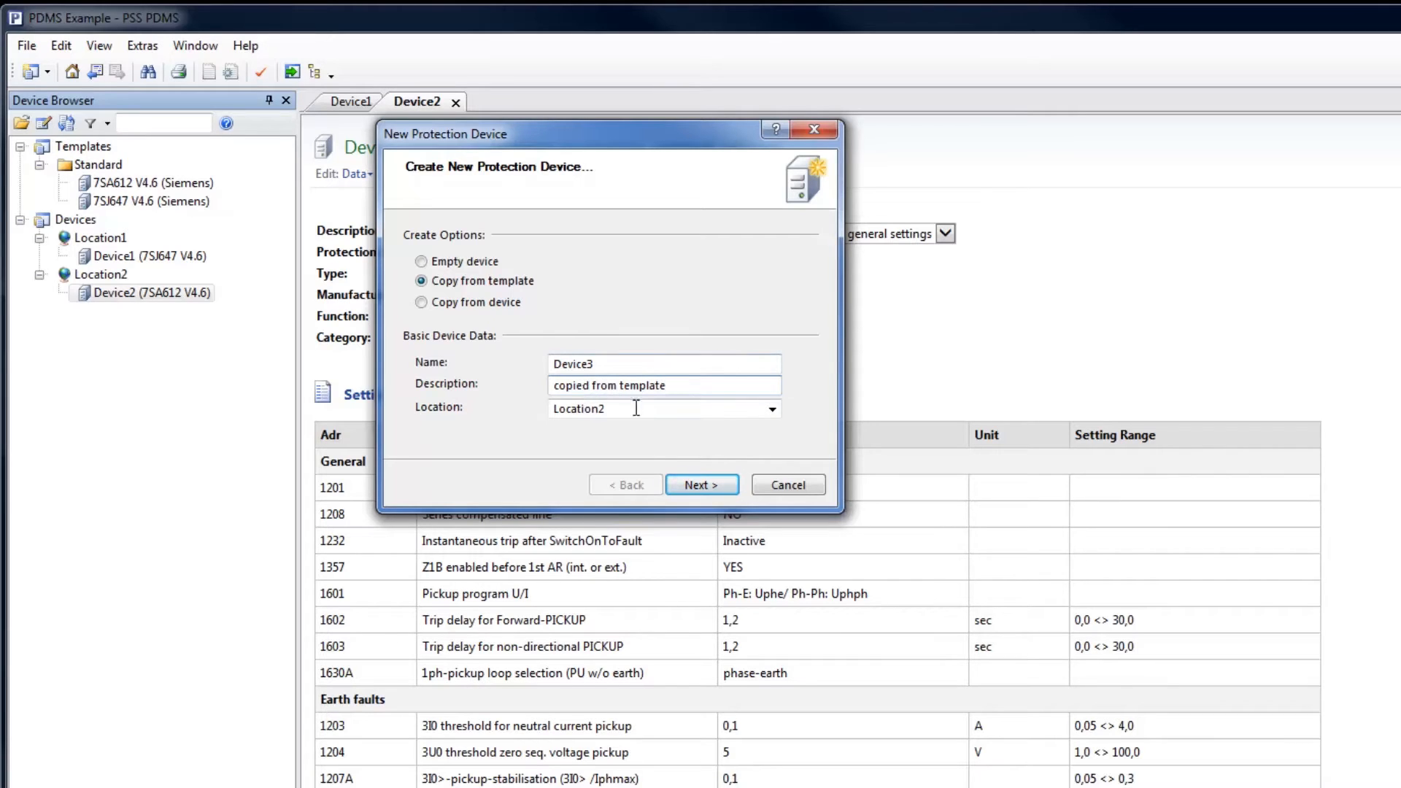
{"action": "left_click", "coordinate": [702, 485]}
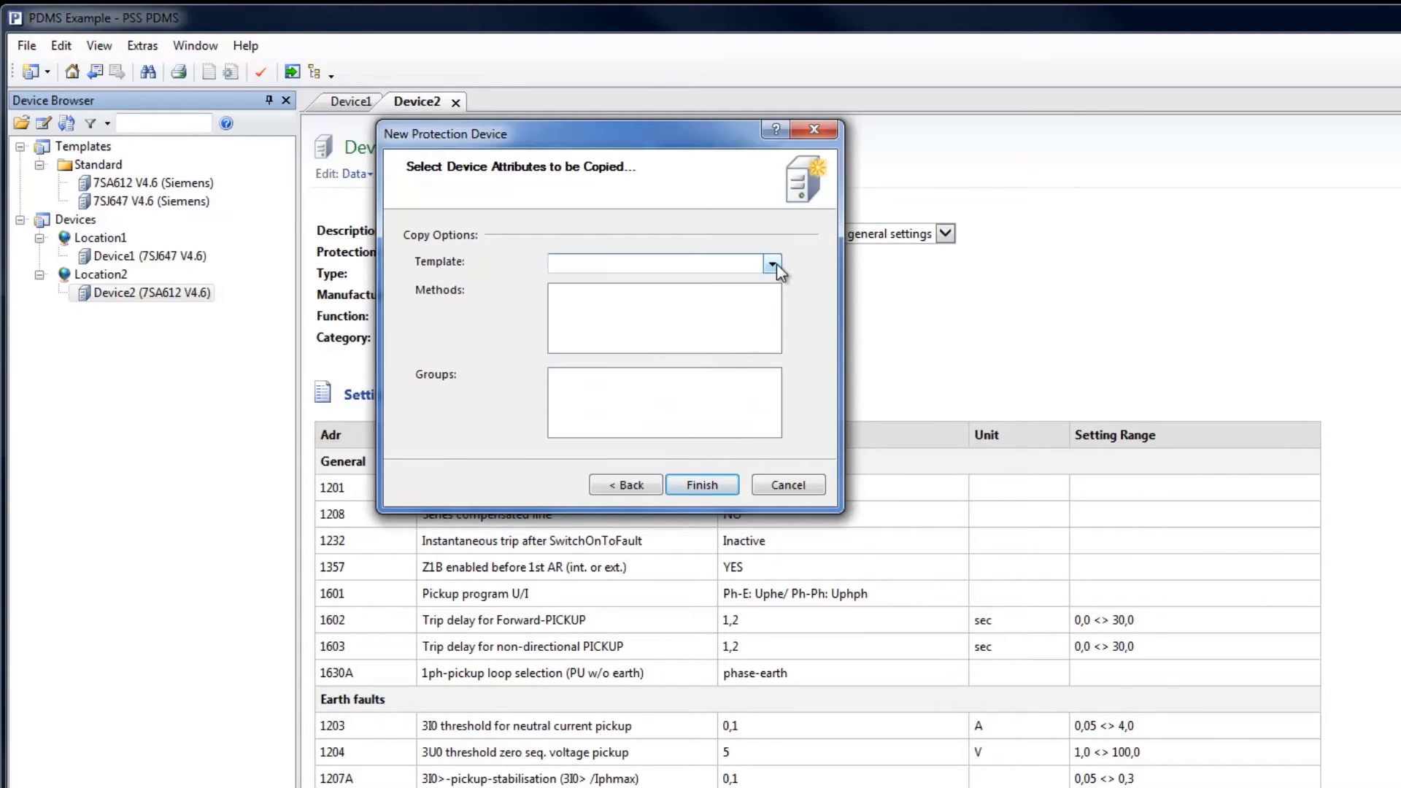
- Choose the 7SA612 V4.6 template and include all methods plus the (No Group) settings
{"action": "left_click", "coordinate": [772, 262]}
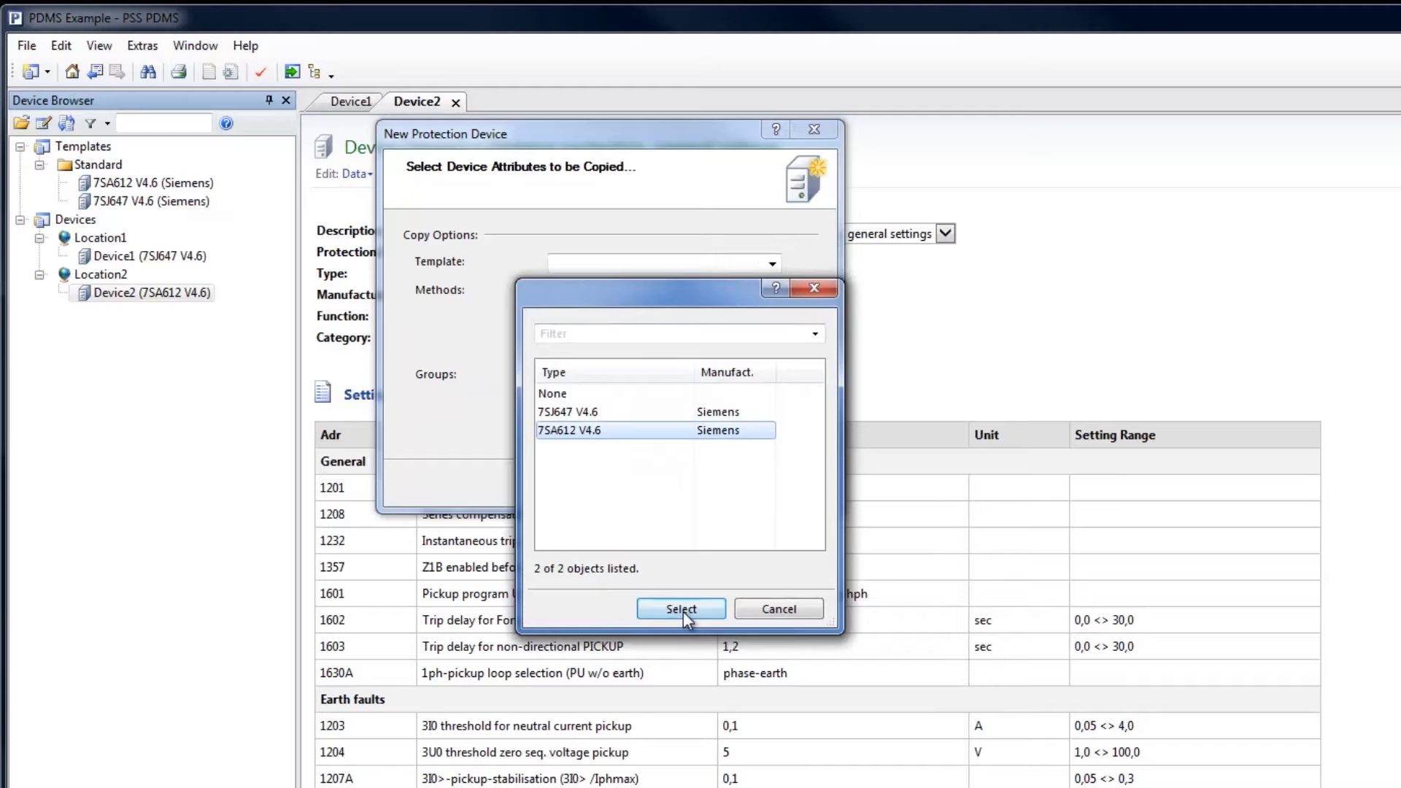
{"action": "left_click", "coordinate": [681, 609]}
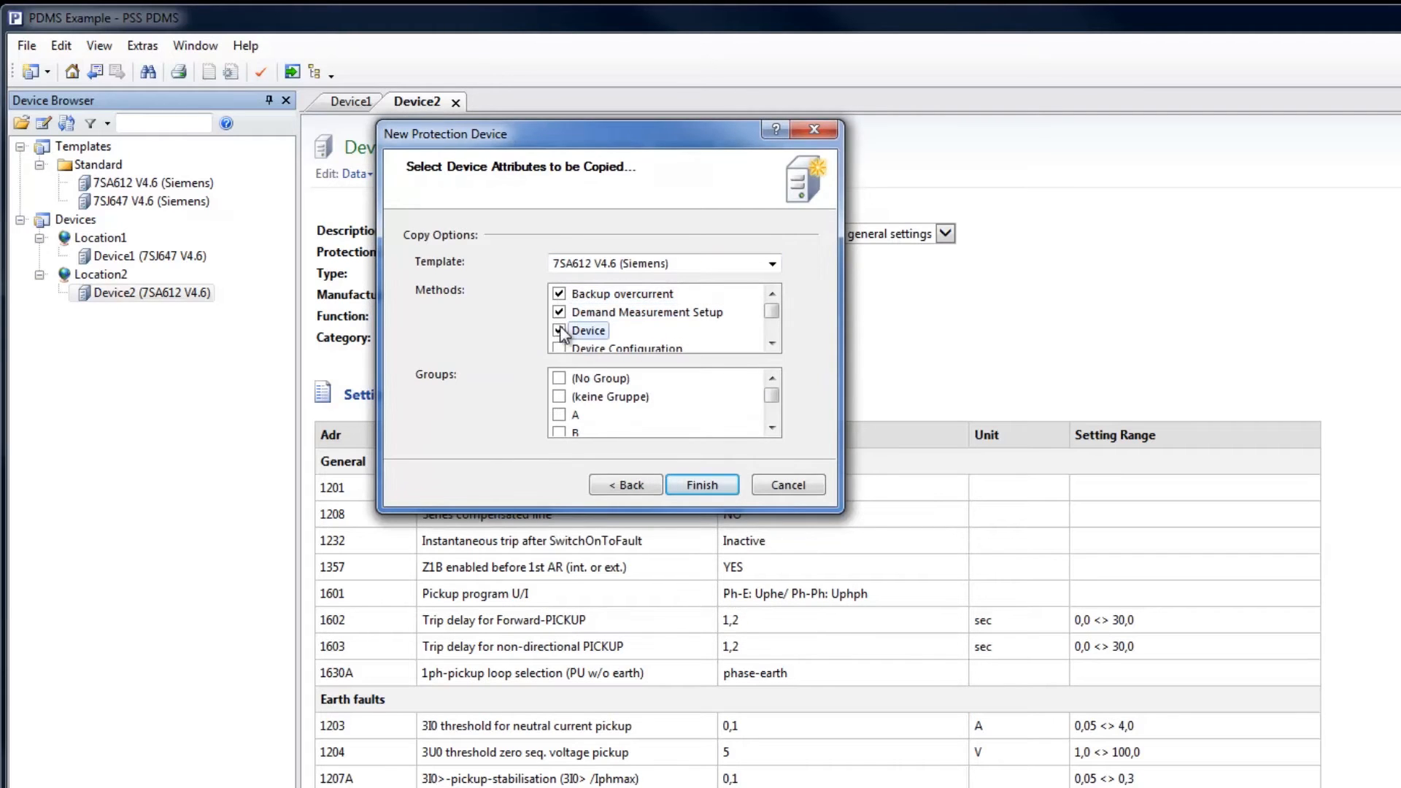
{"action": "scroll", "scroll_direction": "down", "scroll_amount": 3}
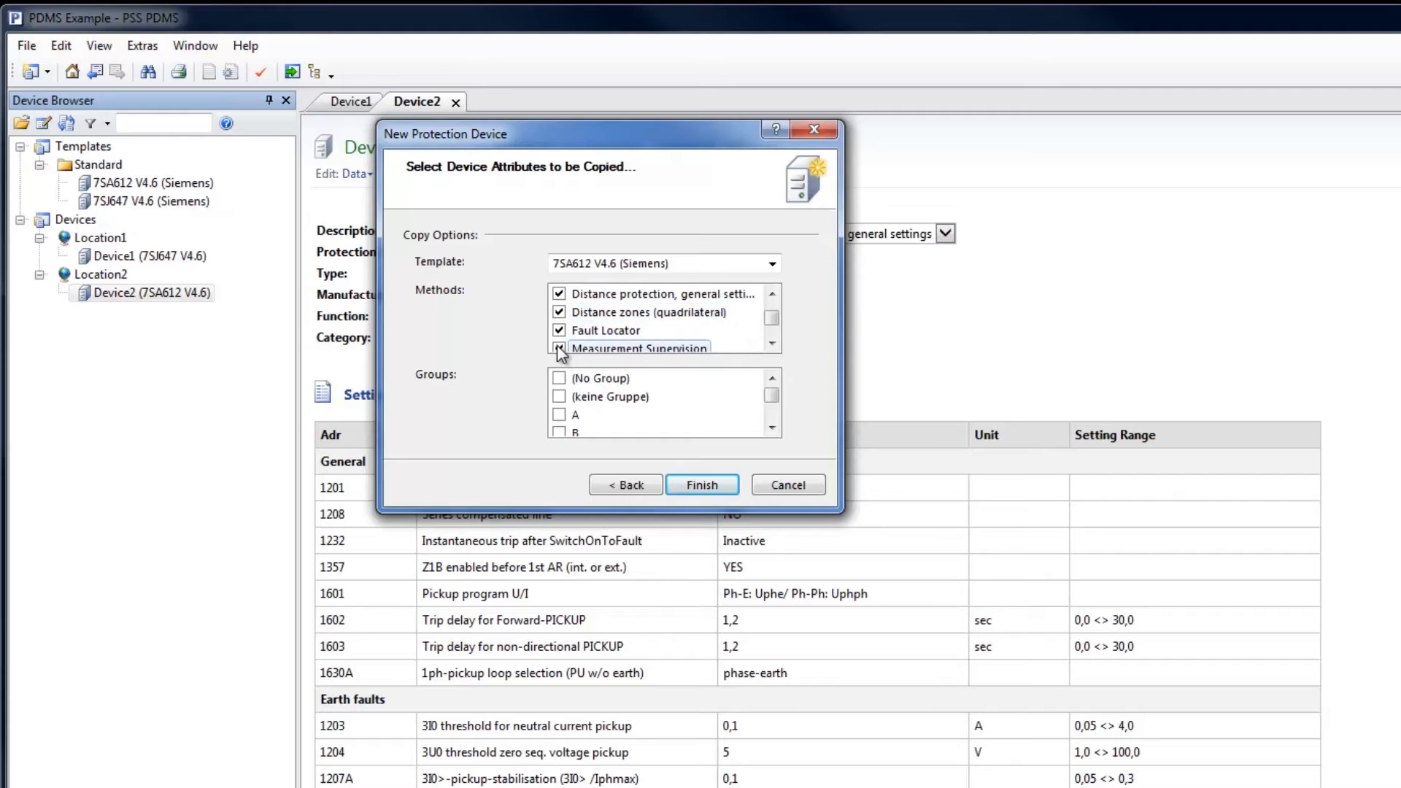
{"action": "scroll", "scroll_direction": "down", "scroll_amount": 3}
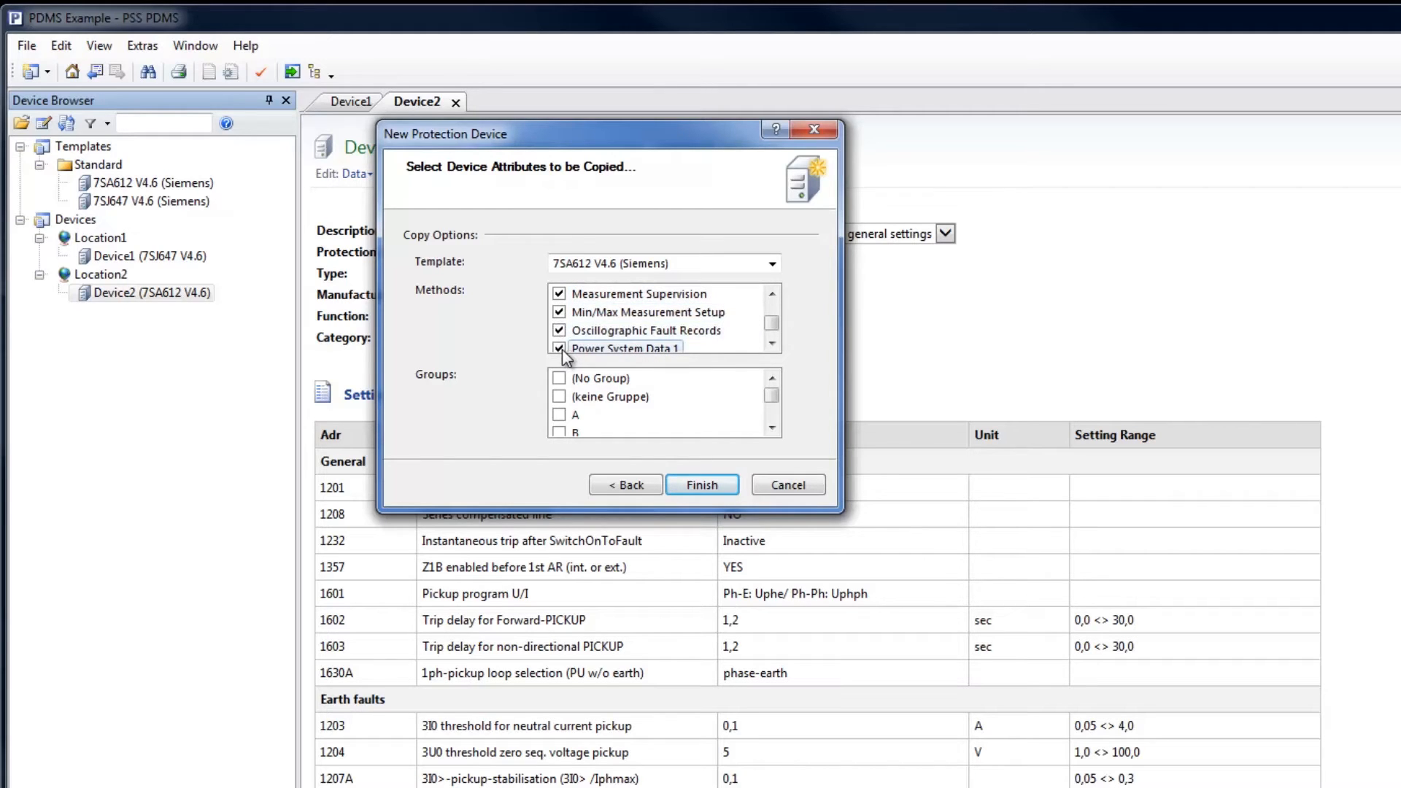
{"action": "left_click", "coordinate": [559, 378]}
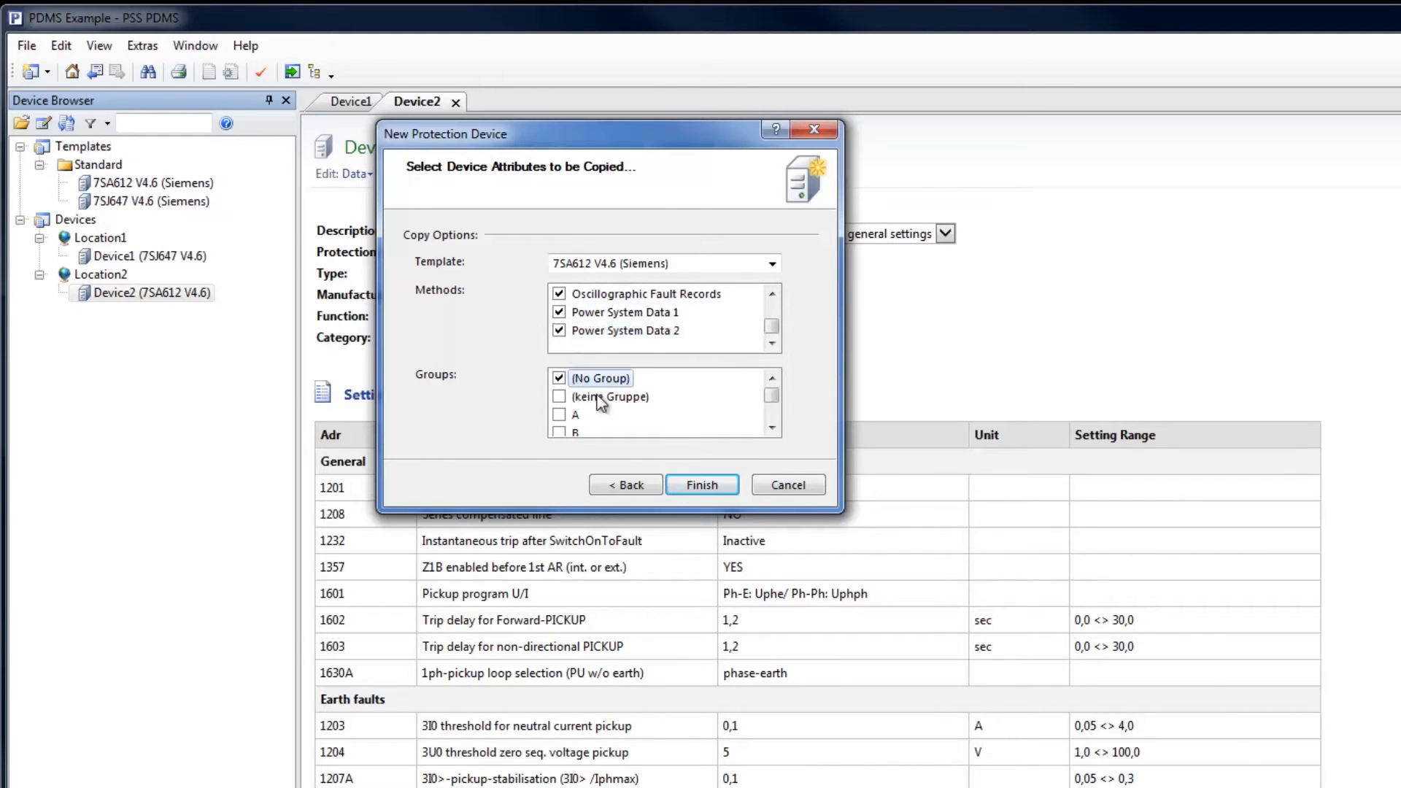
- Finish creating Device3, then view the power user account and cancel its password change
{"action": "left_click", "coordinate": [702, 485]}
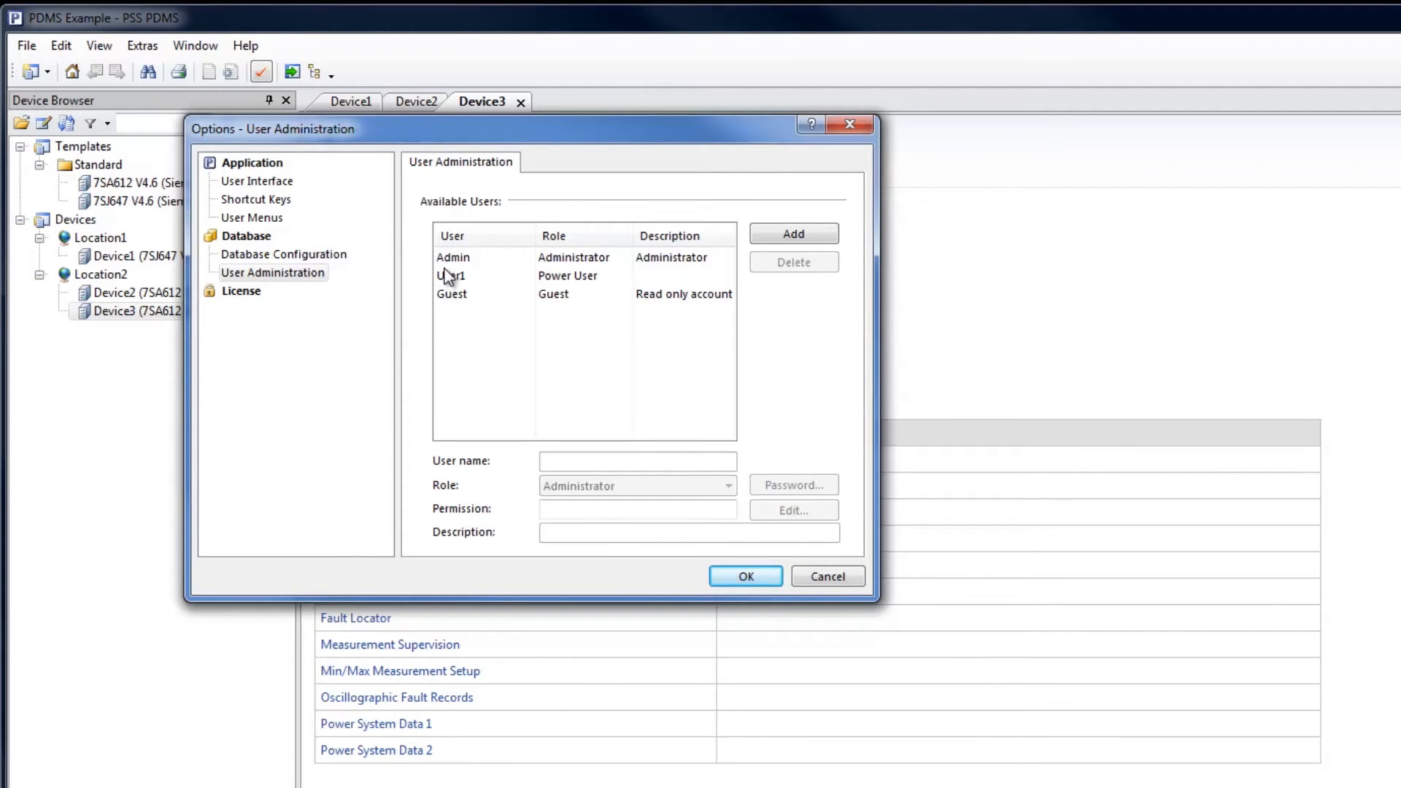
{"action": "left_click", "coordinate": [483, 276]}
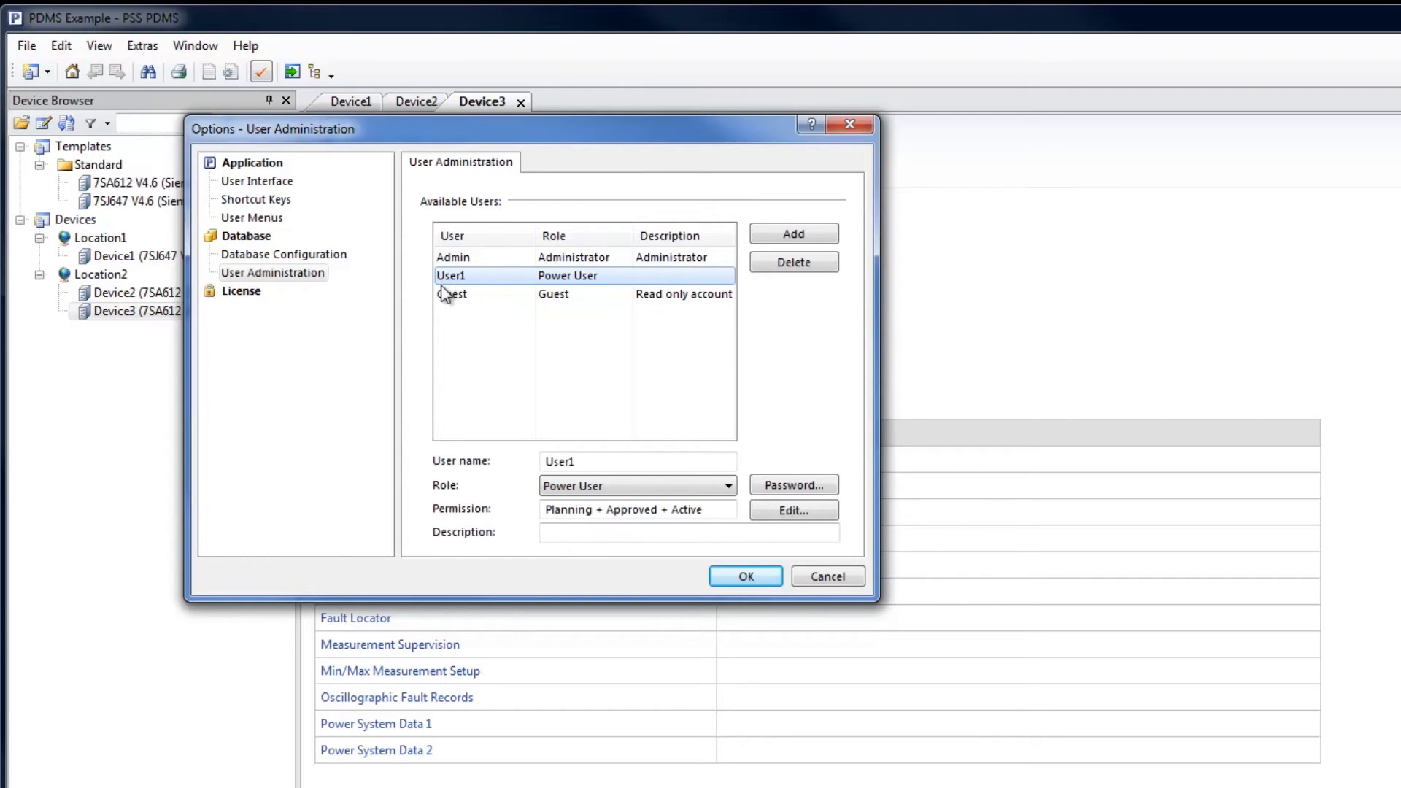
{"action": "mouse_move", "coordinate": [785, 505]}
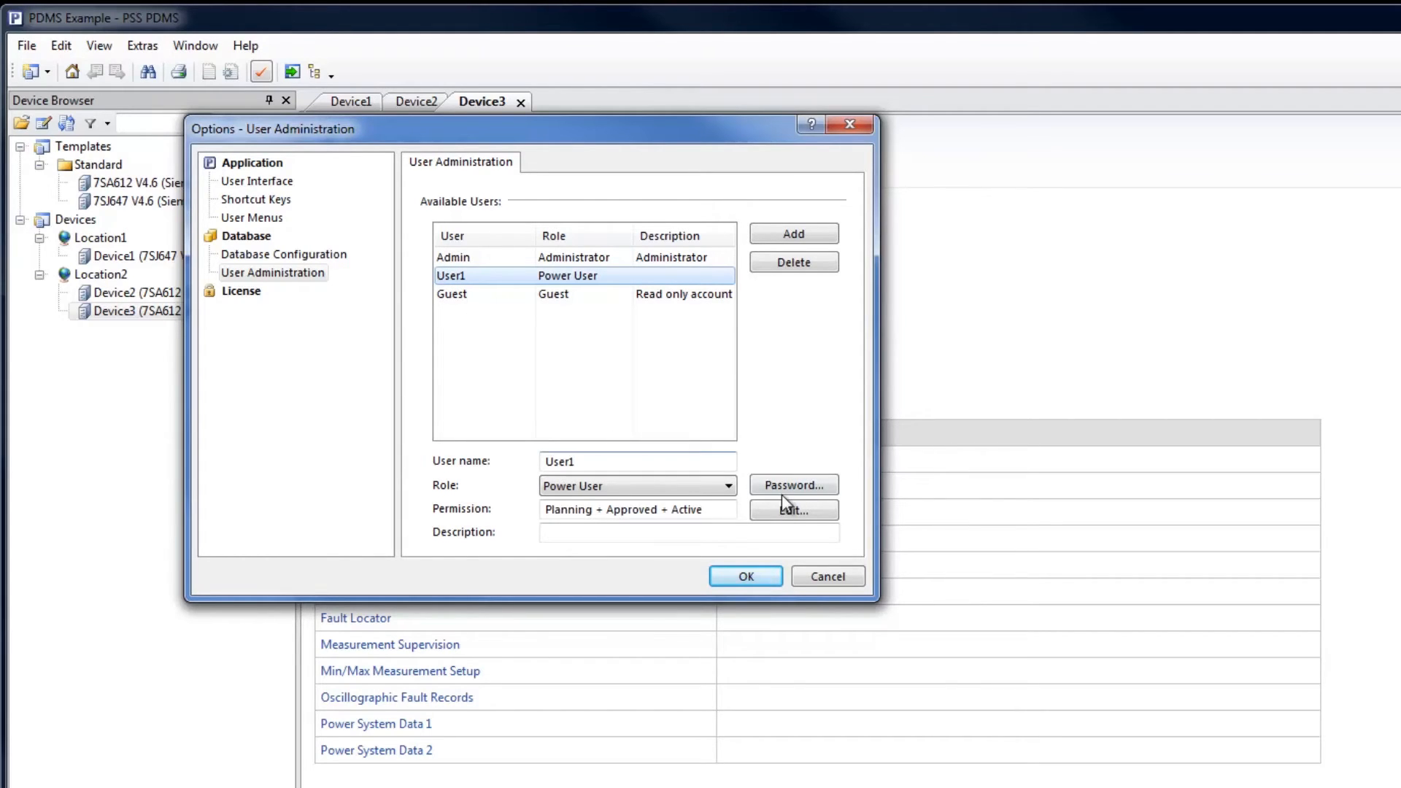
{"action": "left_click", "coordinate": [792, 485]}
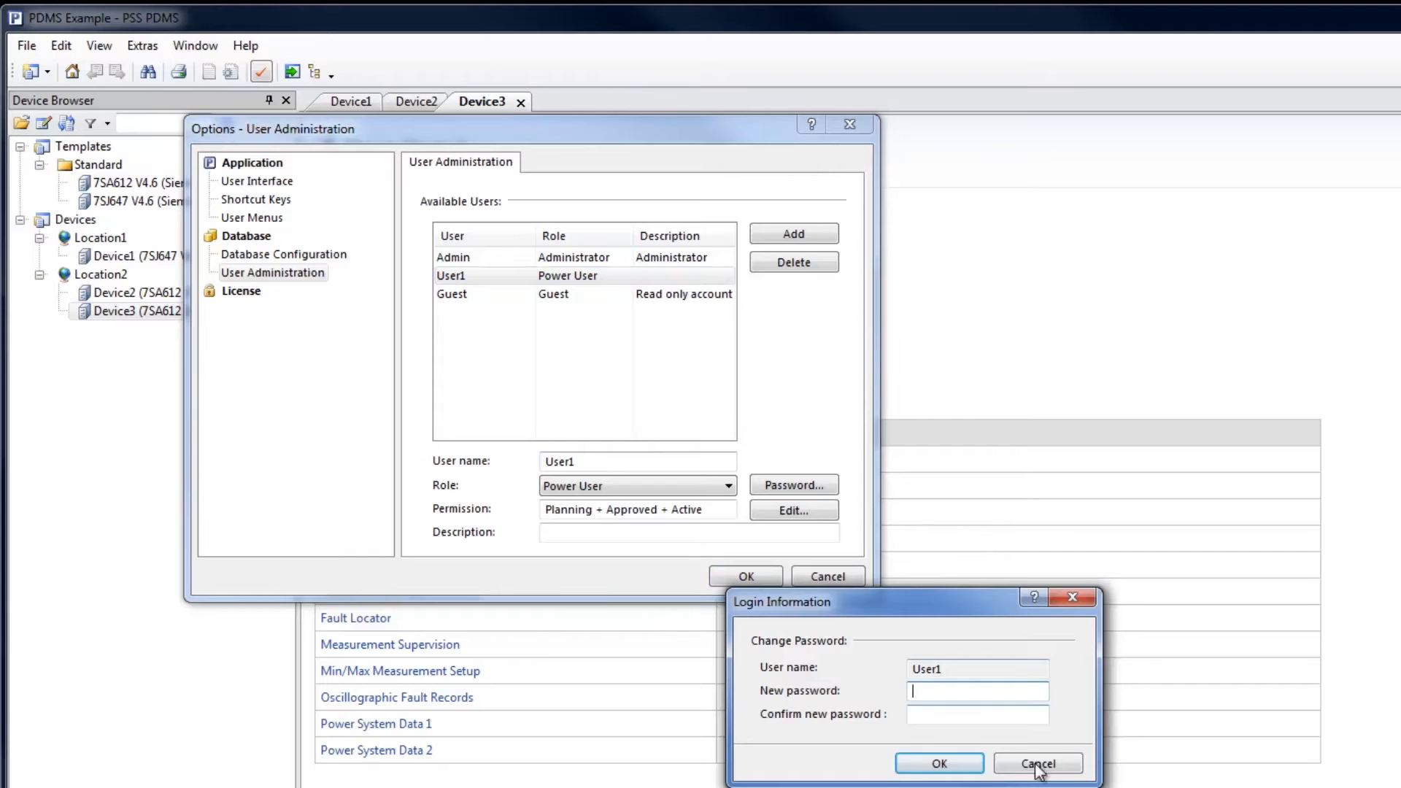
{"action": "left_click", "coordinate": [1036, 763]}
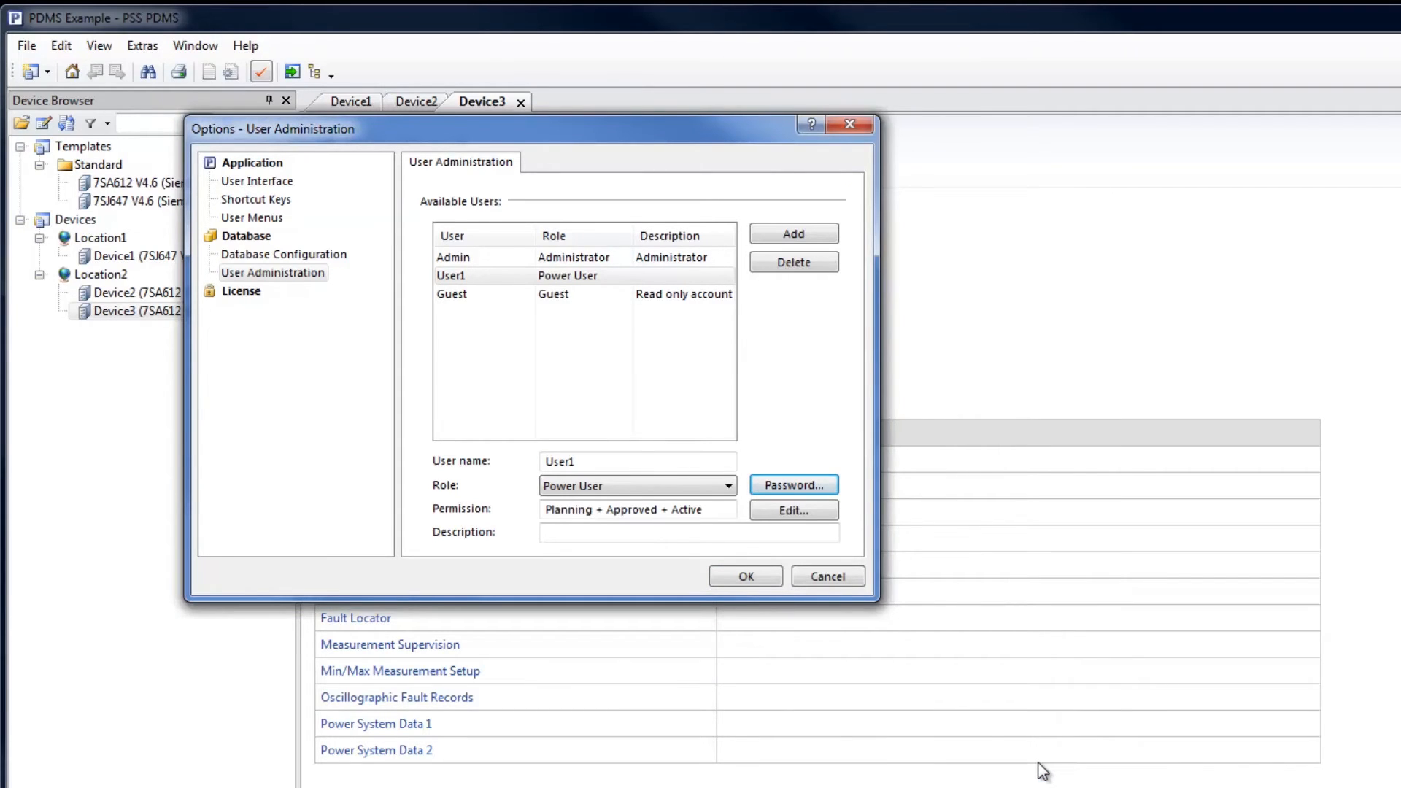
{"action": "mouse_move", "coordinate": [943, 730]}
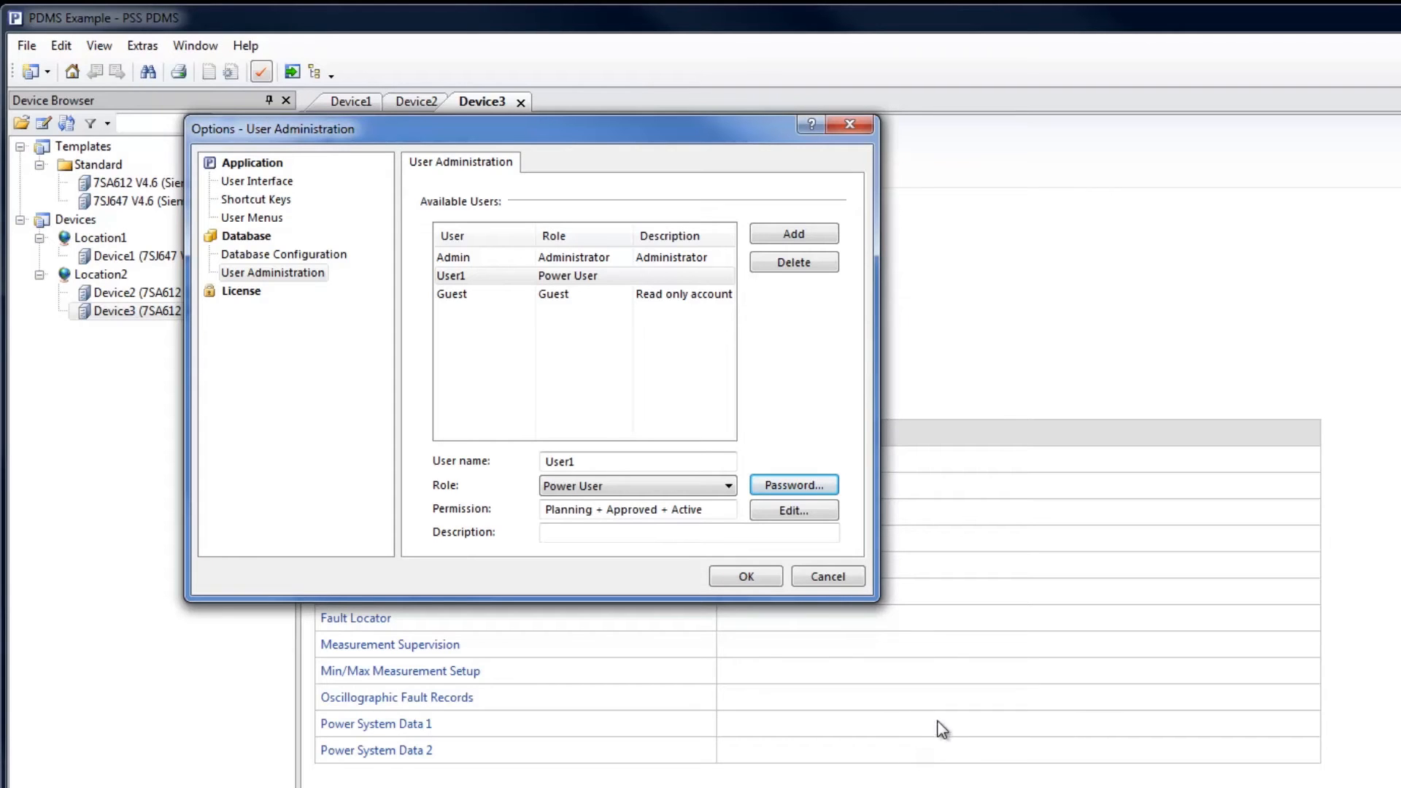
- Check the power user's role list, keep the role and close User Administration
{"action": "left_click", "coordinate": [727, 485]}
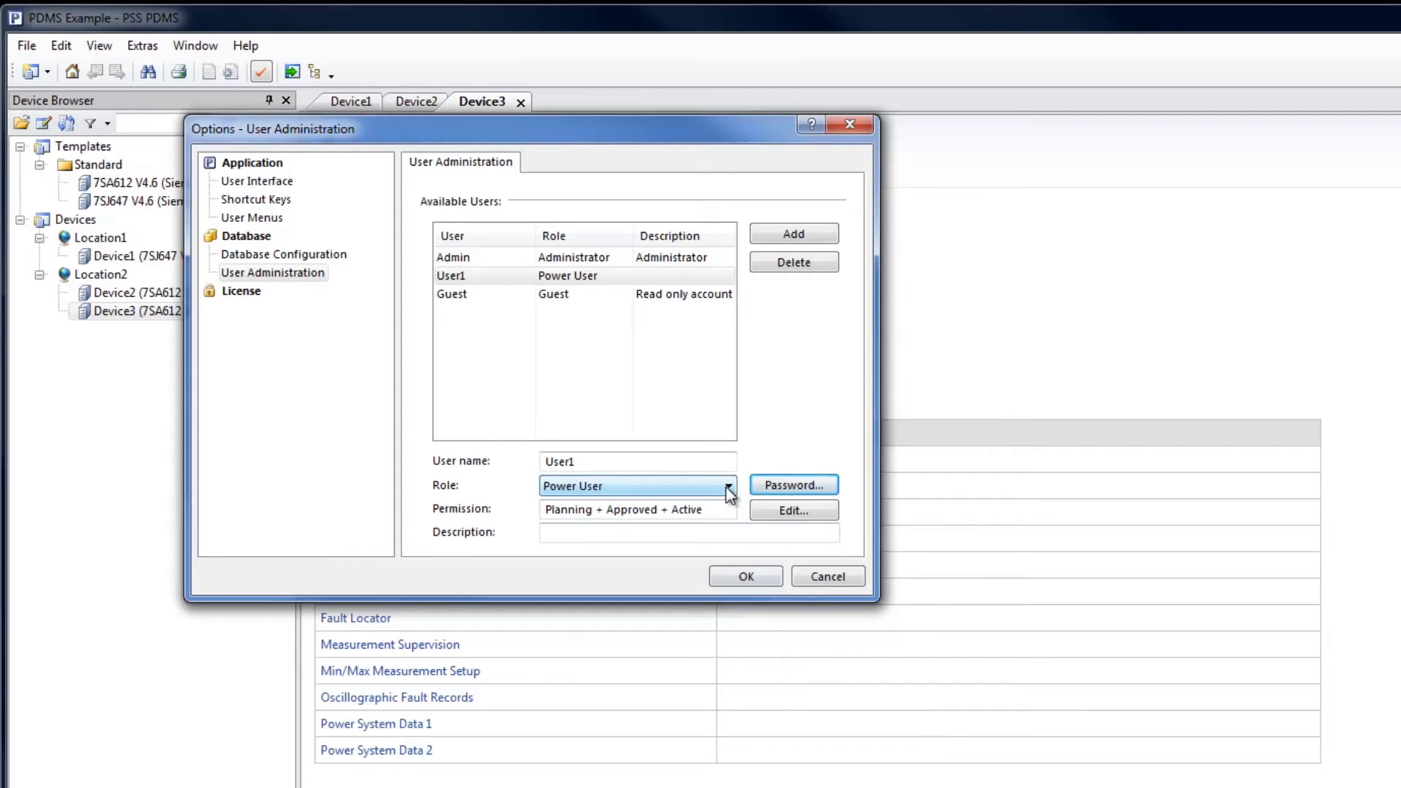
{"action": "left_click", "coordinate": [728, 485]}
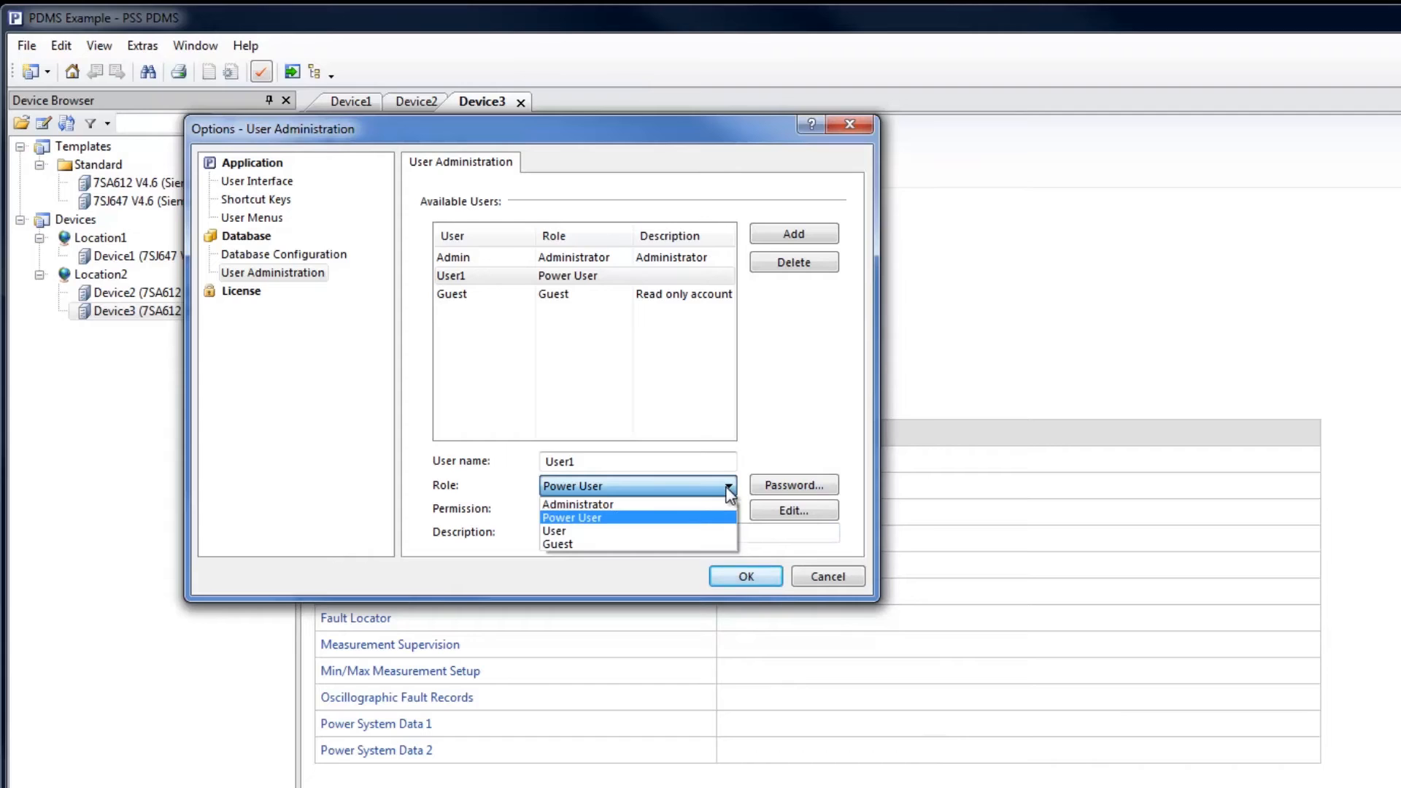
{"action": "left_click", "coordinate": [572, 517]}
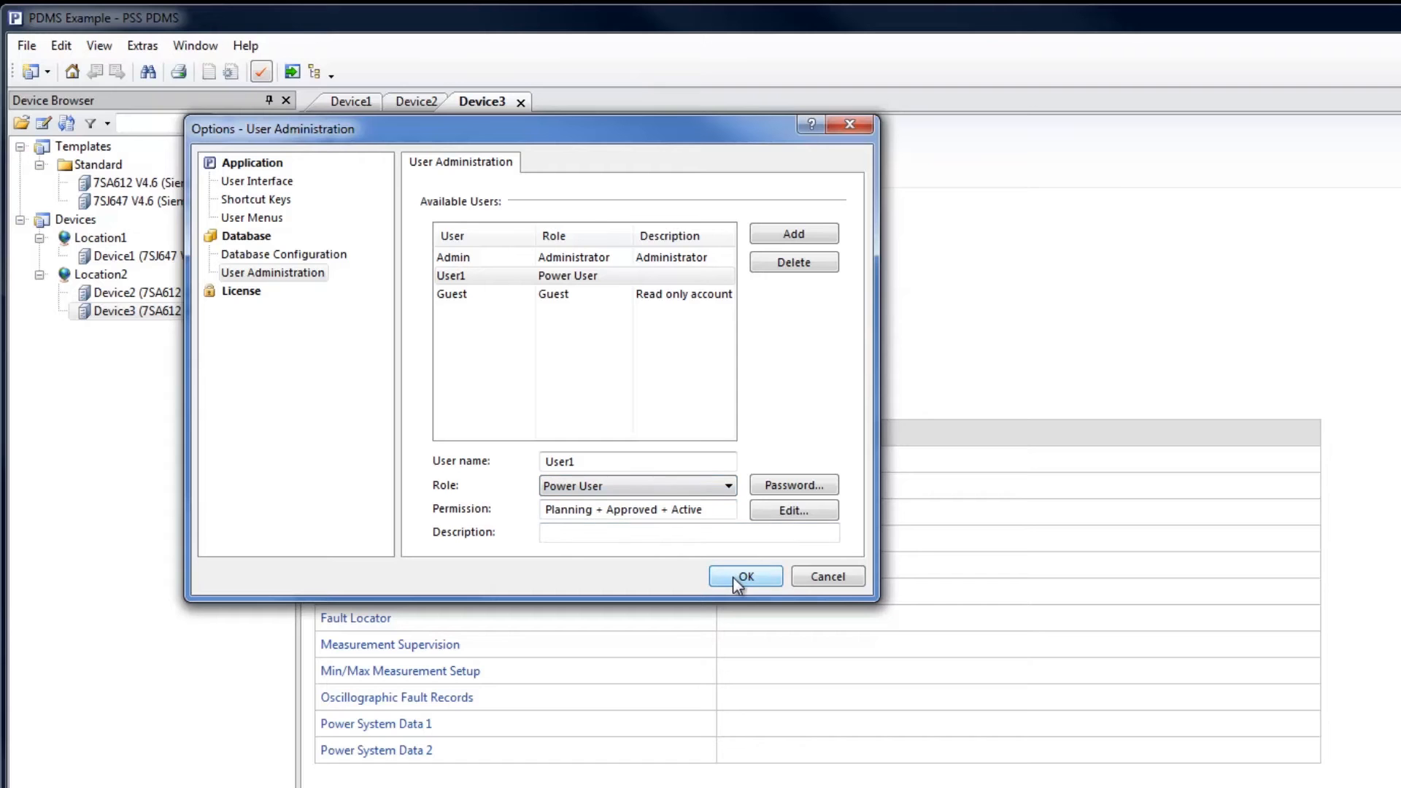
{"action": "left_click", "coordinate": [746, 575]}
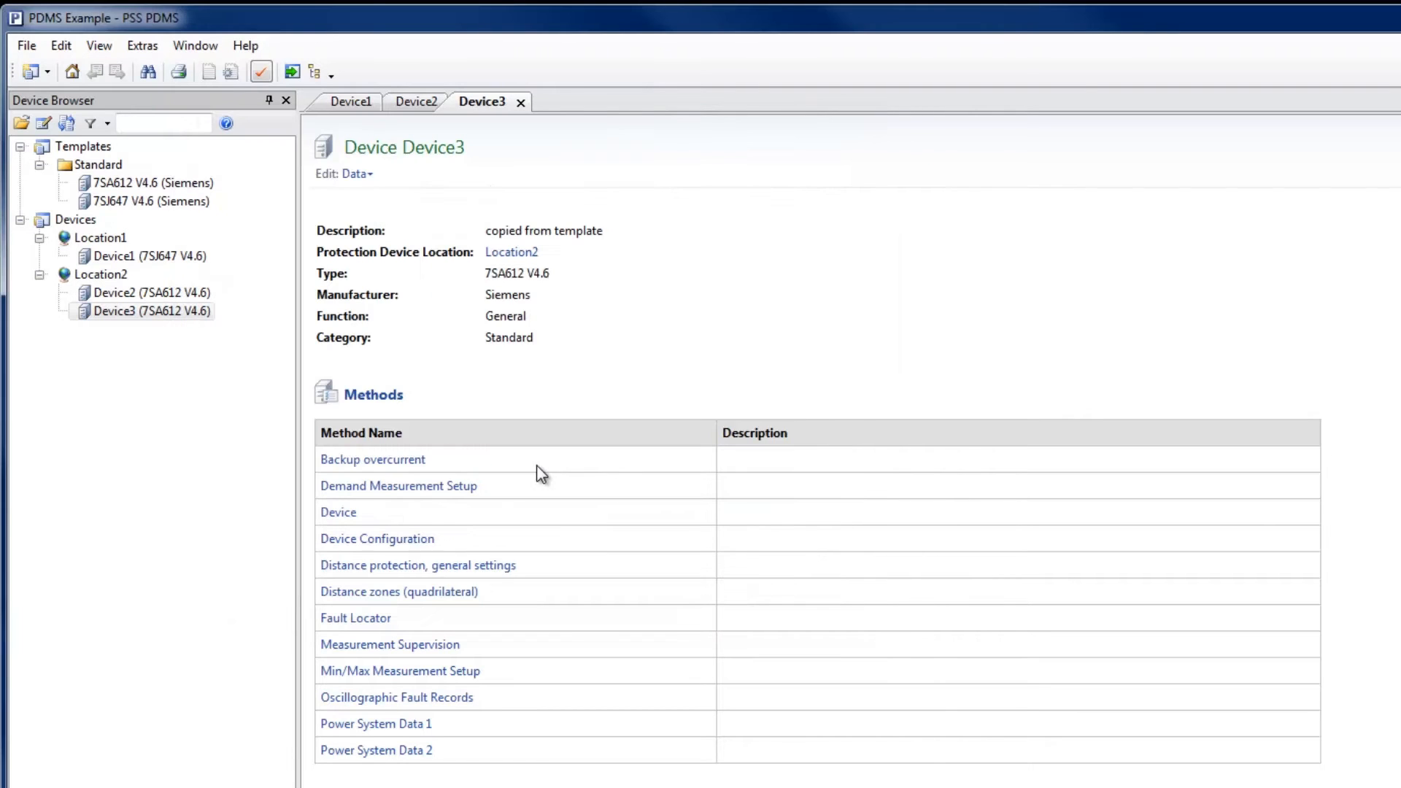
- In Configuration mode, add 7SAxx V46 Handbook.pdf to Device3 as extended data named '7SA Handbook'
{"action": "left_click", "coordinate": [356, 174]}
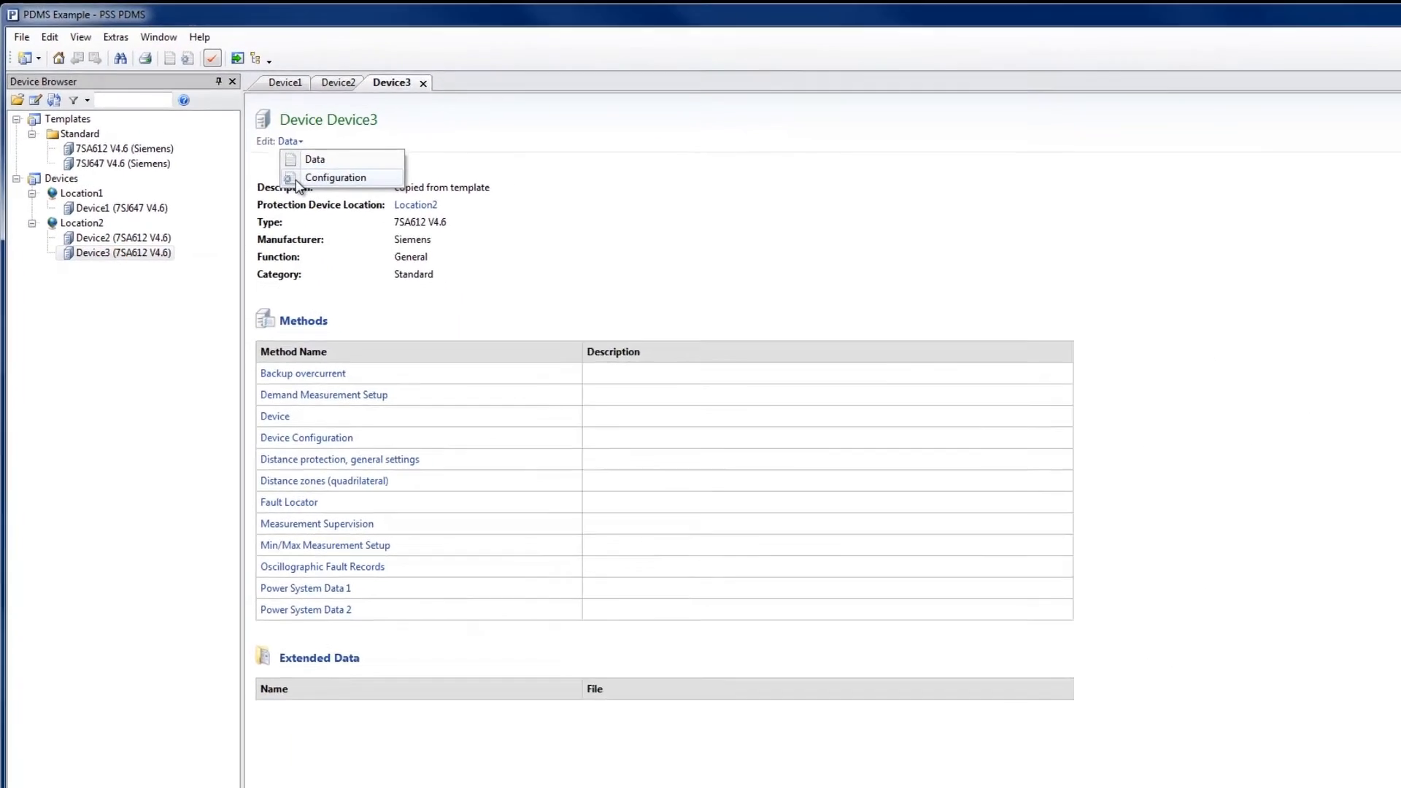
{"action": "left_click", "coordinate": [335, 177]}
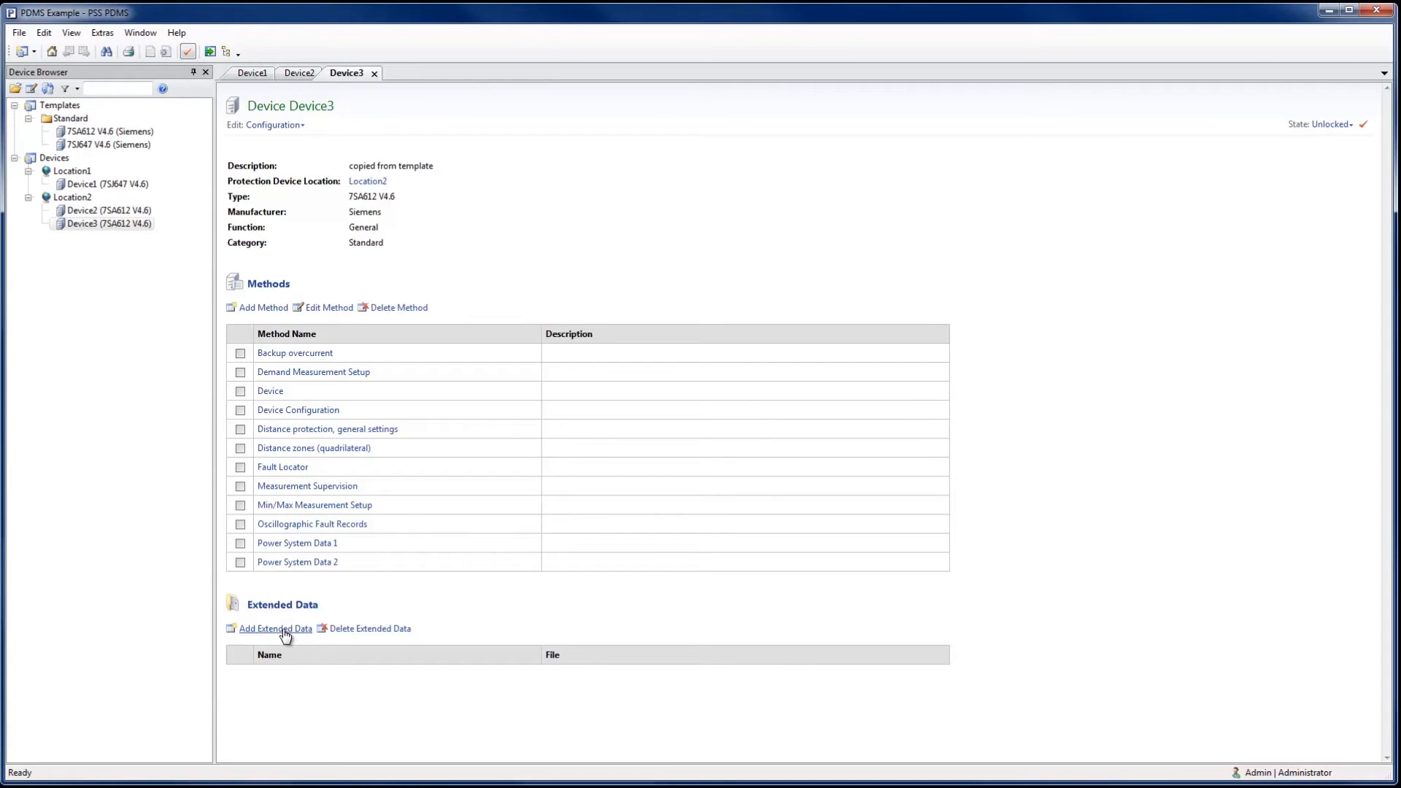
{"action": "left_click", "coordinate": [276, 627]}
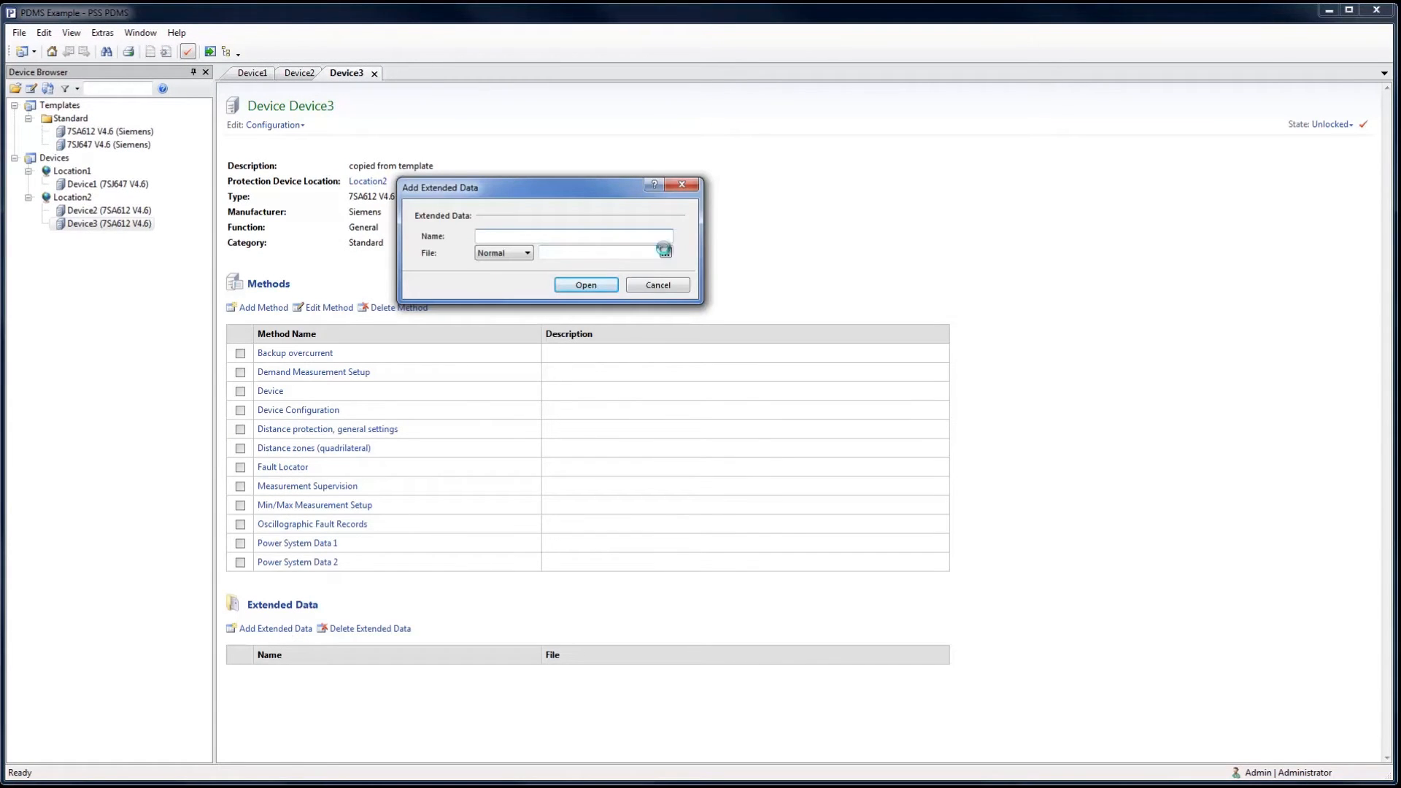
{"action": "left_click", "coordinate": [662, 250]}
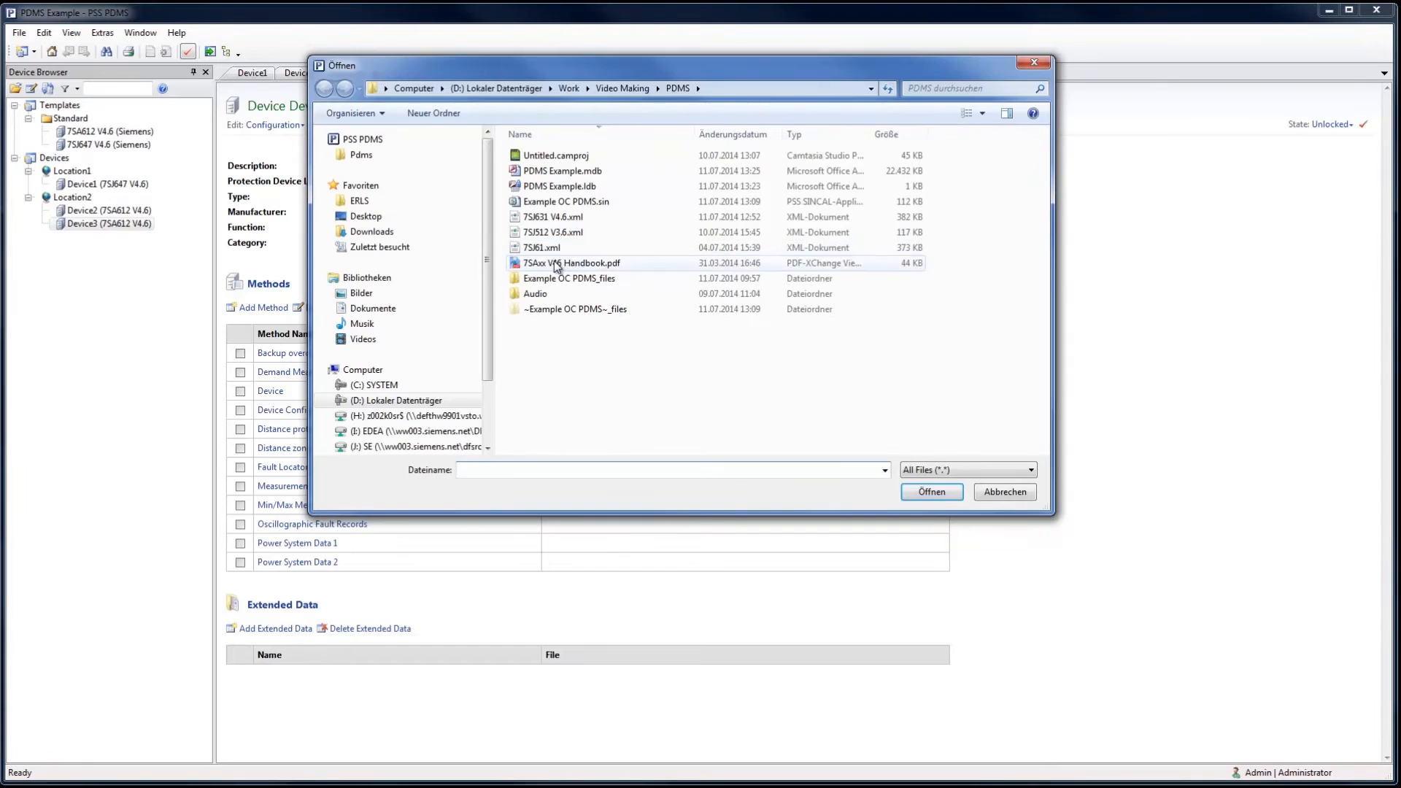
{"action": "left_click", "coordinate": [932, 492]}
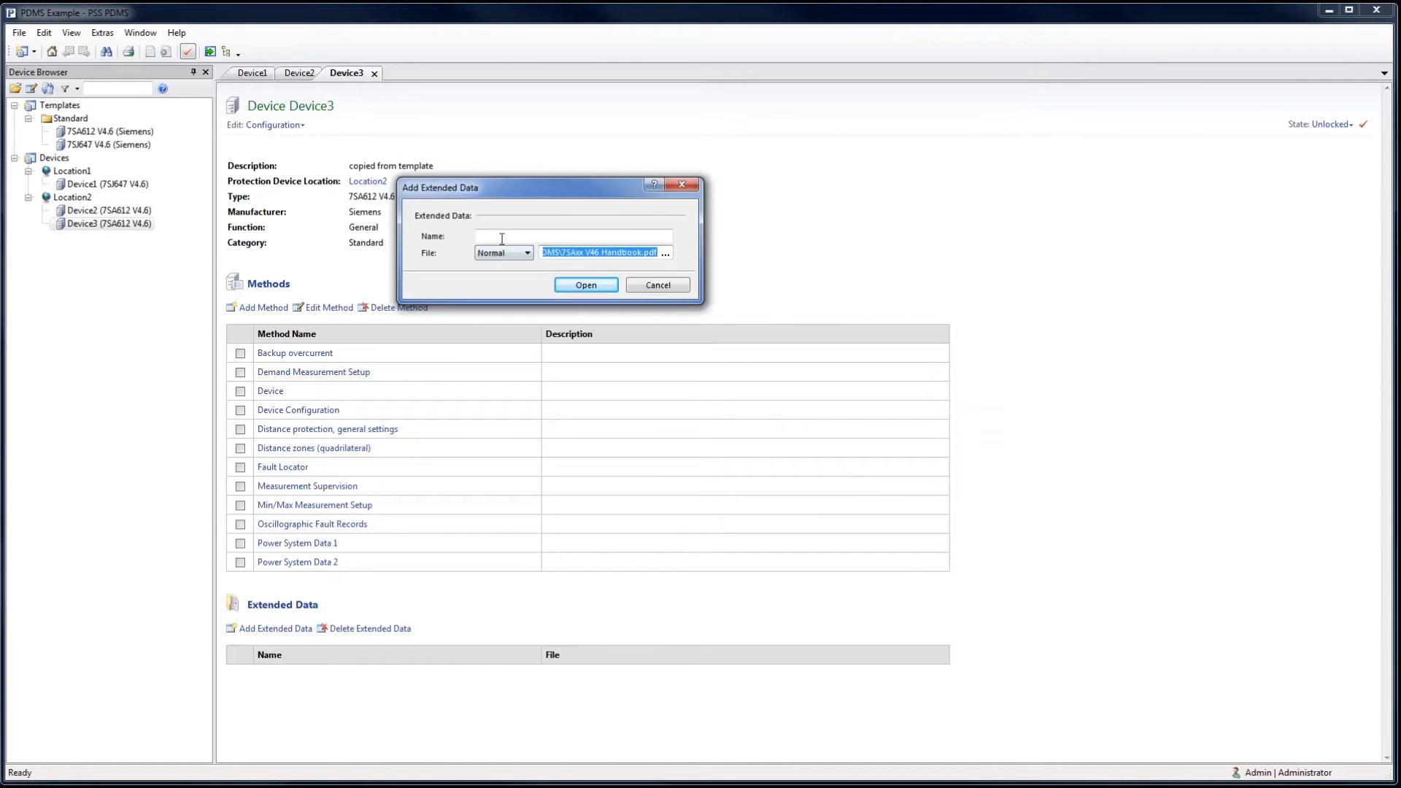
{"action": "type", "text": "7SA"}
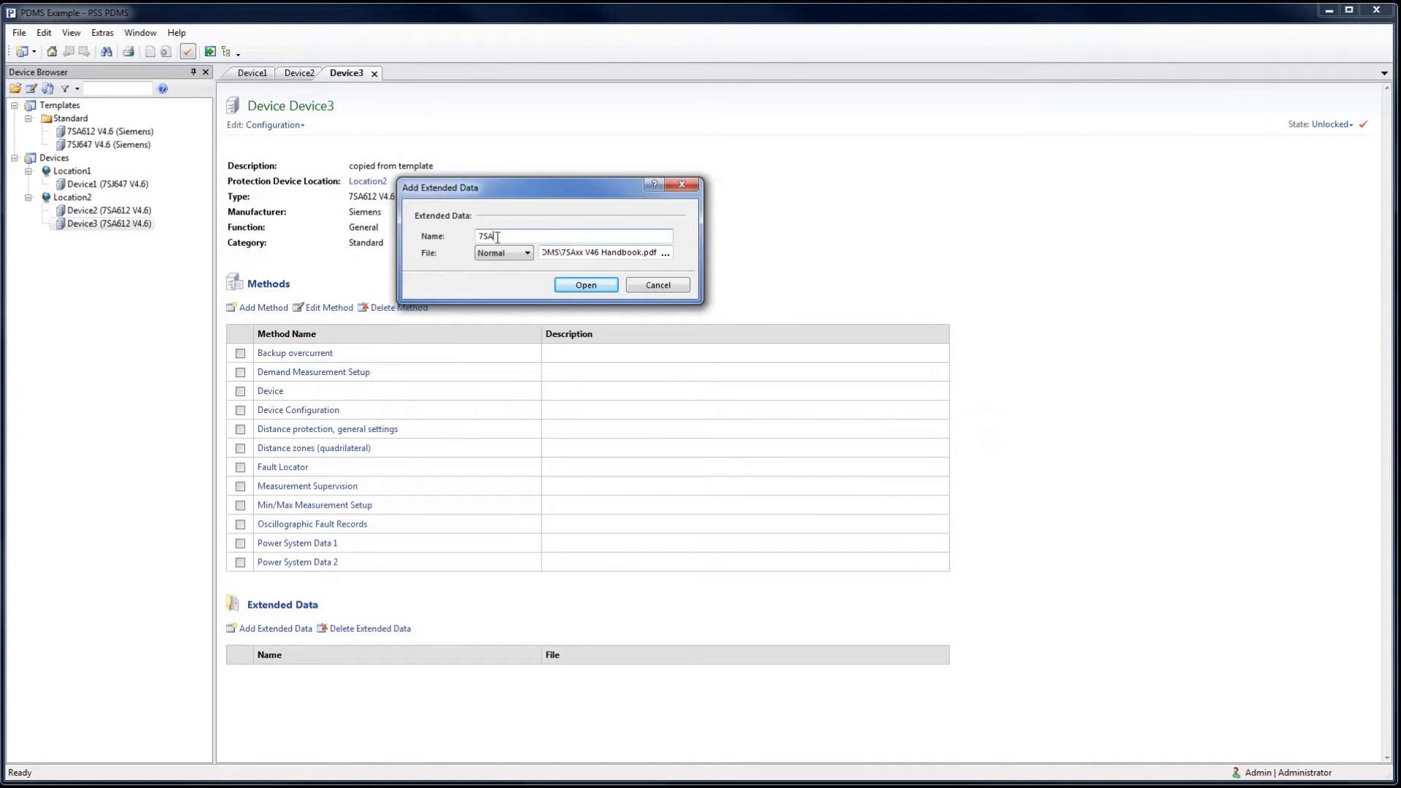
{"action": "type", "text": "Handbook"}
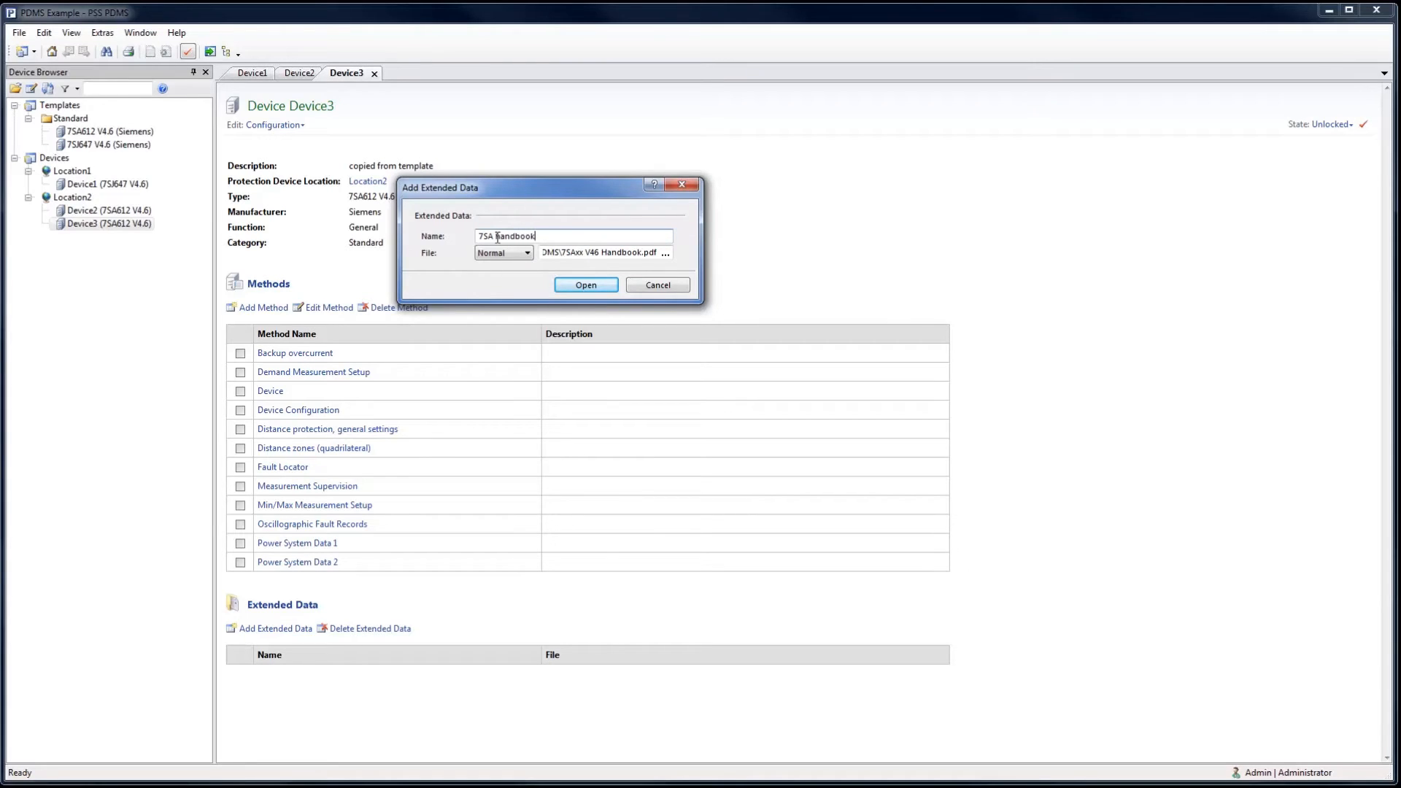
{"action": "left_click", "coordinate": [585, 284]}
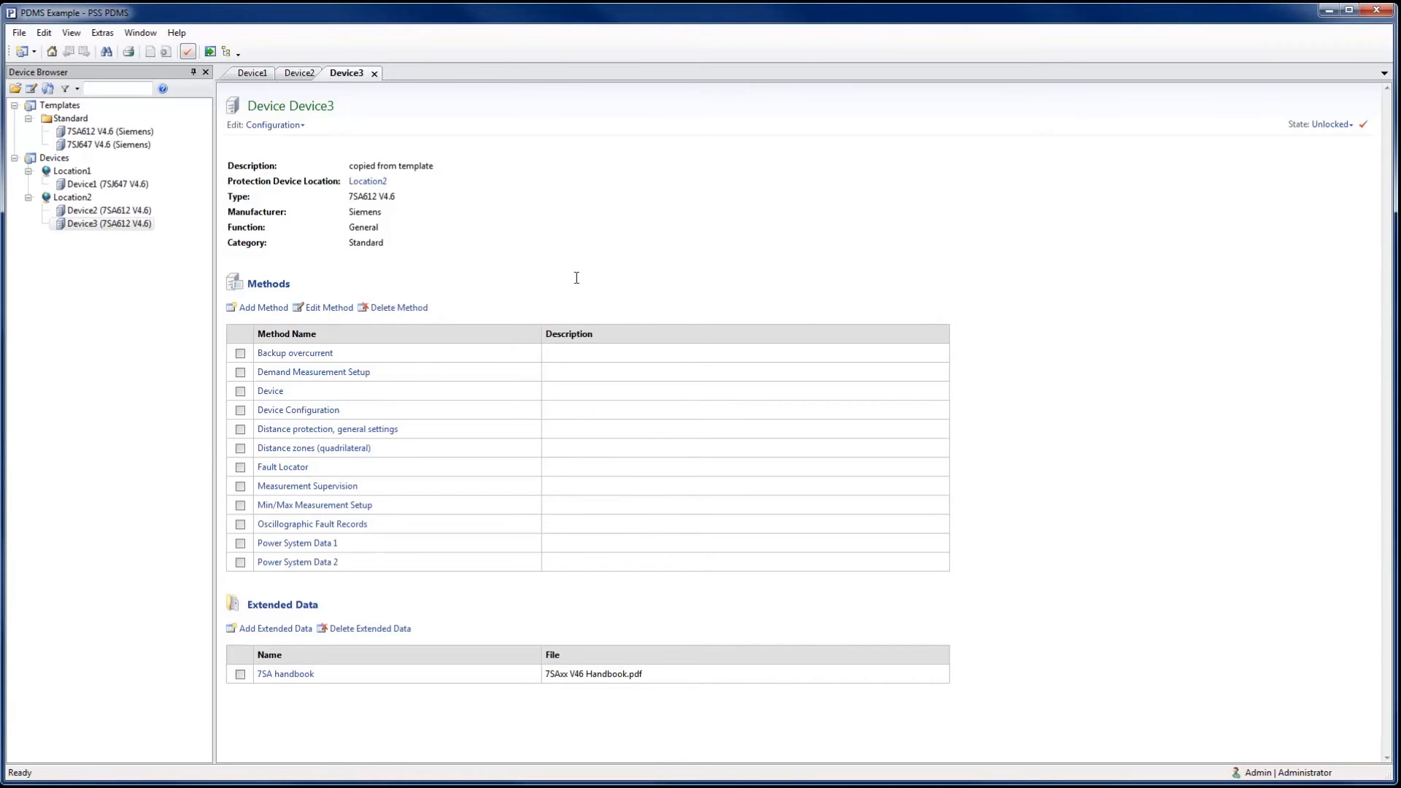
- Import the 7SJ631 V4.6 DIGSI XML file as device 'Device4' in Location2 and show its record
{"action": "left_click", "coordinate": [18, 33]}
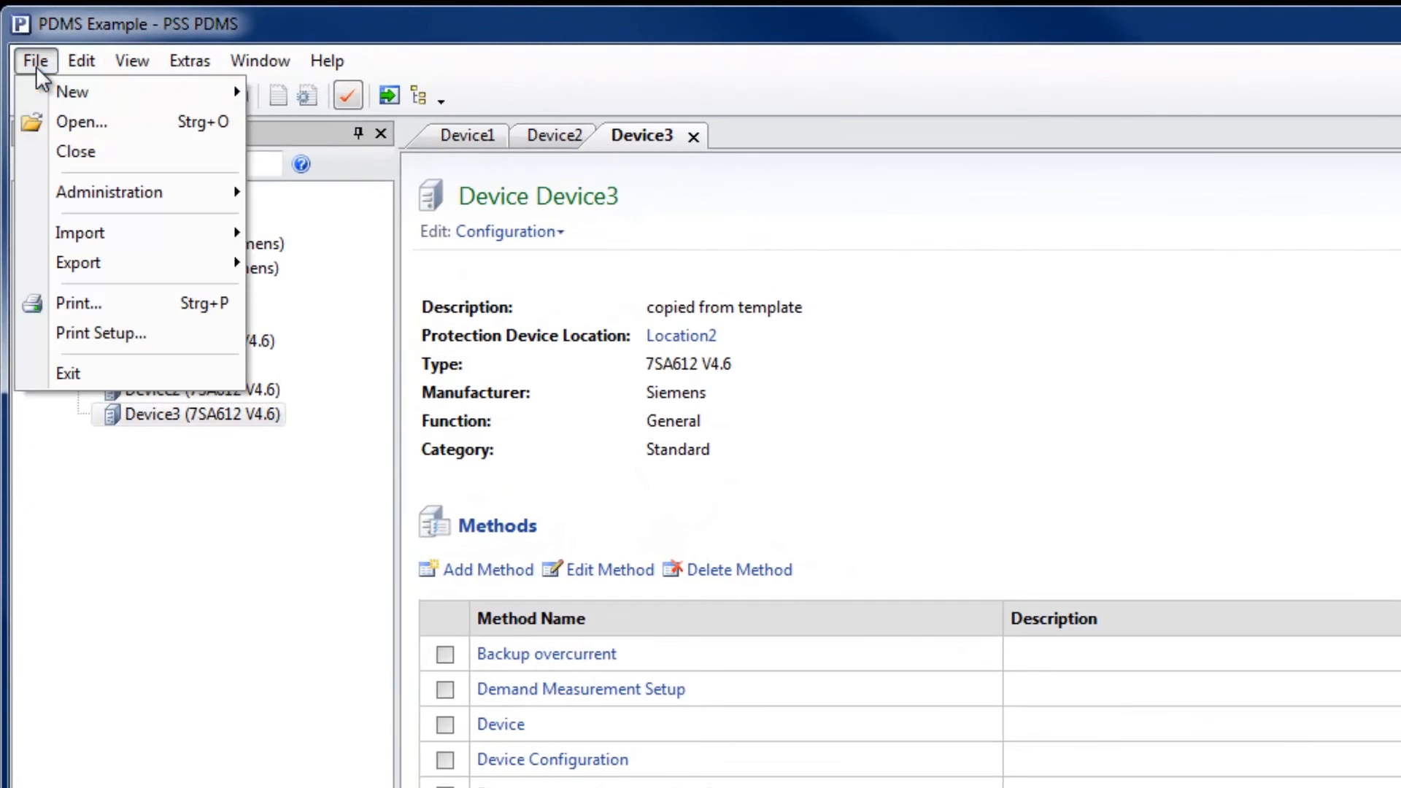
{"action": "mouse_move", "coordinate": [79, 233]}
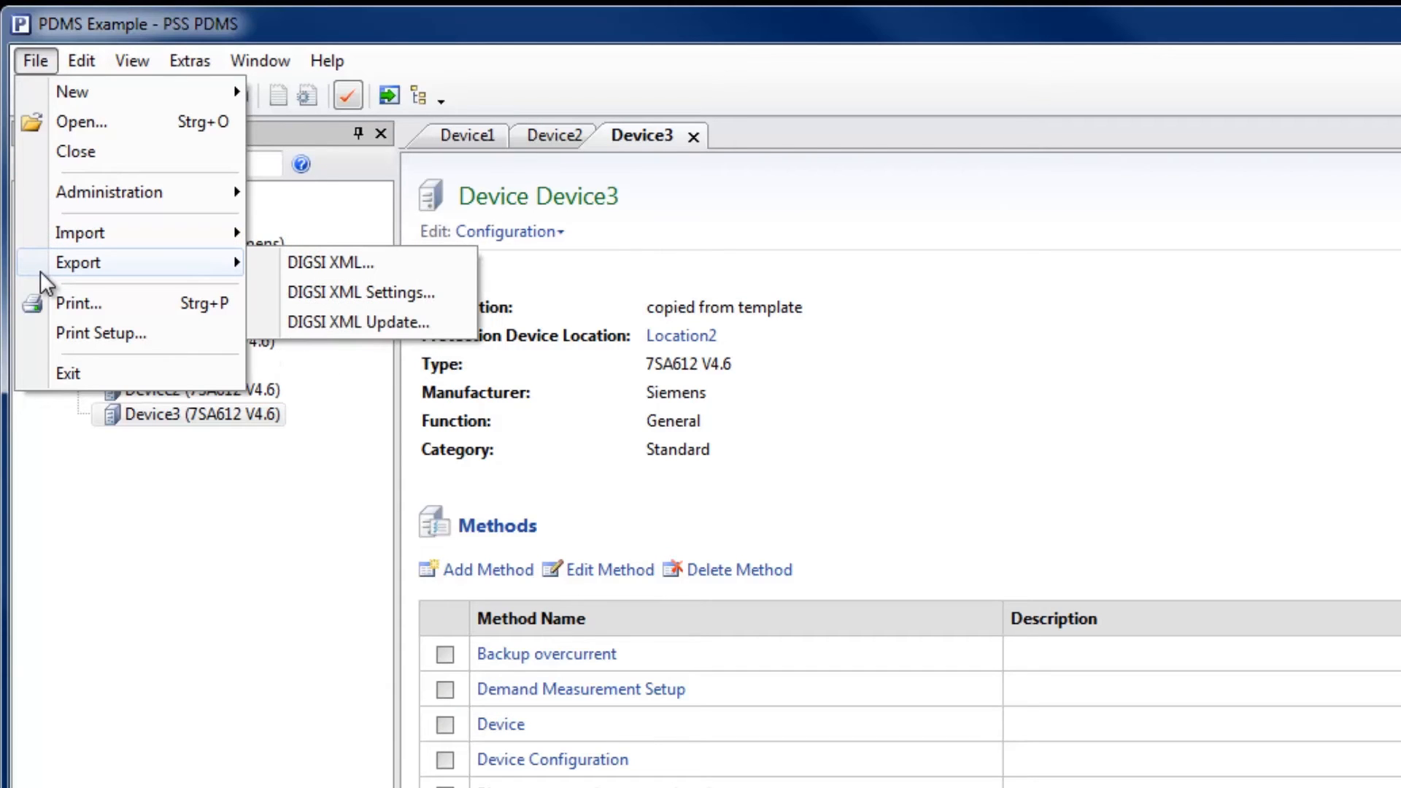
{"action": "mouse_move", "coordinate": [81, 232]}
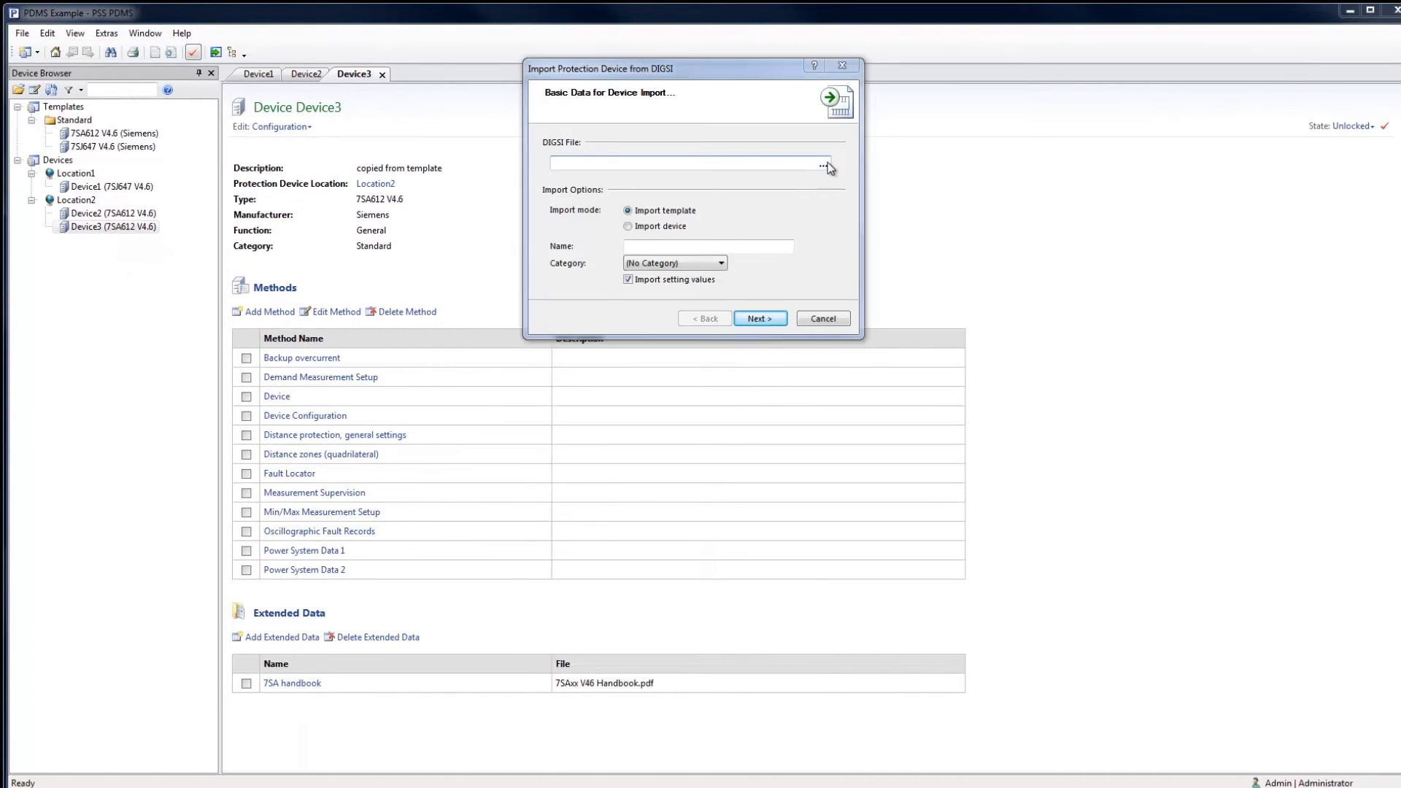
{"action": "left_click", "coordinate": [823, 167]}
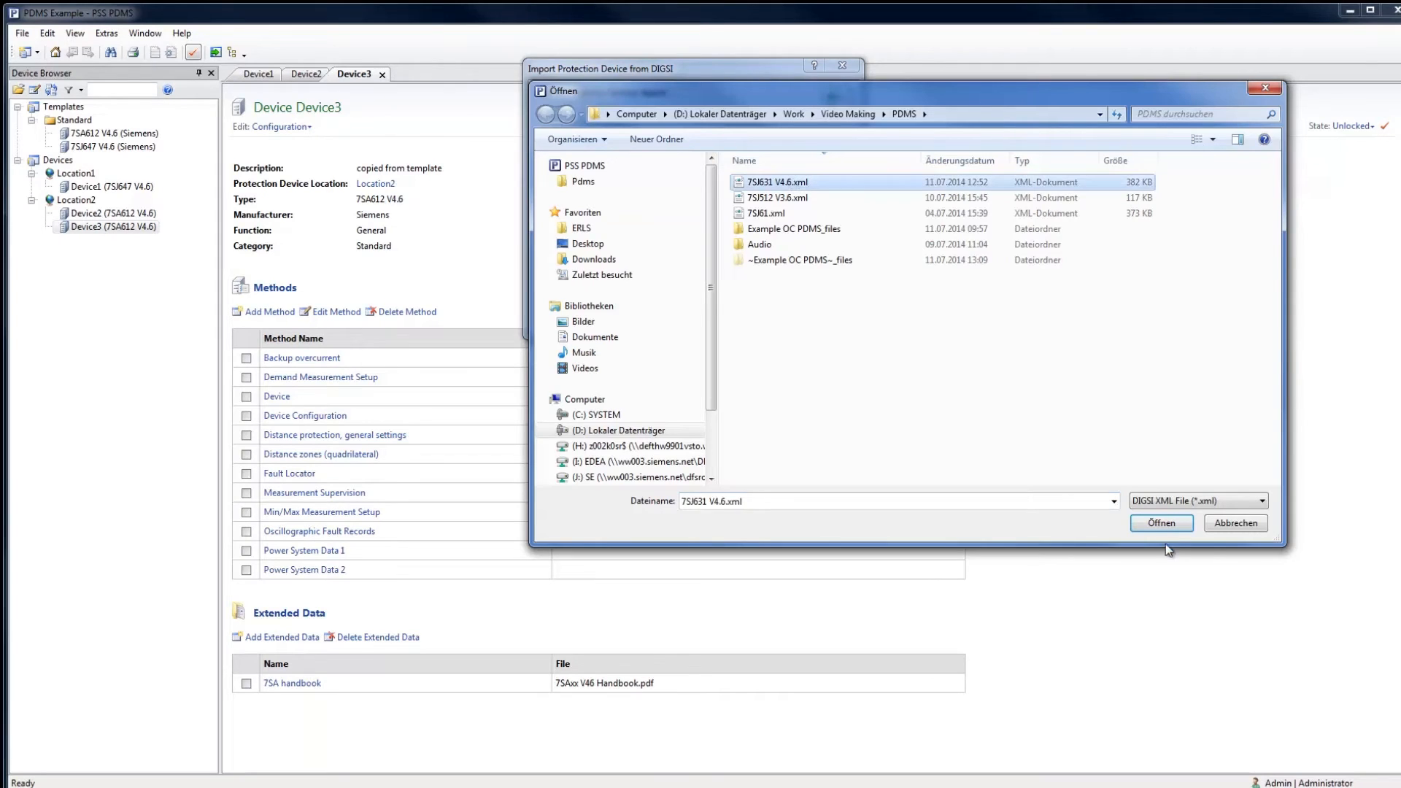
{"action": "left_click", "coordinate": [1160, 522]}
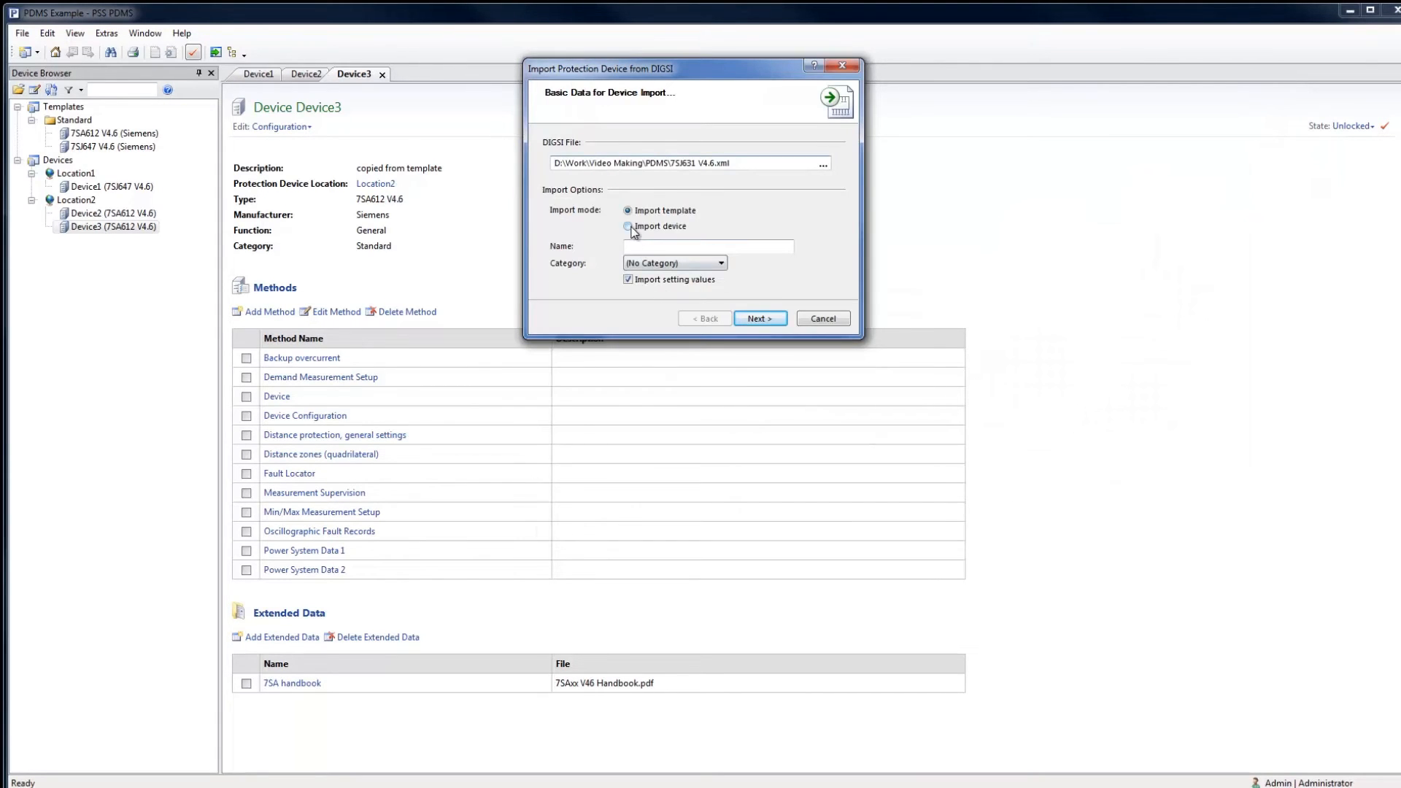
{"action": "left_click", "coordinate": [628, 226]}
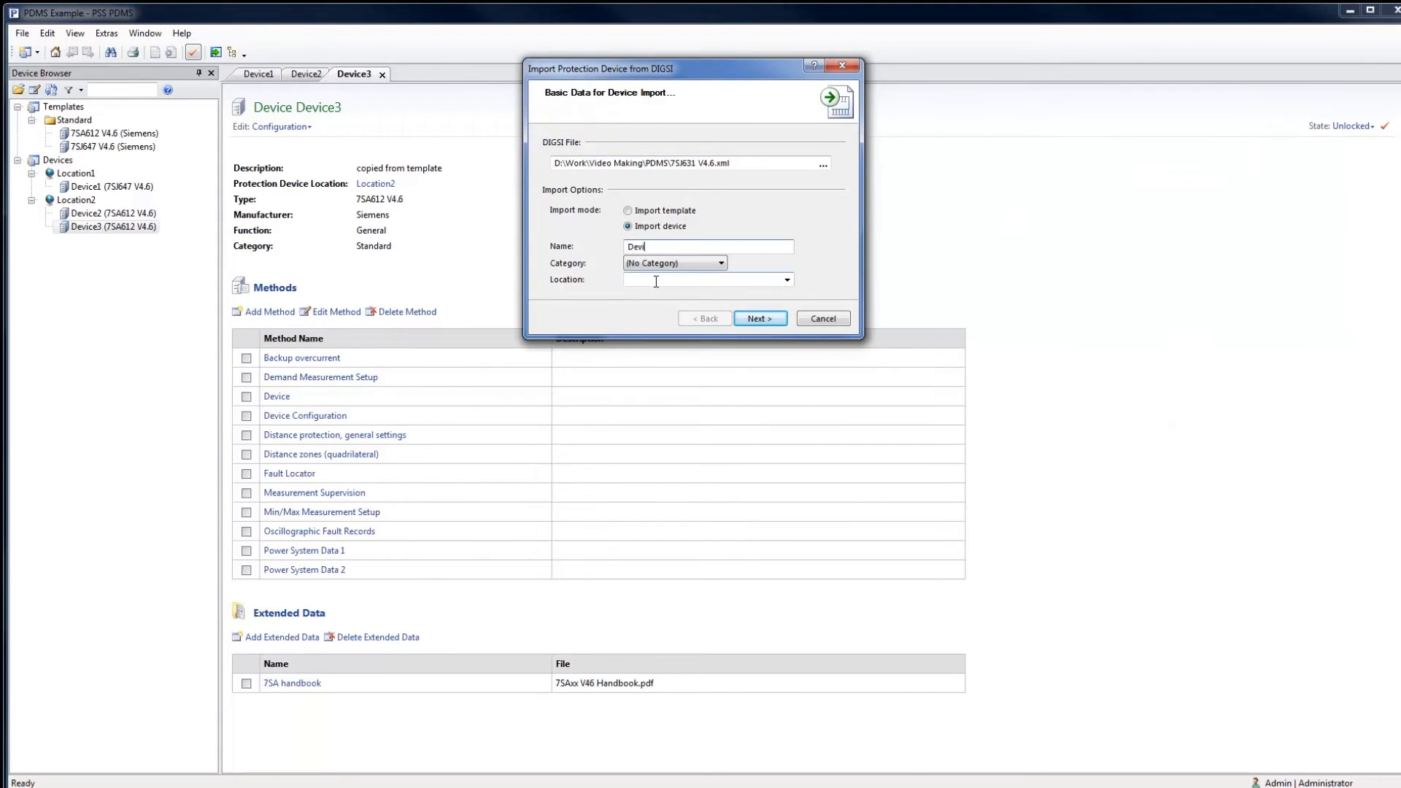
{"action": "type", "text": "ice4"}
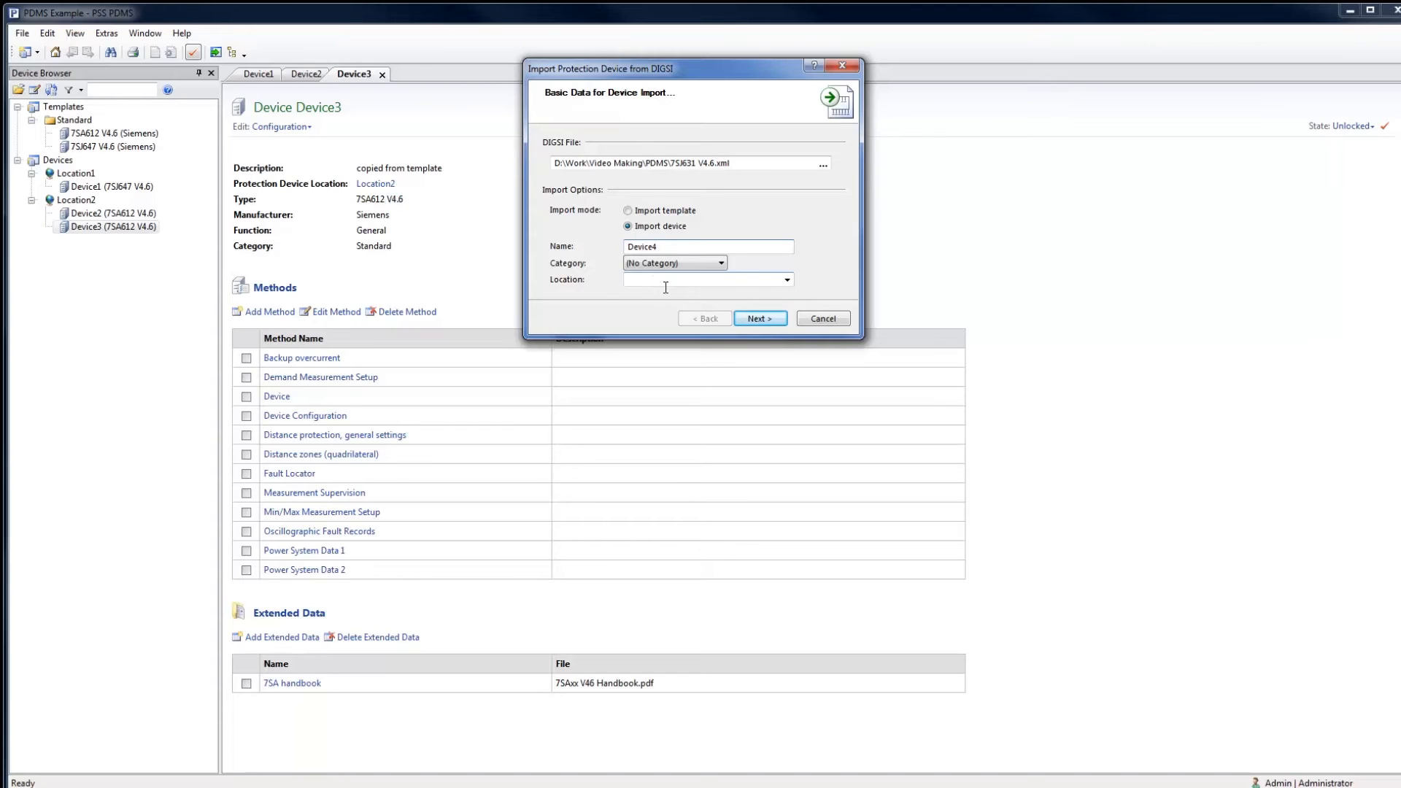
{"action": "left_click", "coordinate": [785, 280]}
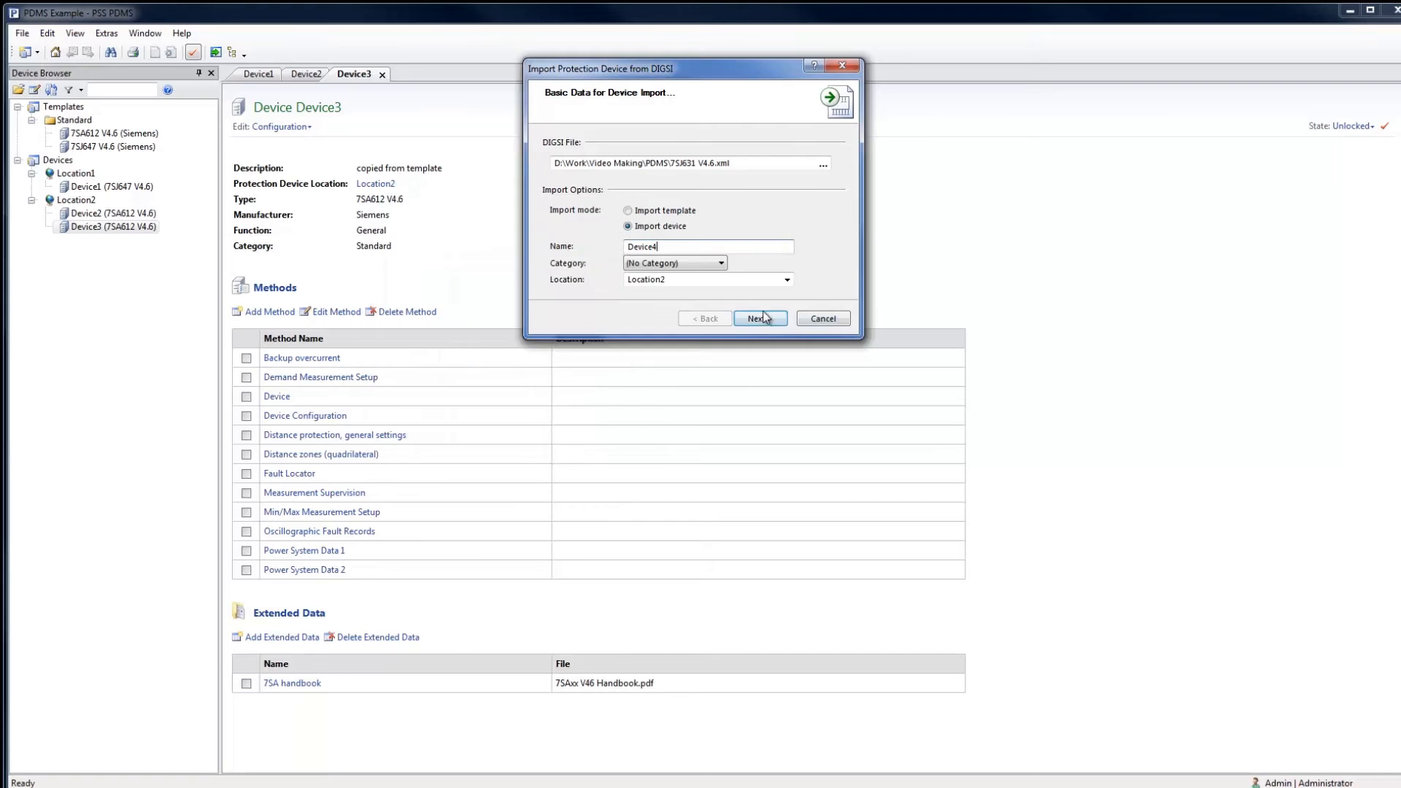
{"action": "left_click", "coordinate": [759, 318]}
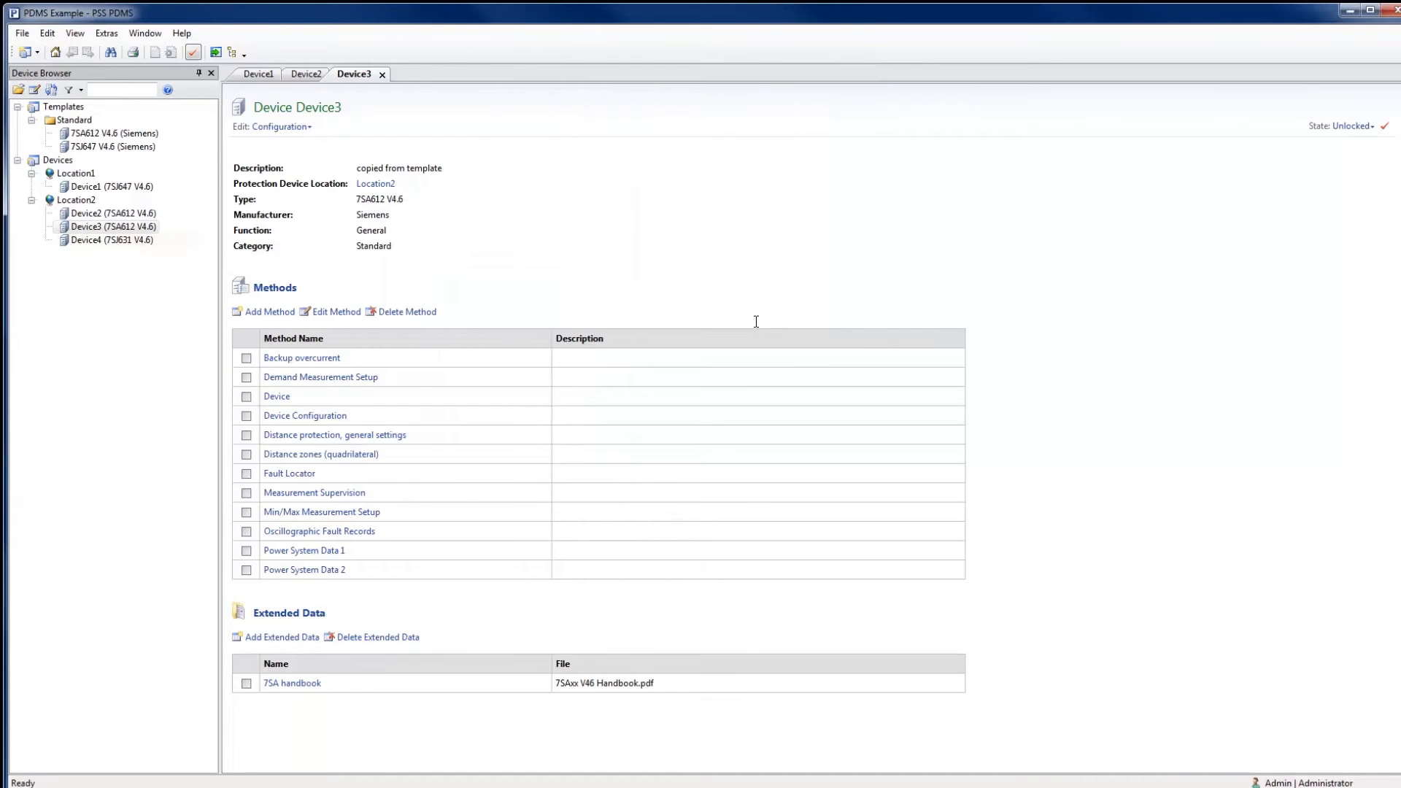
{"action": "left_click", "coordinate": [112, 240]}
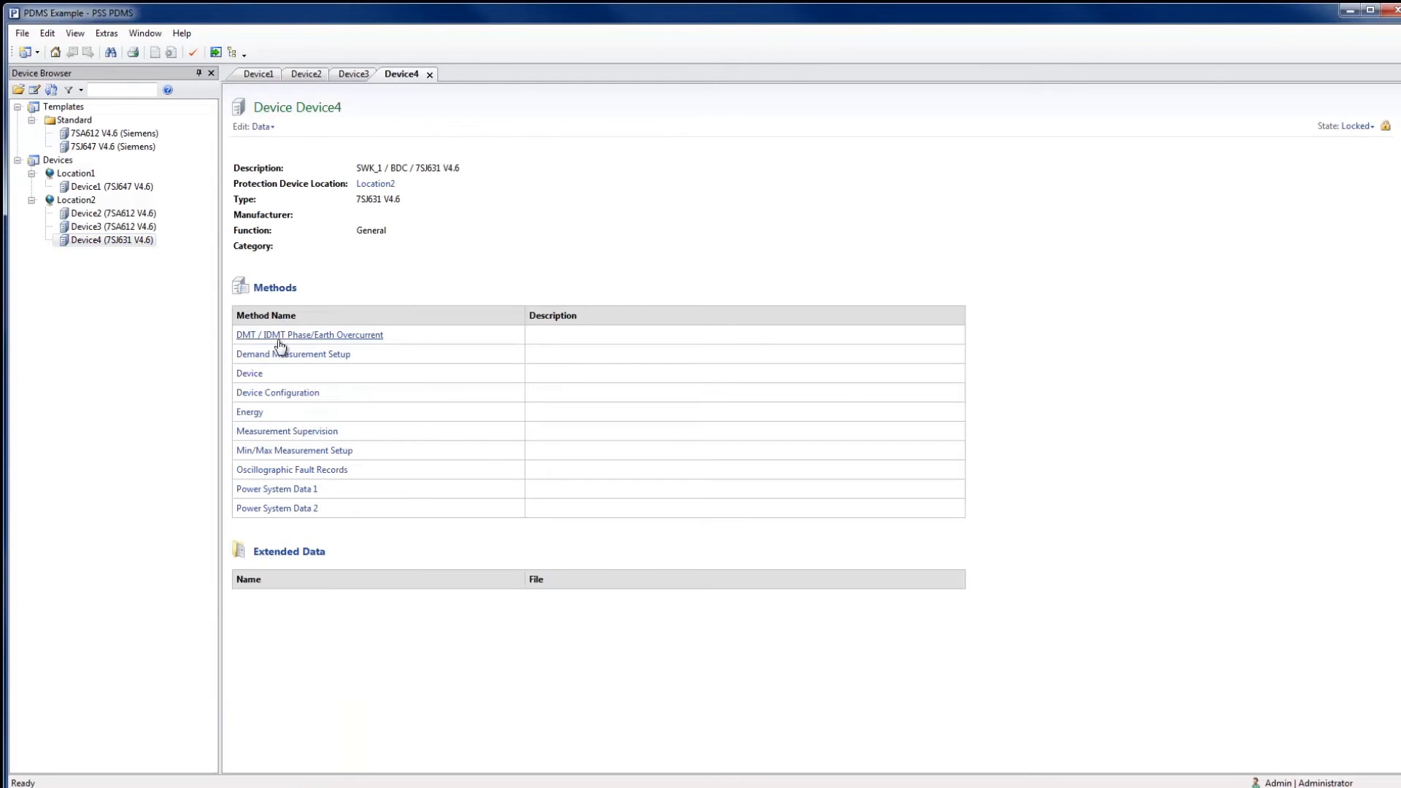
- Show Device4's DMT/IDMT overcurrent method and the SINCAL Main device's OC settings
{"action": "left_click", "coordinate": [309, 335]}
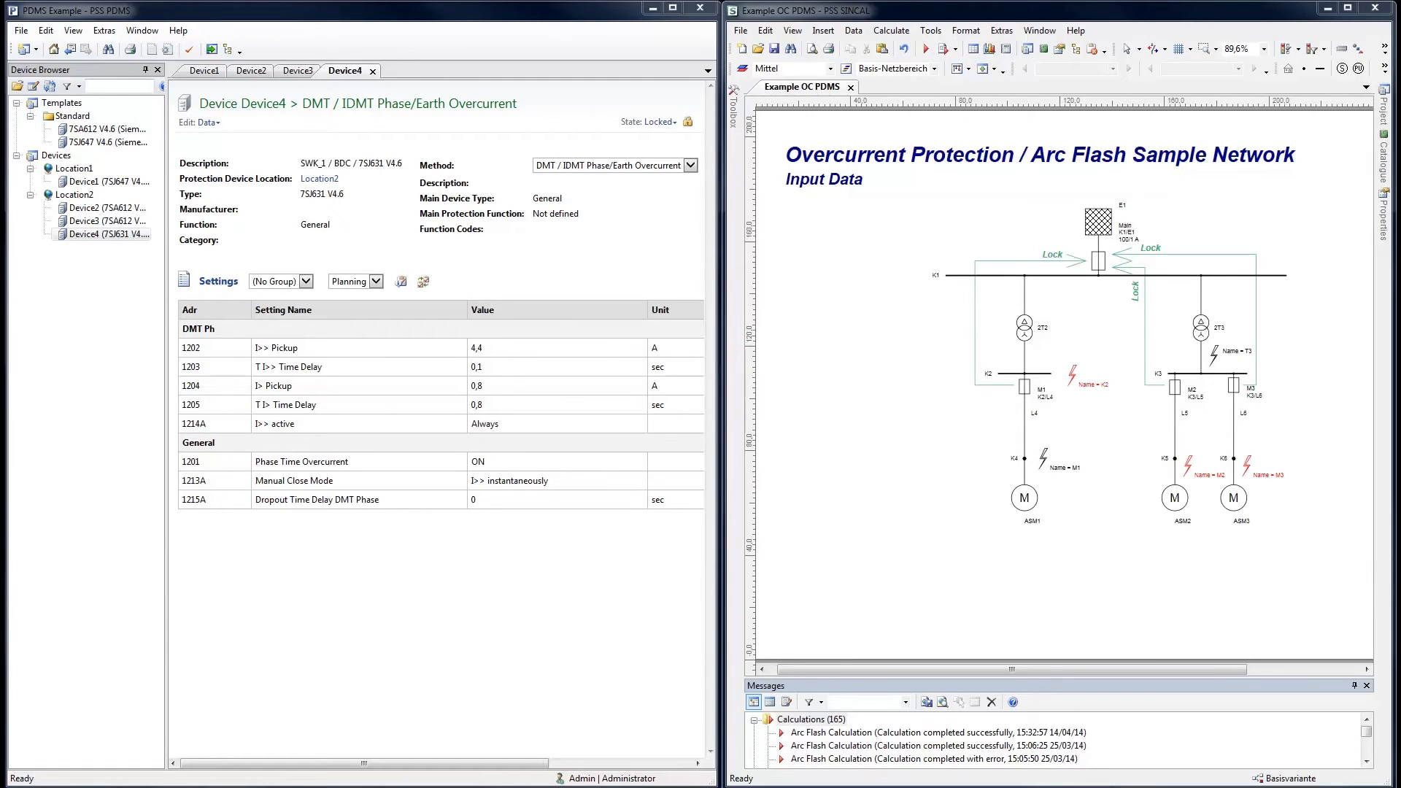
{"action": "mouse_move", "coordinate": [592, 623]}
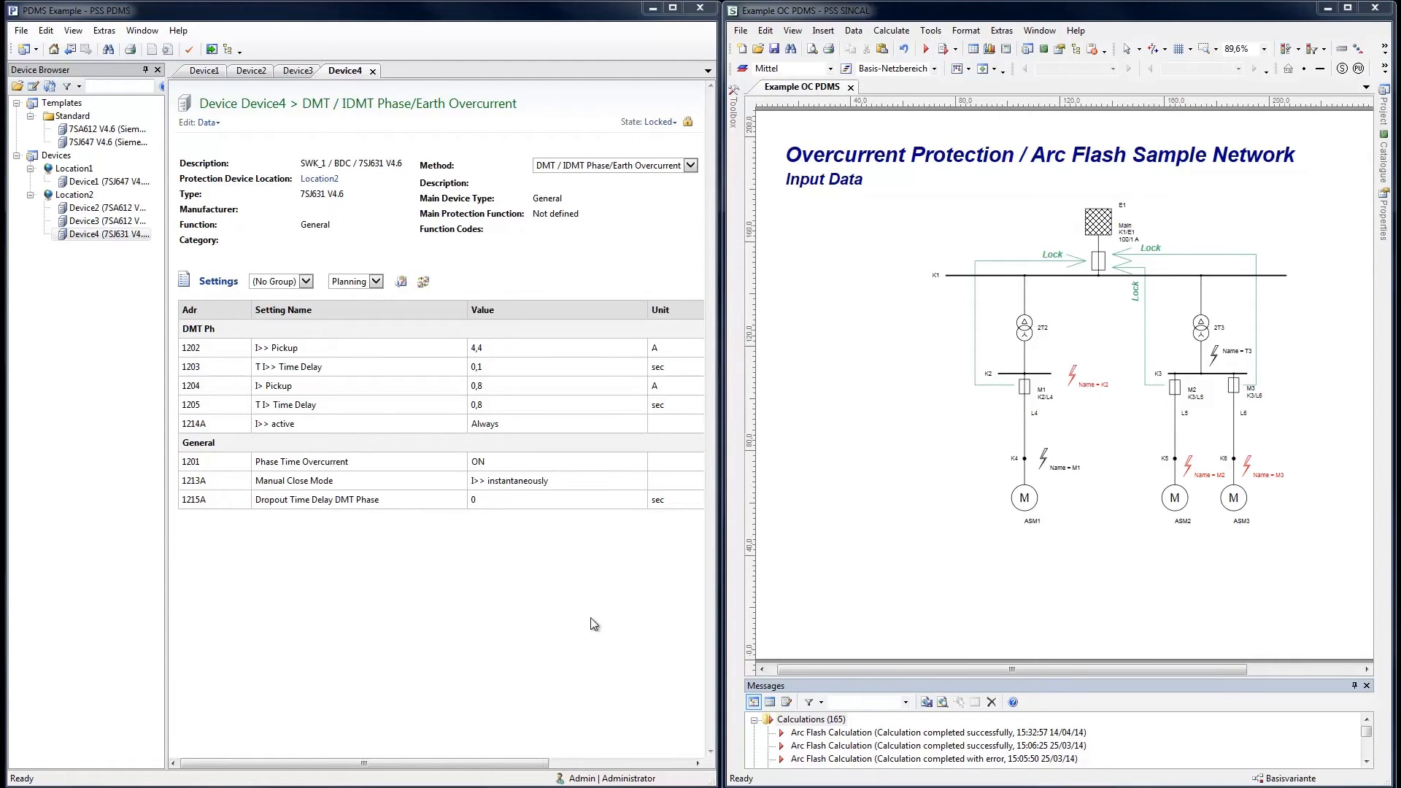
{"action": "mouse_move", "coordinate": [597, 598]}
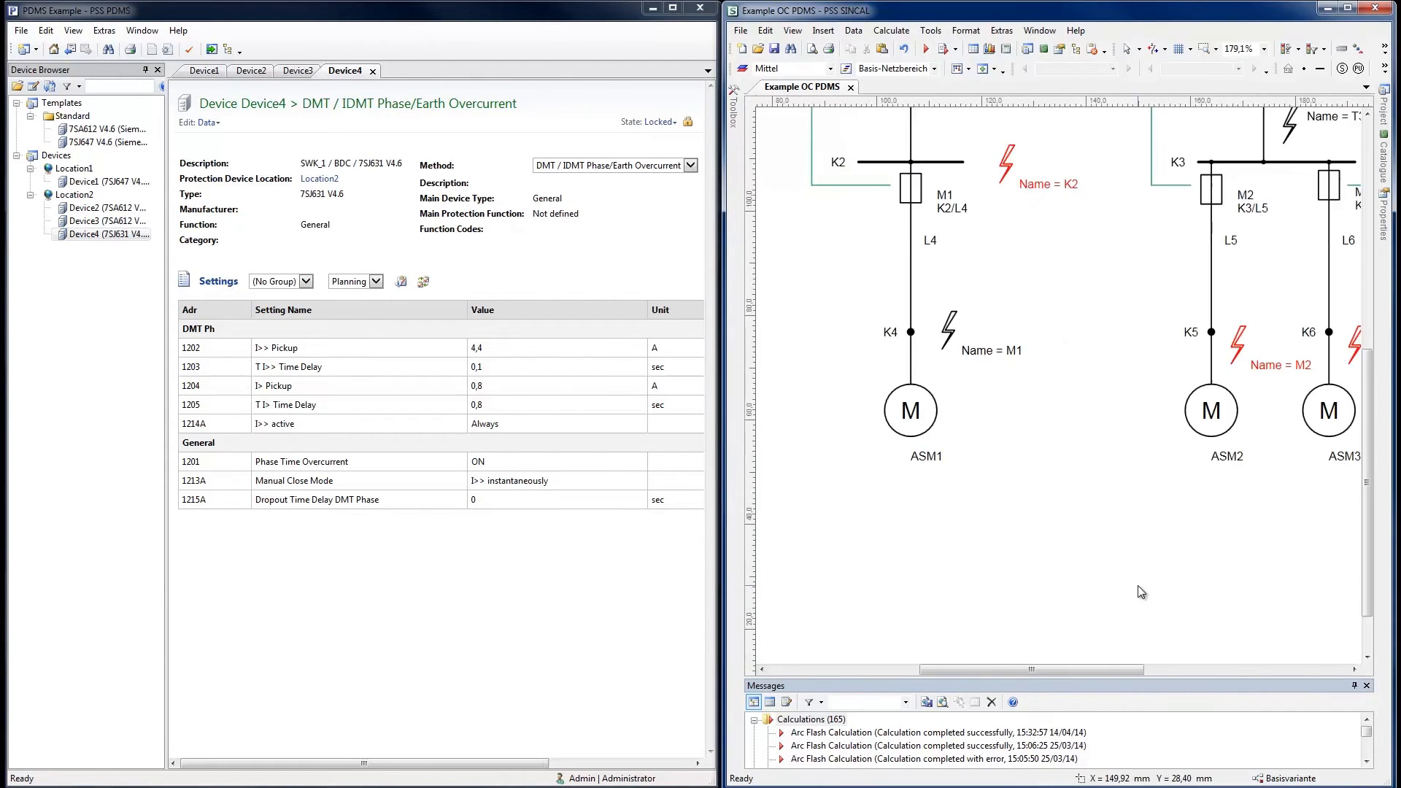
{"action": "scroll", "scroll_direction": "up", "scroll_amount": 3}
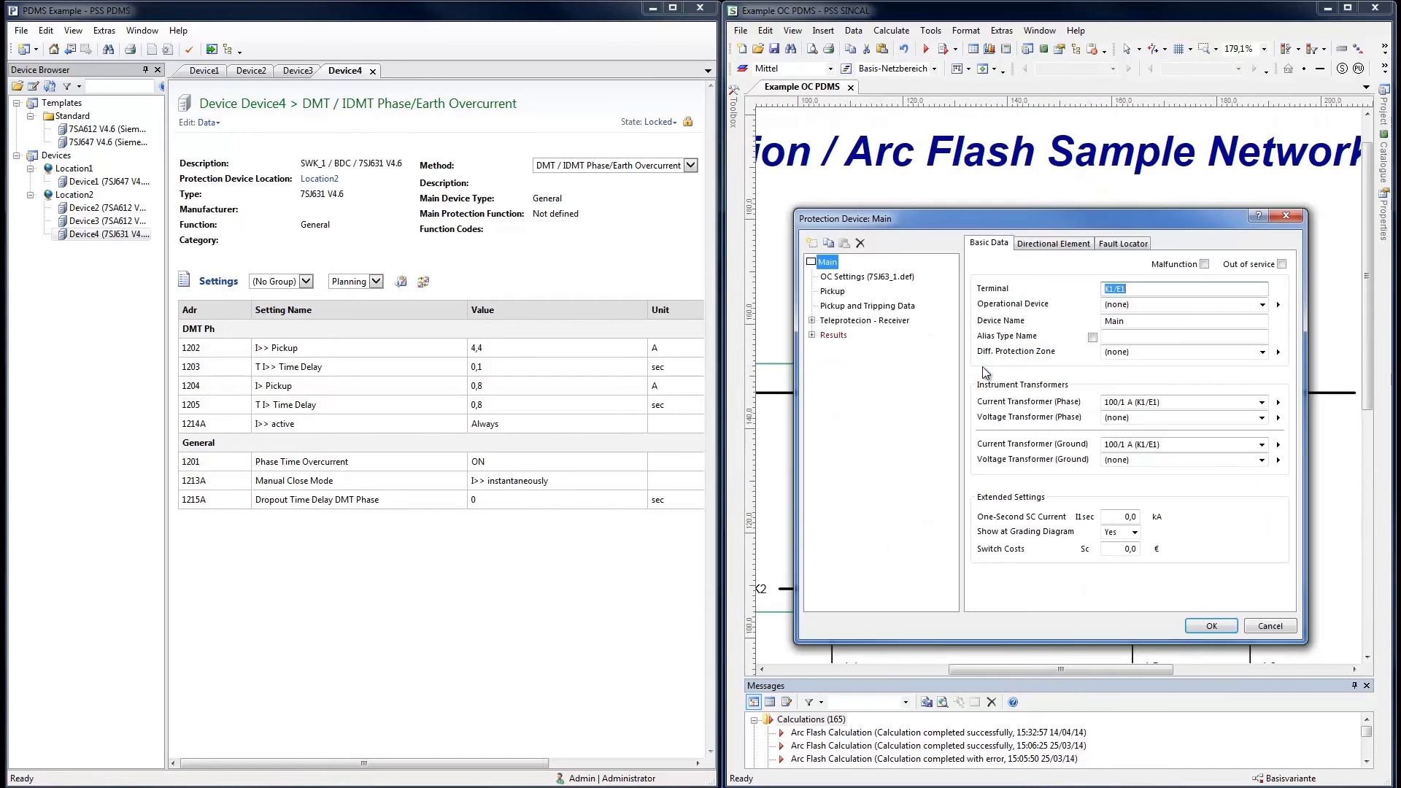
{"action": "left_click", "coordinate": [866, 276]}
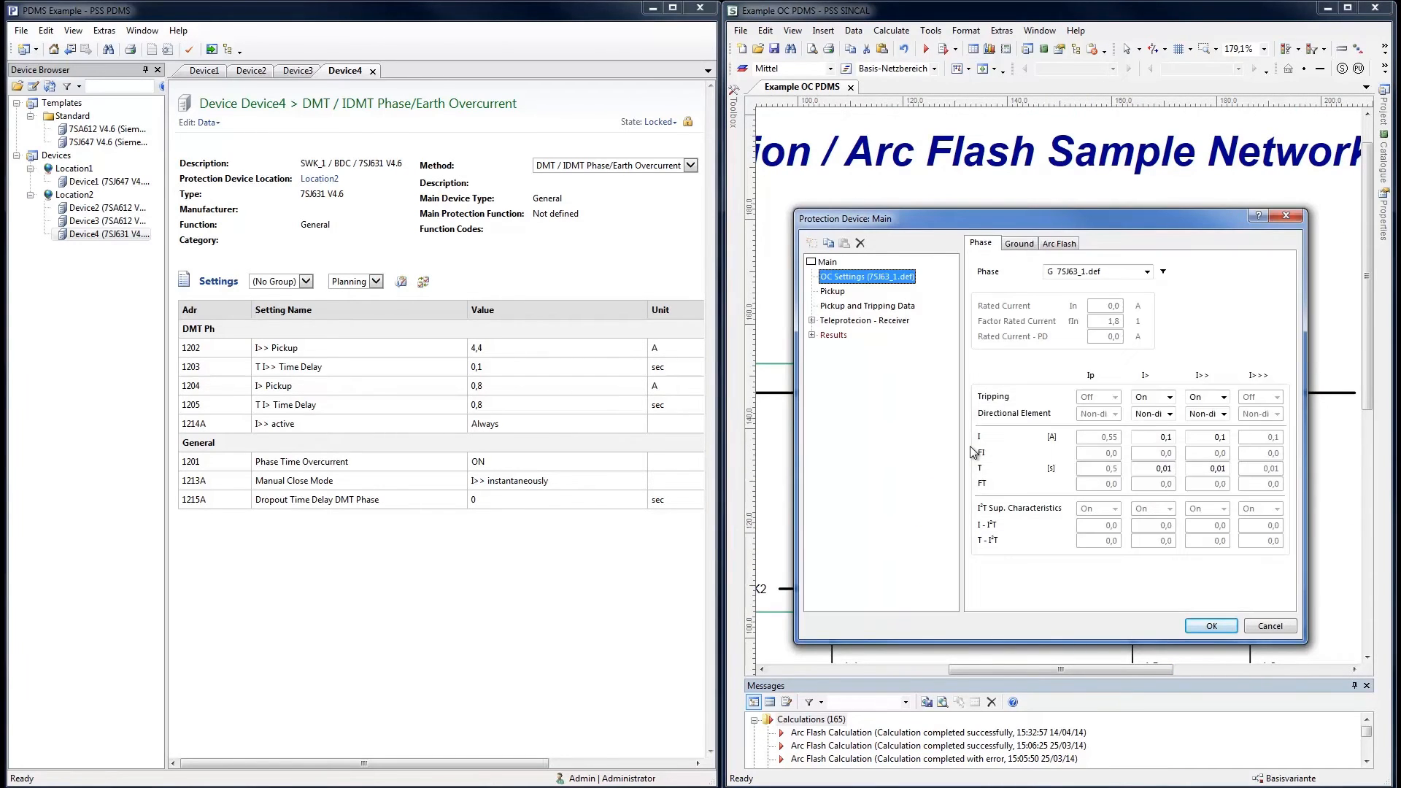
{"action": "left_click", "coordinate": [1210, 626]}
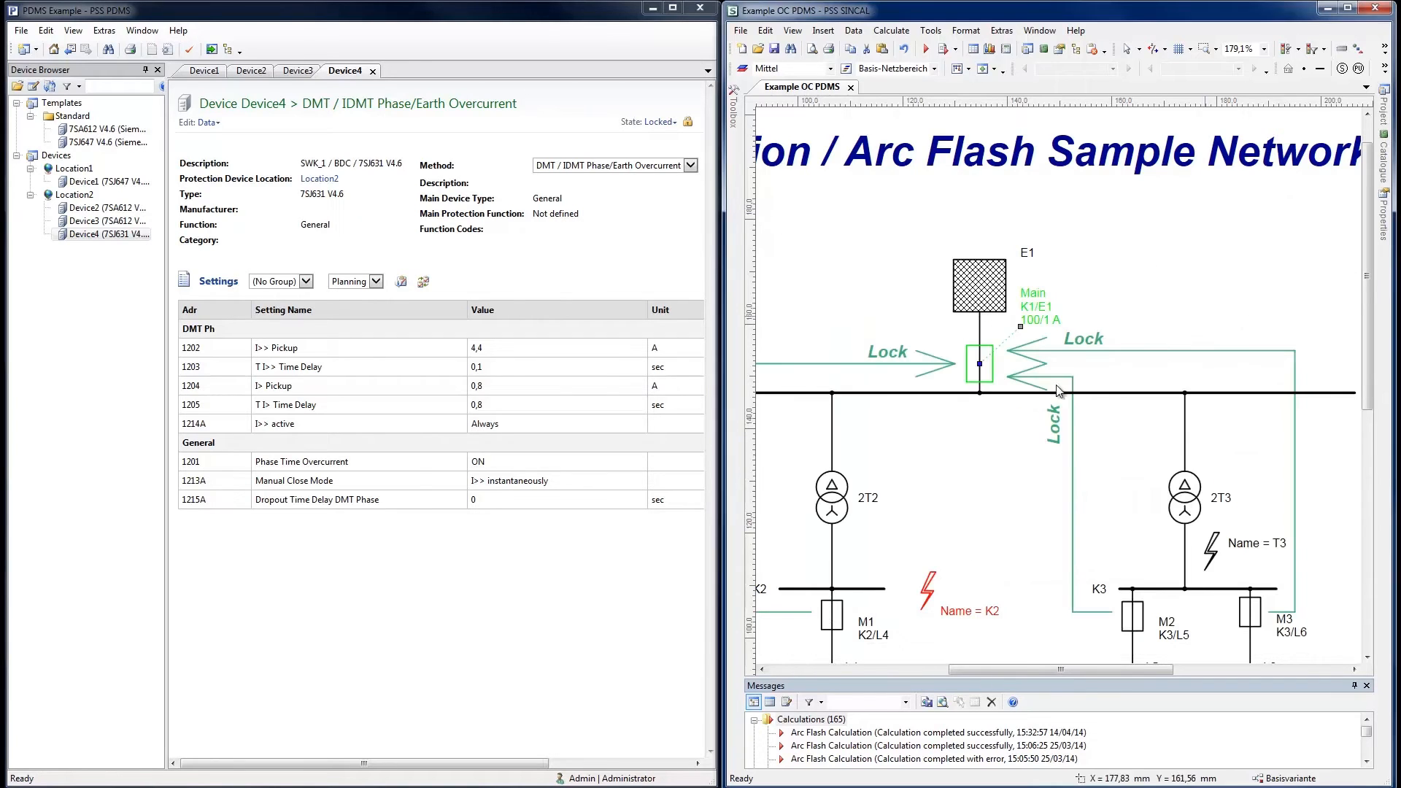
- Bring up the Main protection device's master resource GUID in SINCAL
{"action": "right_click", "coordinate": [978, 365]}
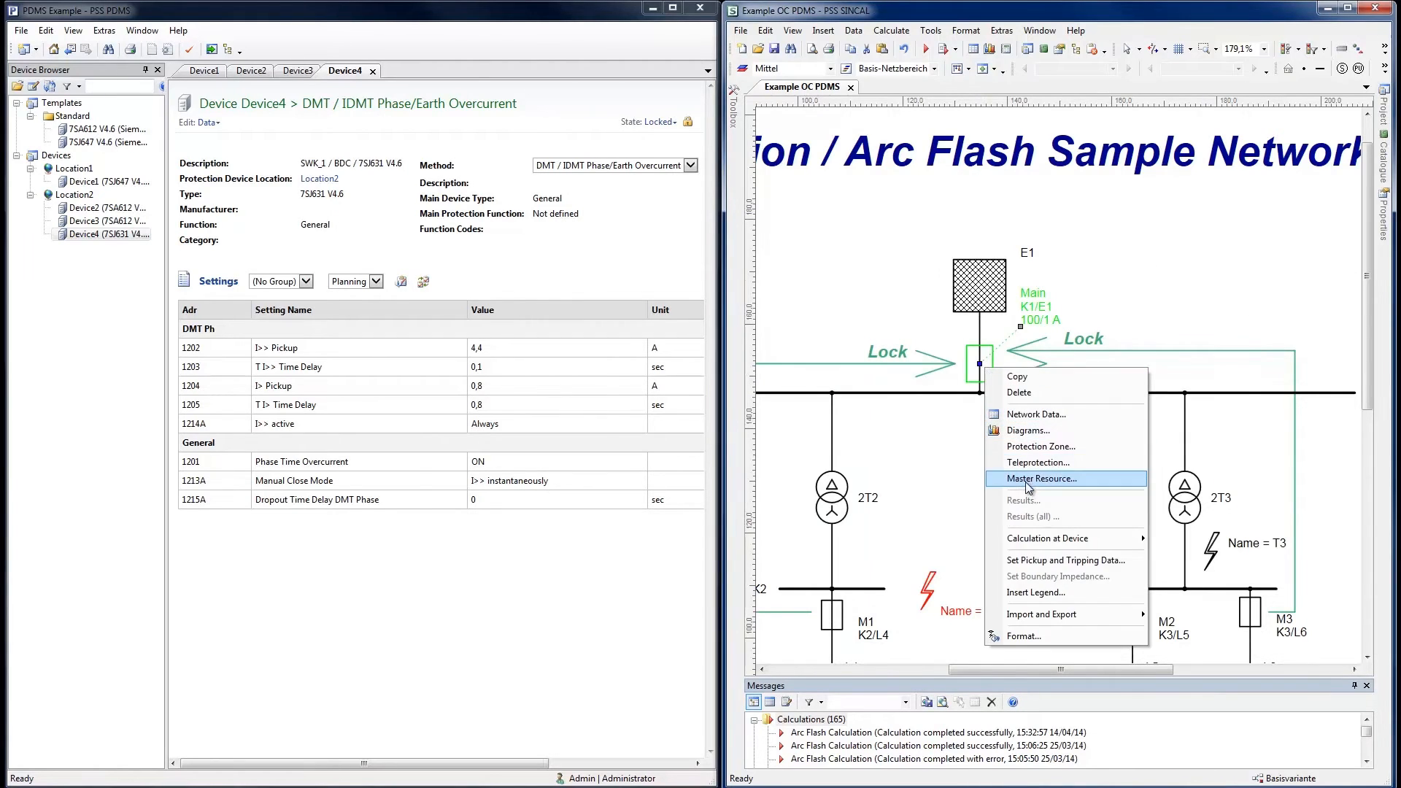
{"action": "left_click", "coordinate": [1039, 479]}
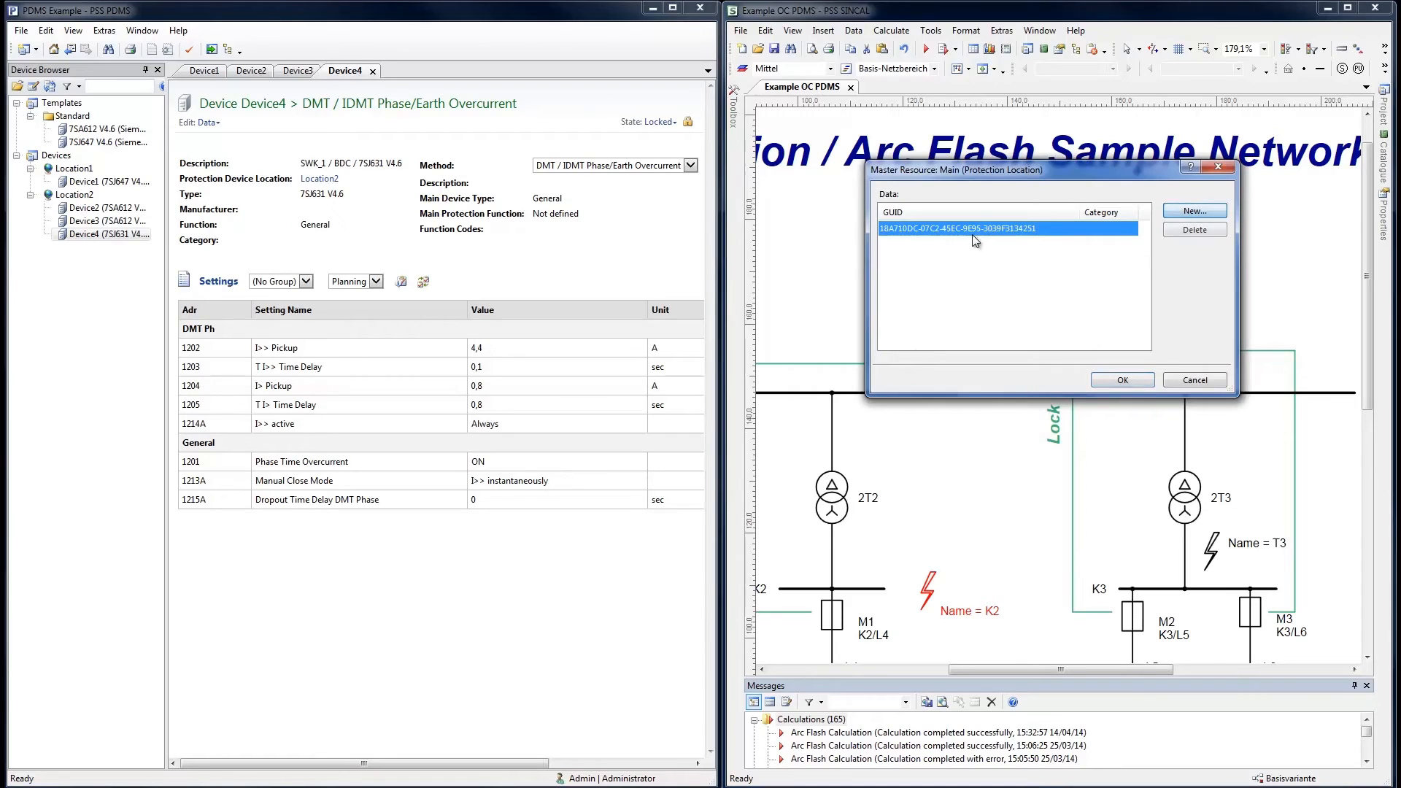
{"action": "double_click", "coordinate": [973, 228]}
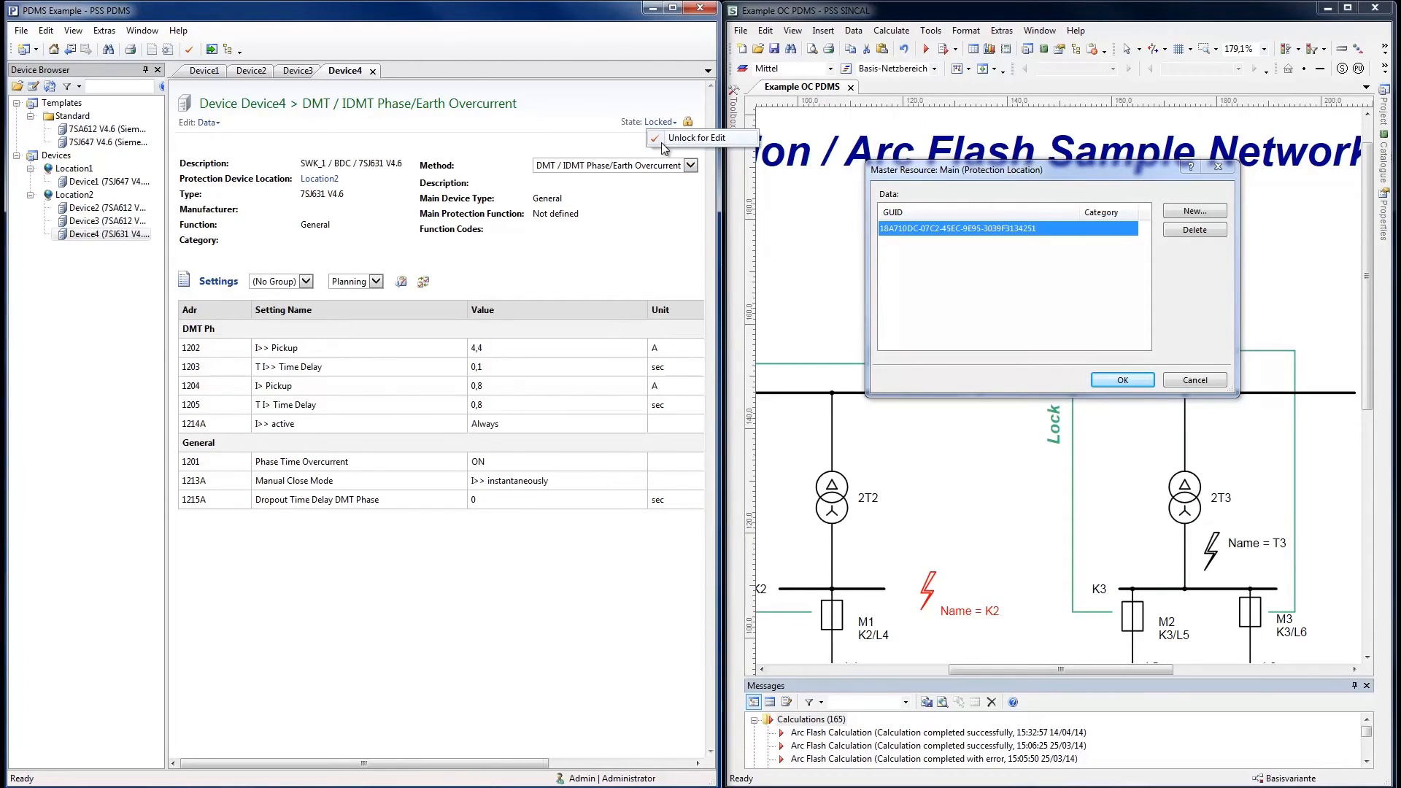
- Unlock Device4 and set its MRID to the SINCAL Main device's GUID
{"action": "left_click", "coordinate": [702, 137]}
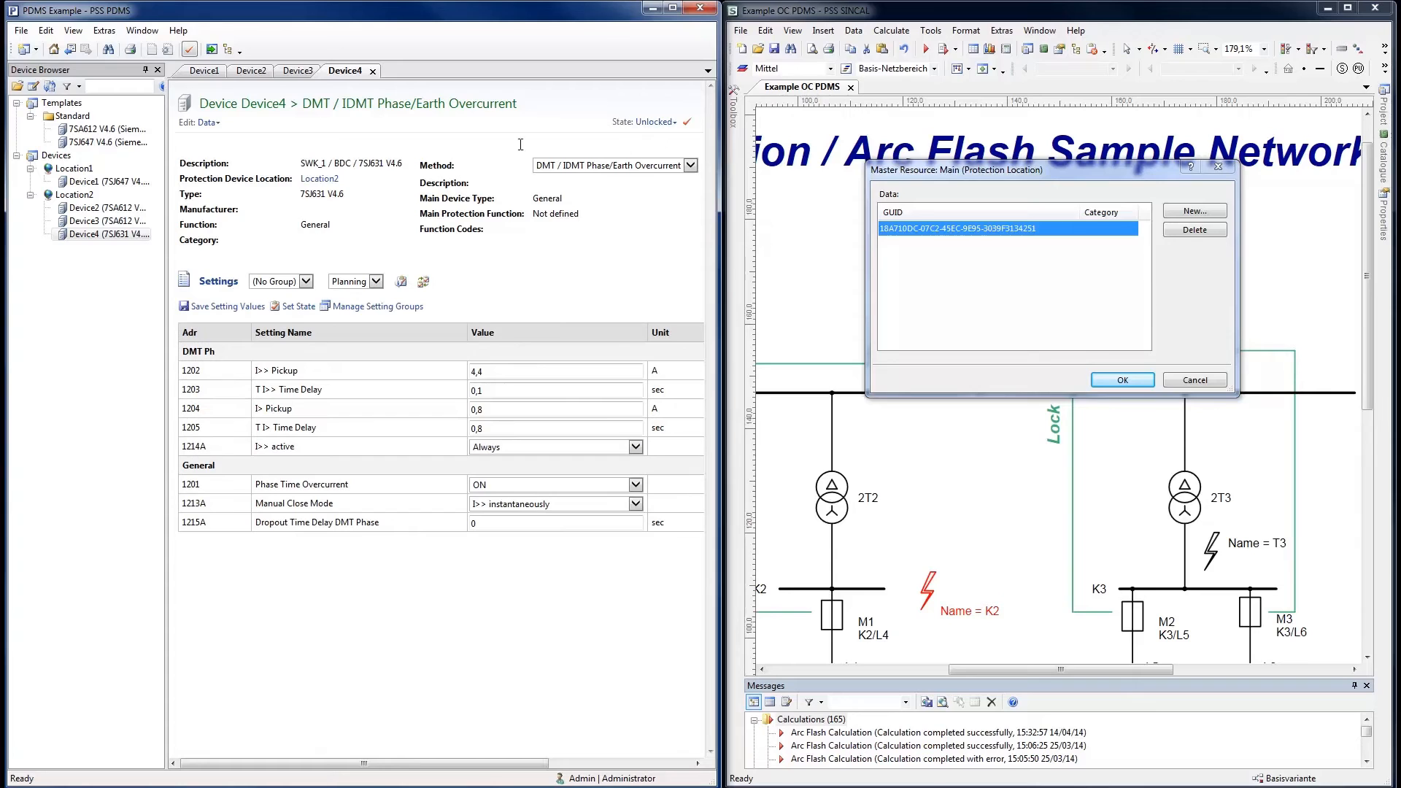
{"action": "right_click", "coordinate": [84, 234]}
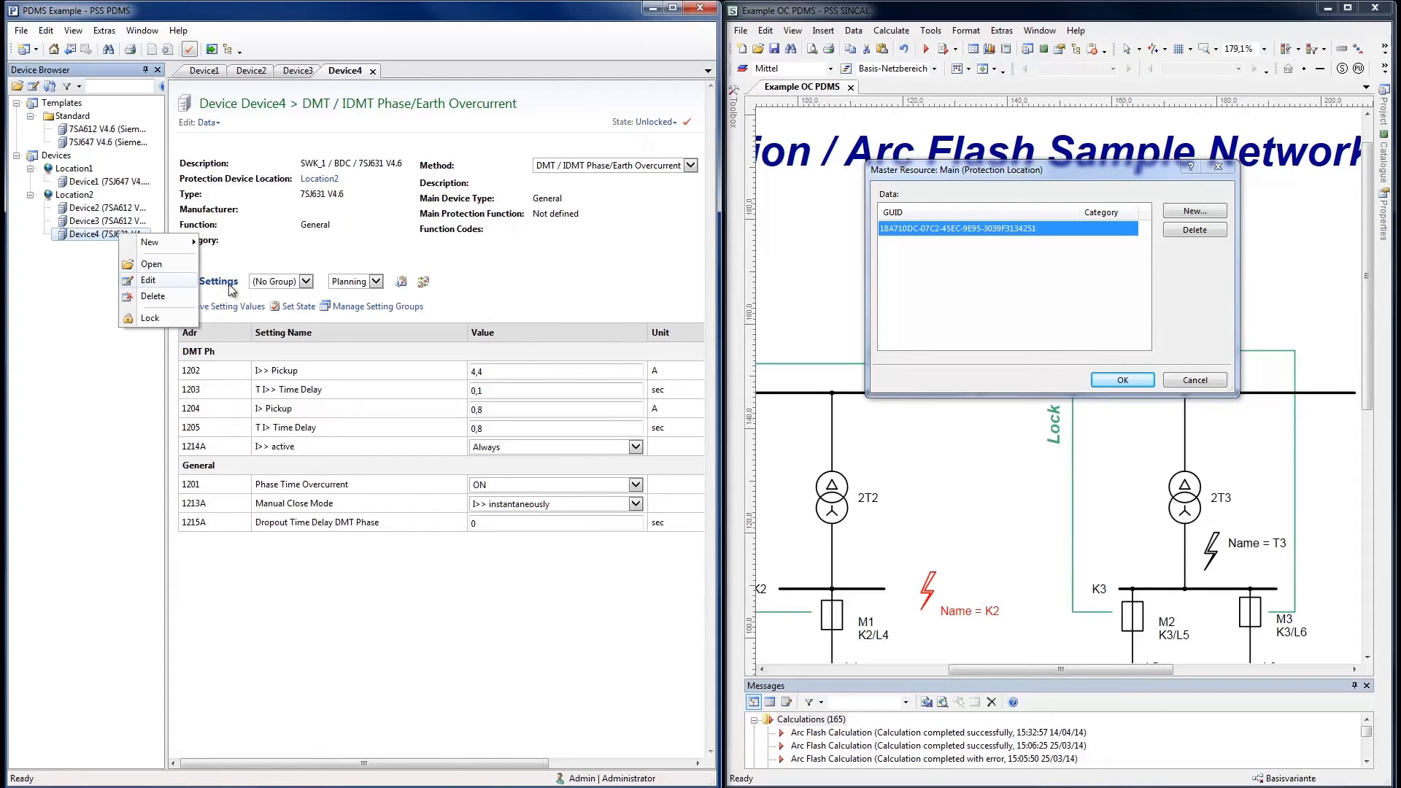
{"action": "left_click", "coordinate": [149, 281]}
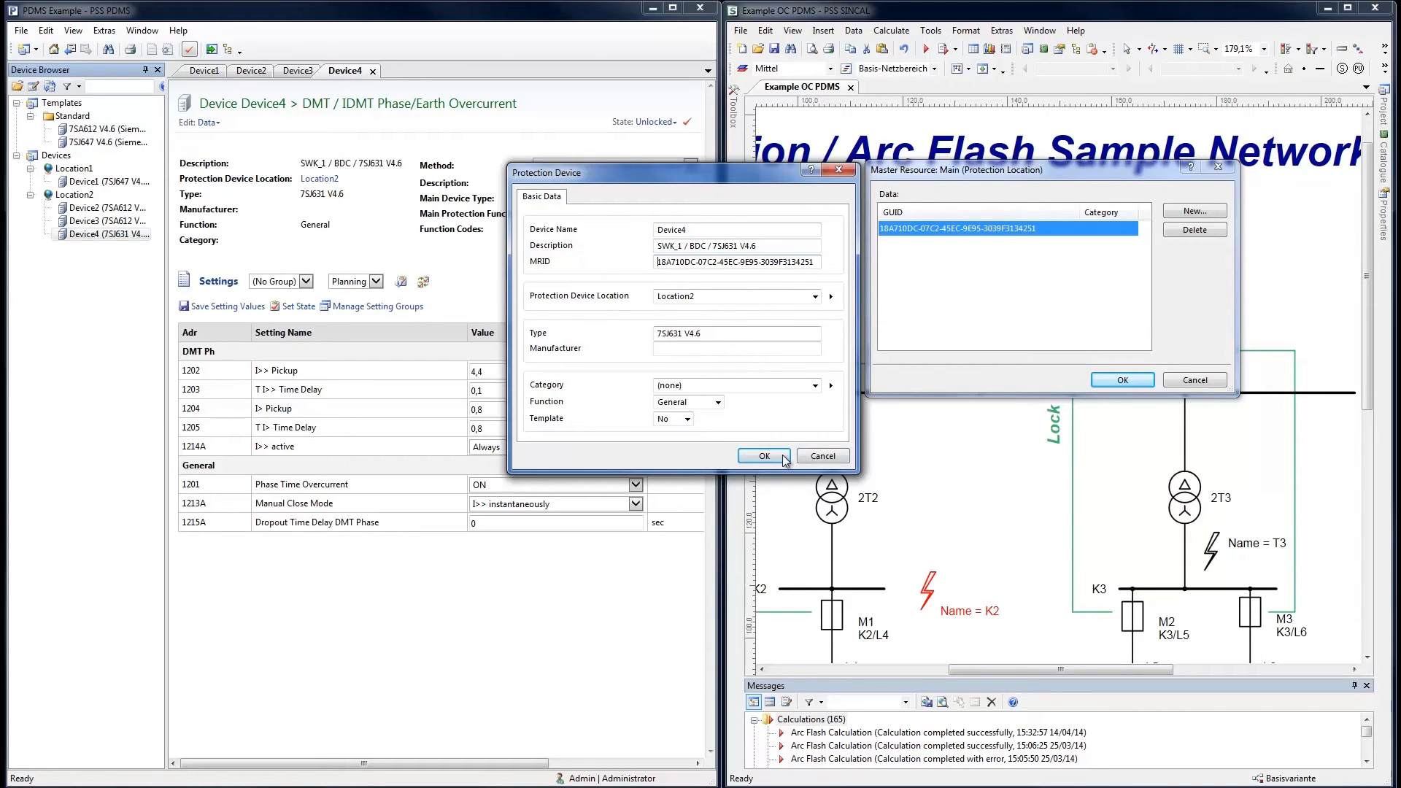
{"action": "left_click", "coordinate": [762, 455]}
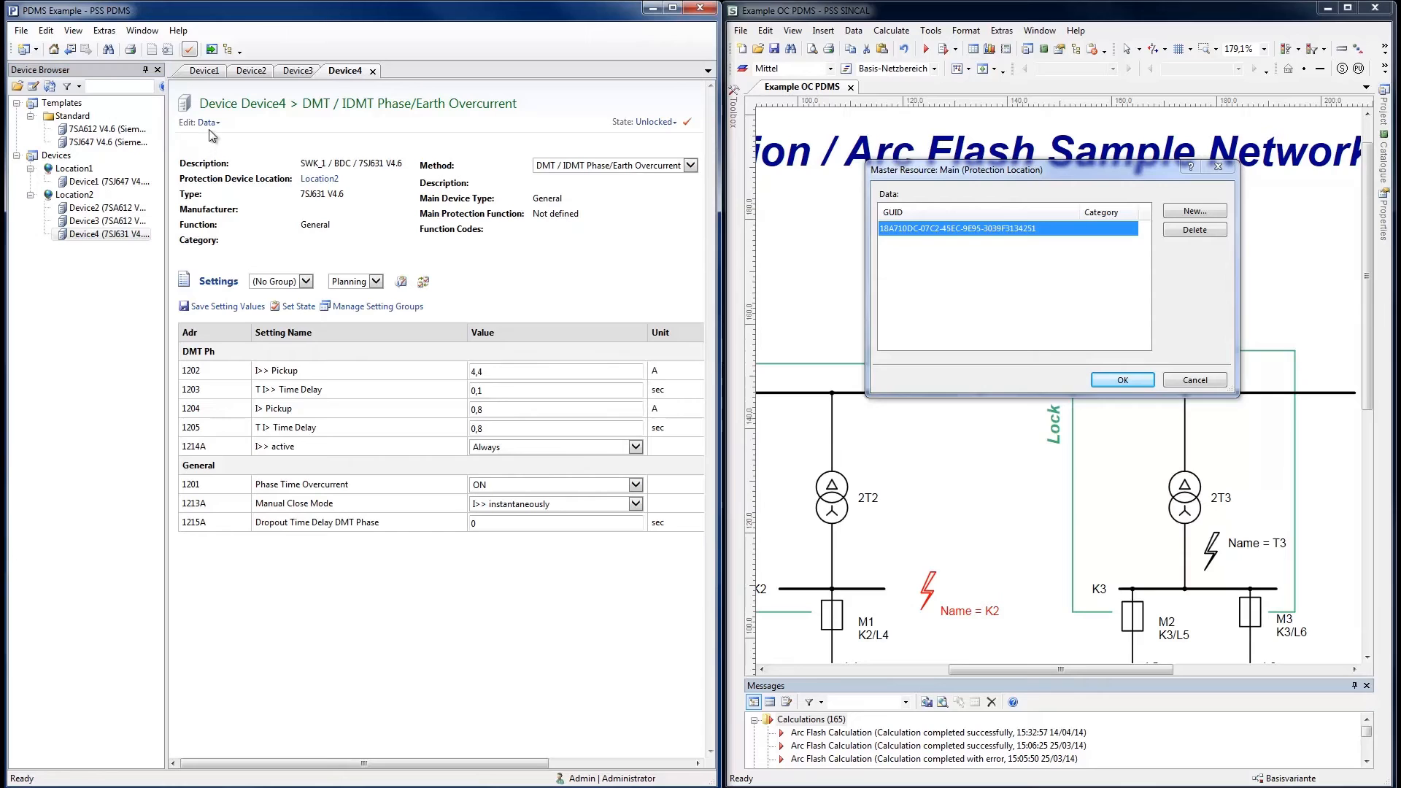
- In Configuration mode, give the DMT pickup and delay settings keys OC.P.I>> and OC.P.t>>
{"action": "left_click", "coordinate": [207, 123]}
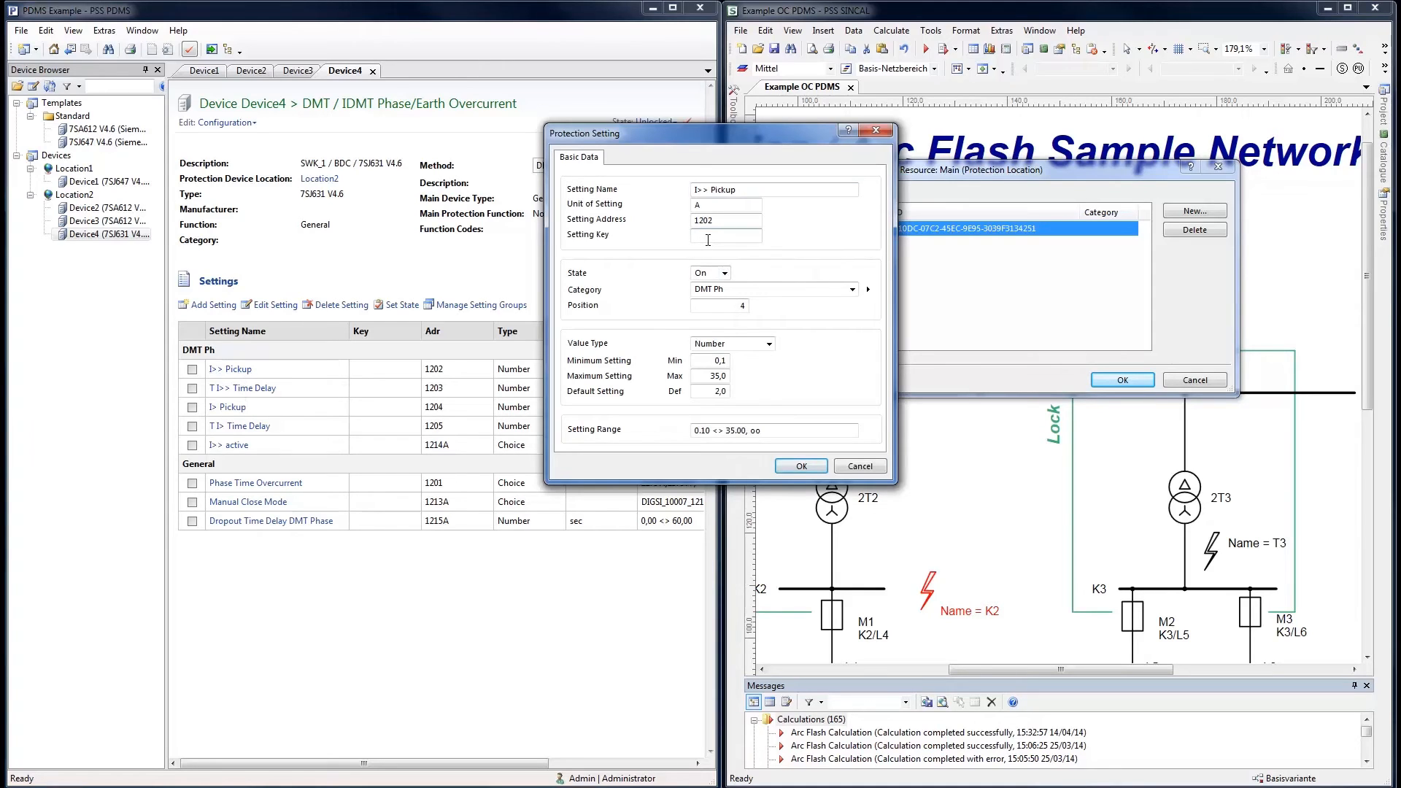
{"action": "type", "text": "OC.P.I>>"}
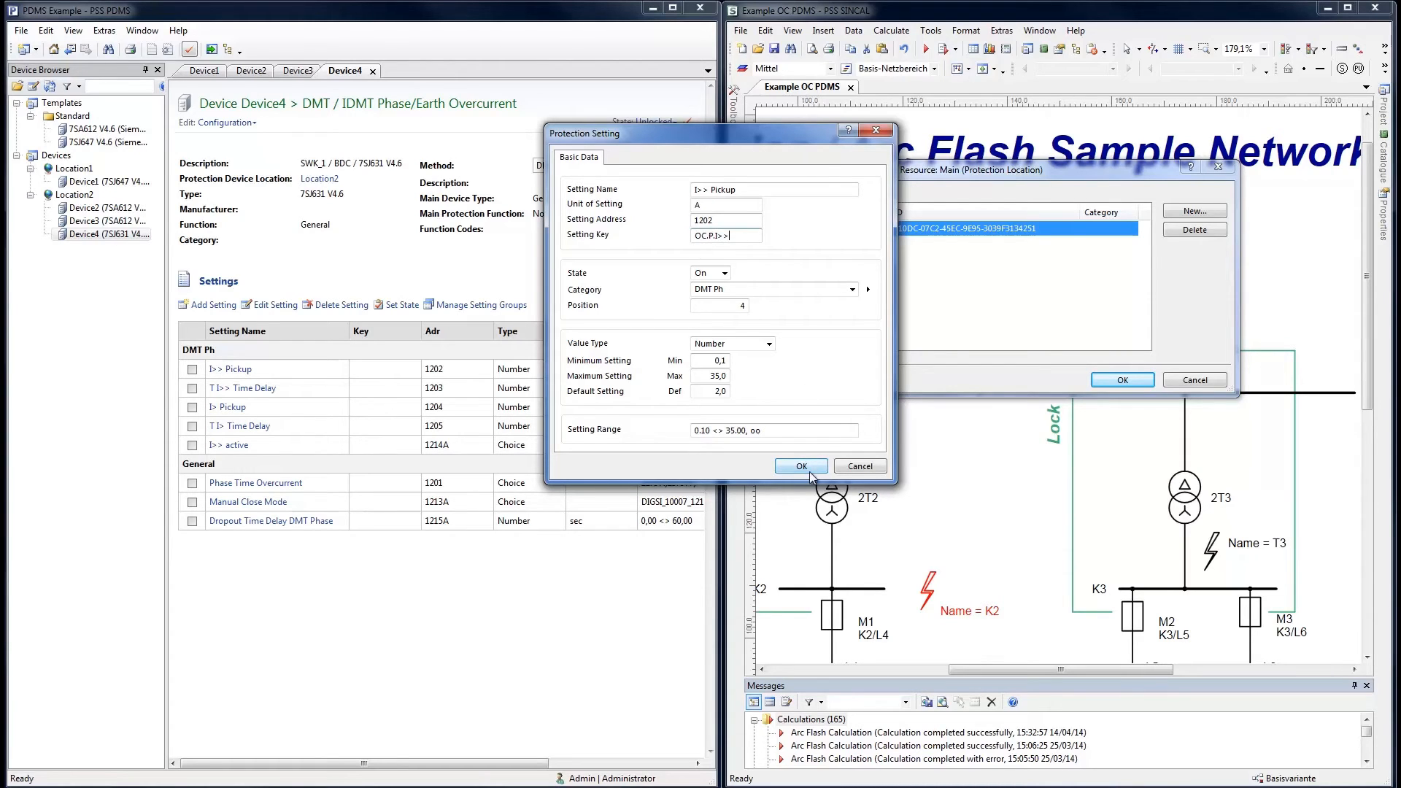
{"action": "left_click", "coordinate": [799, 466]}
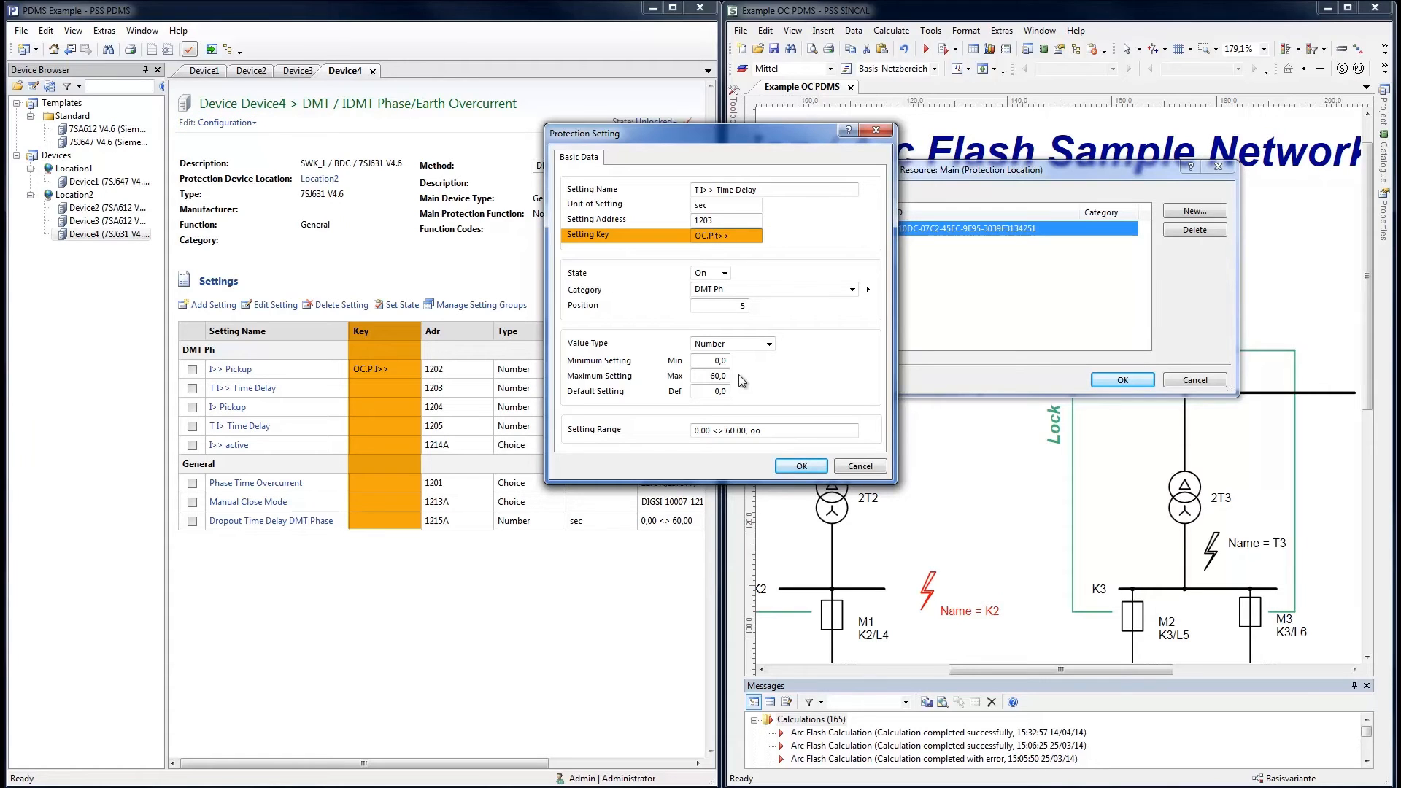
{"action": "left_click", "coordinate": [800, 466]}
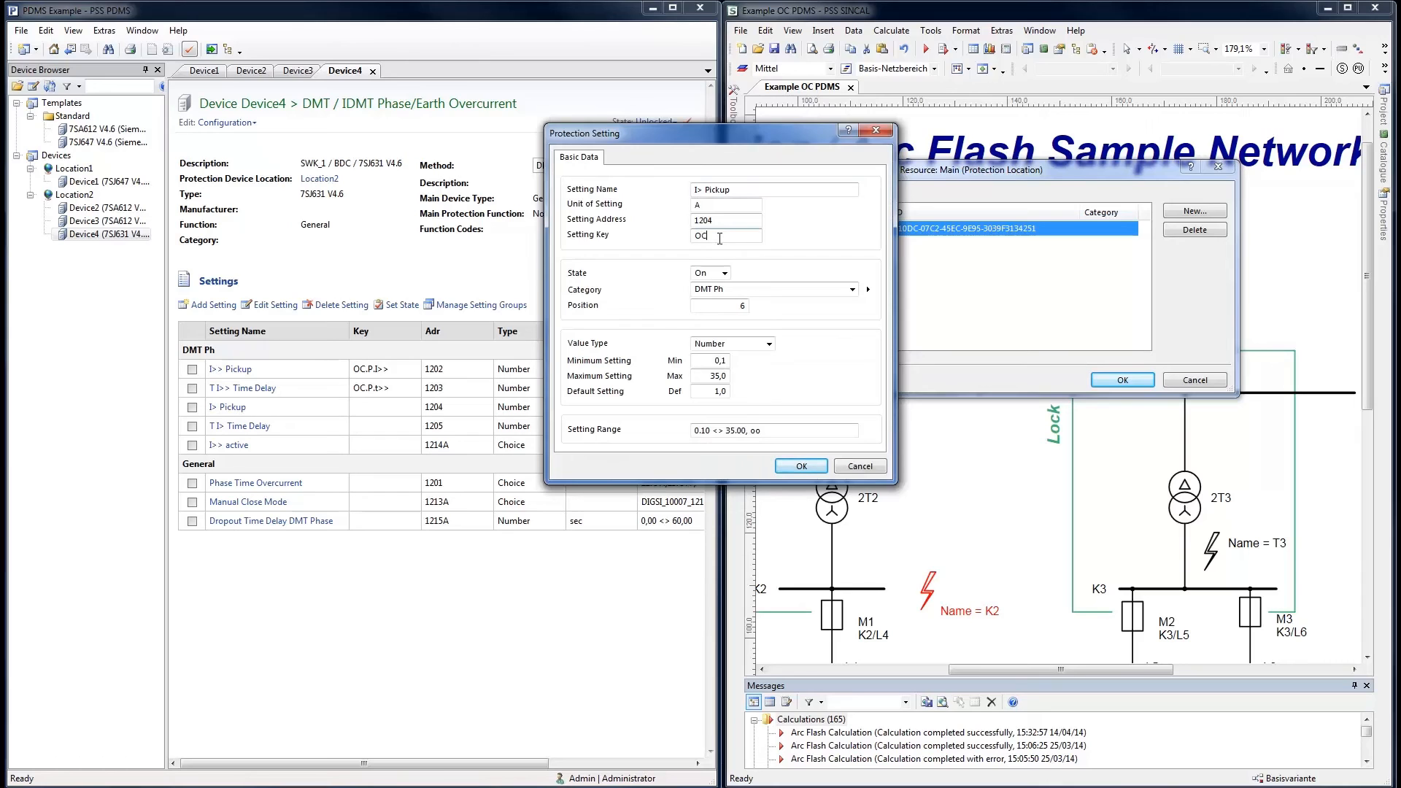
- Give the remaining DMT settings keys OC.P.I> and OC.P.tp>, then return to Data mode
{"action": "type", "text": "OC.P.I>"}
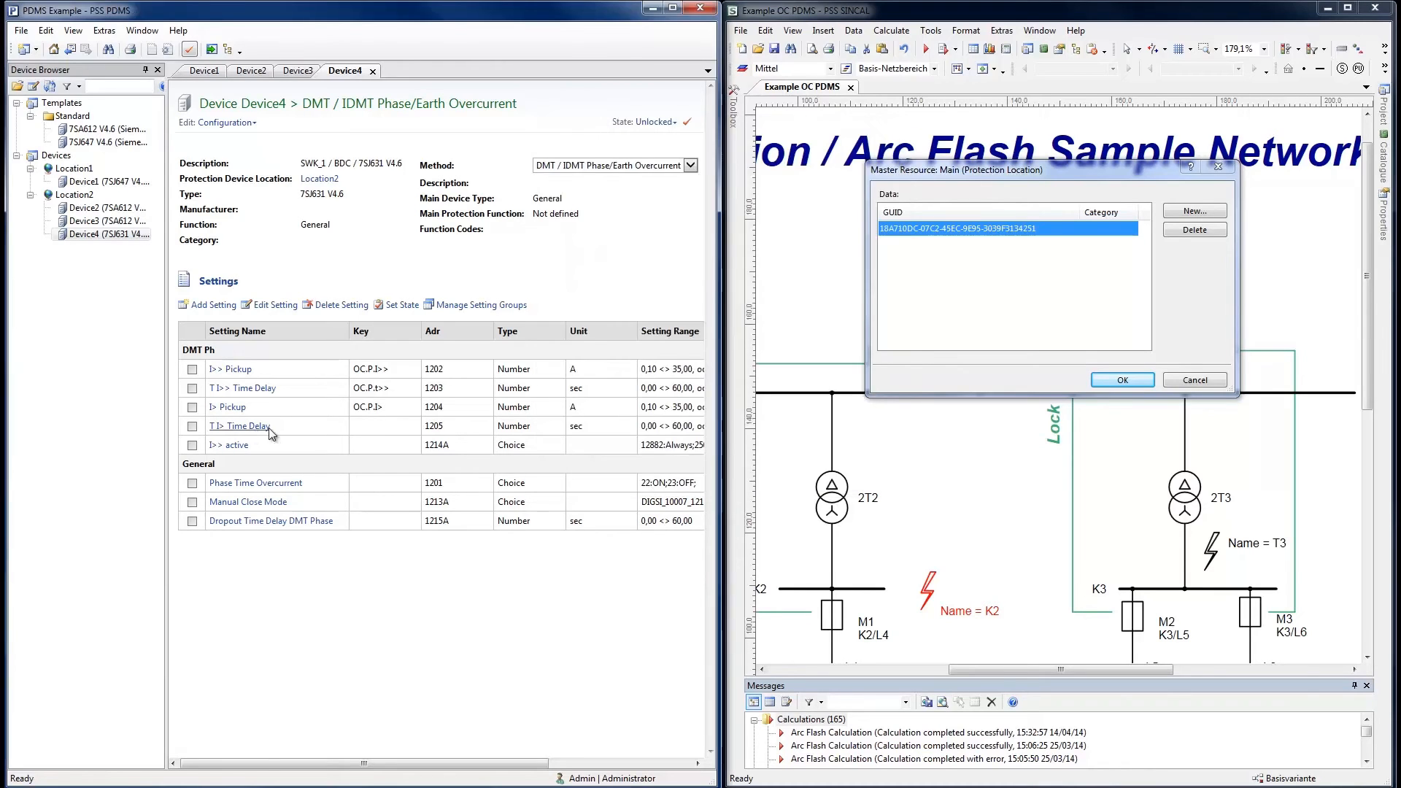
{"action": "double_click", "coordinate": [271, 434]}
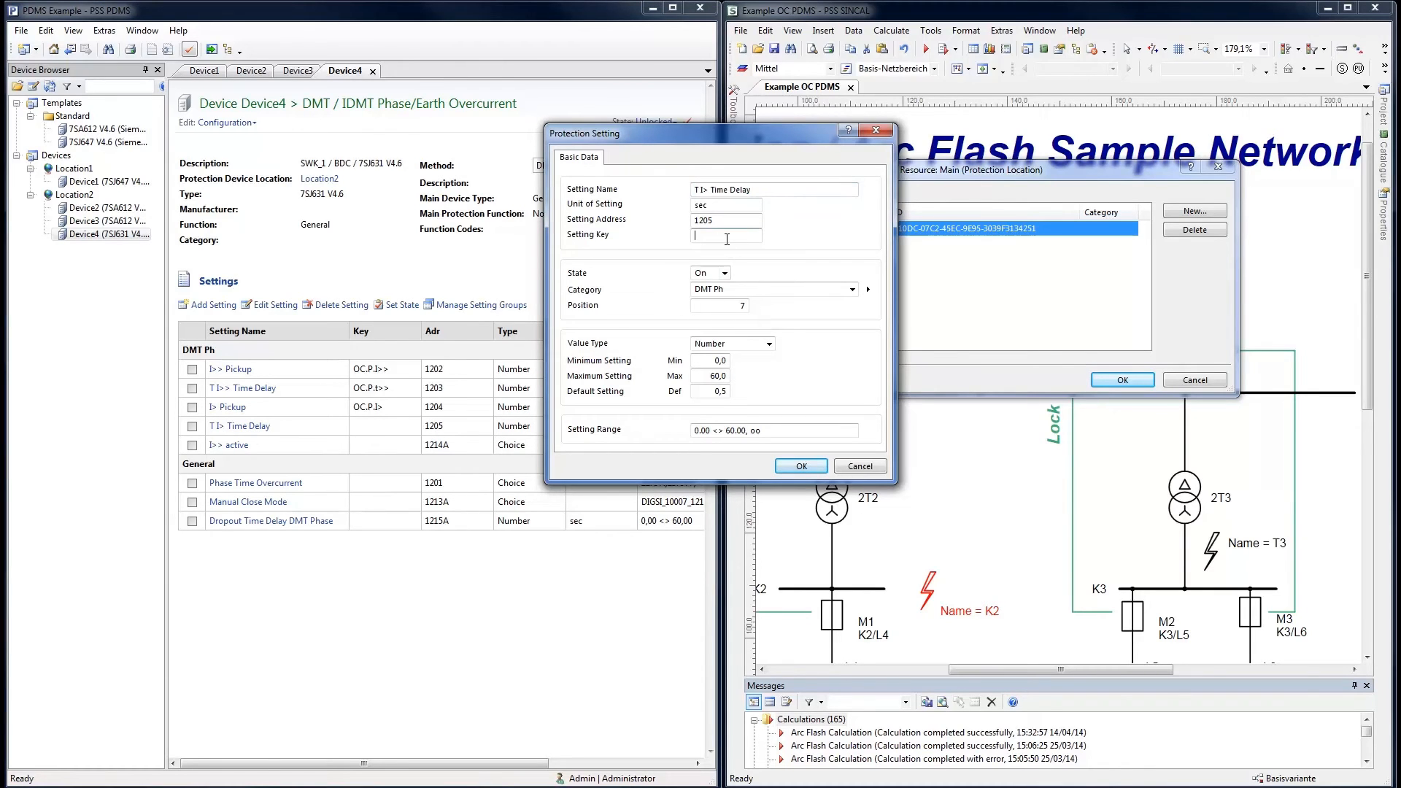
{"action": "type", "text": "OC.P.tp>"}
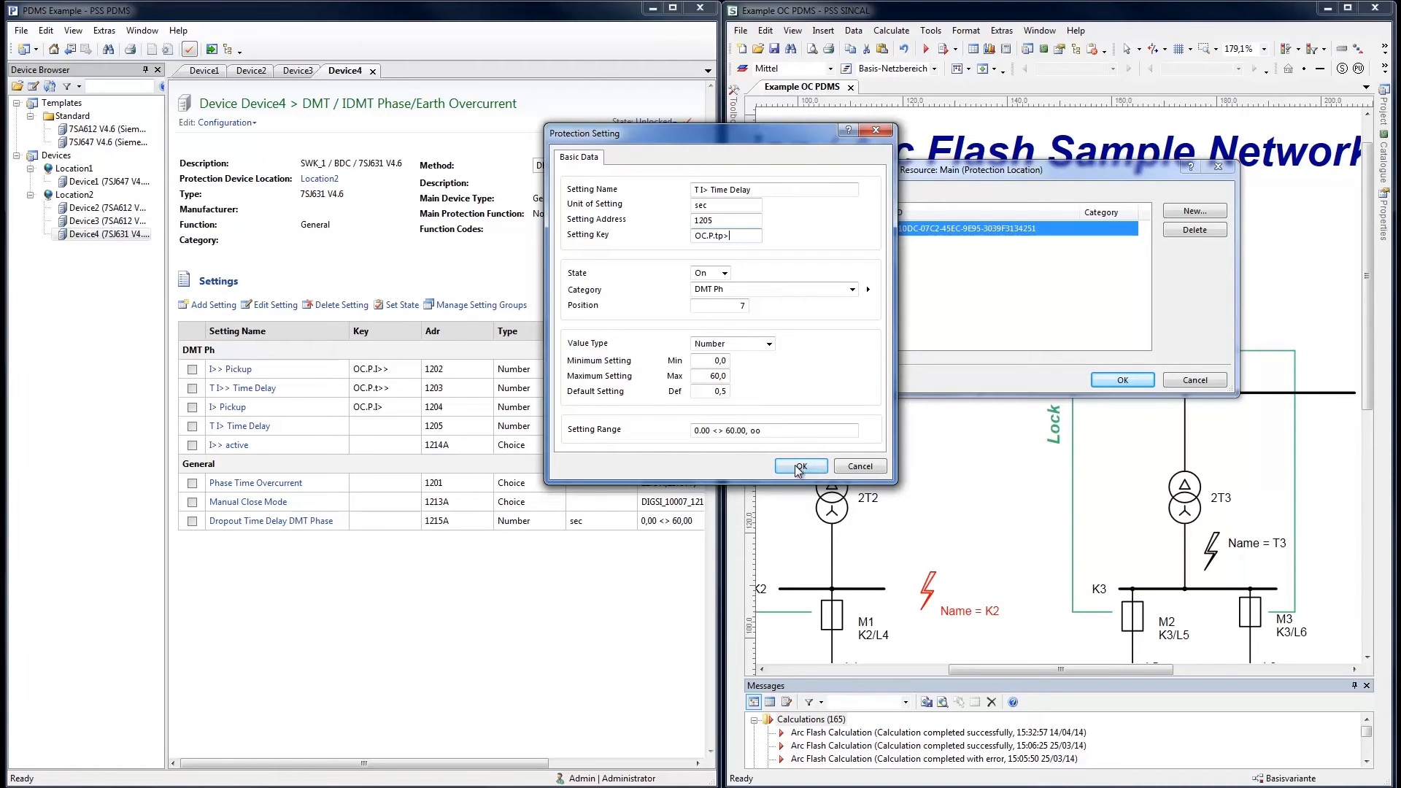
{"action": "left_click", "coordinate": [797, 466]}
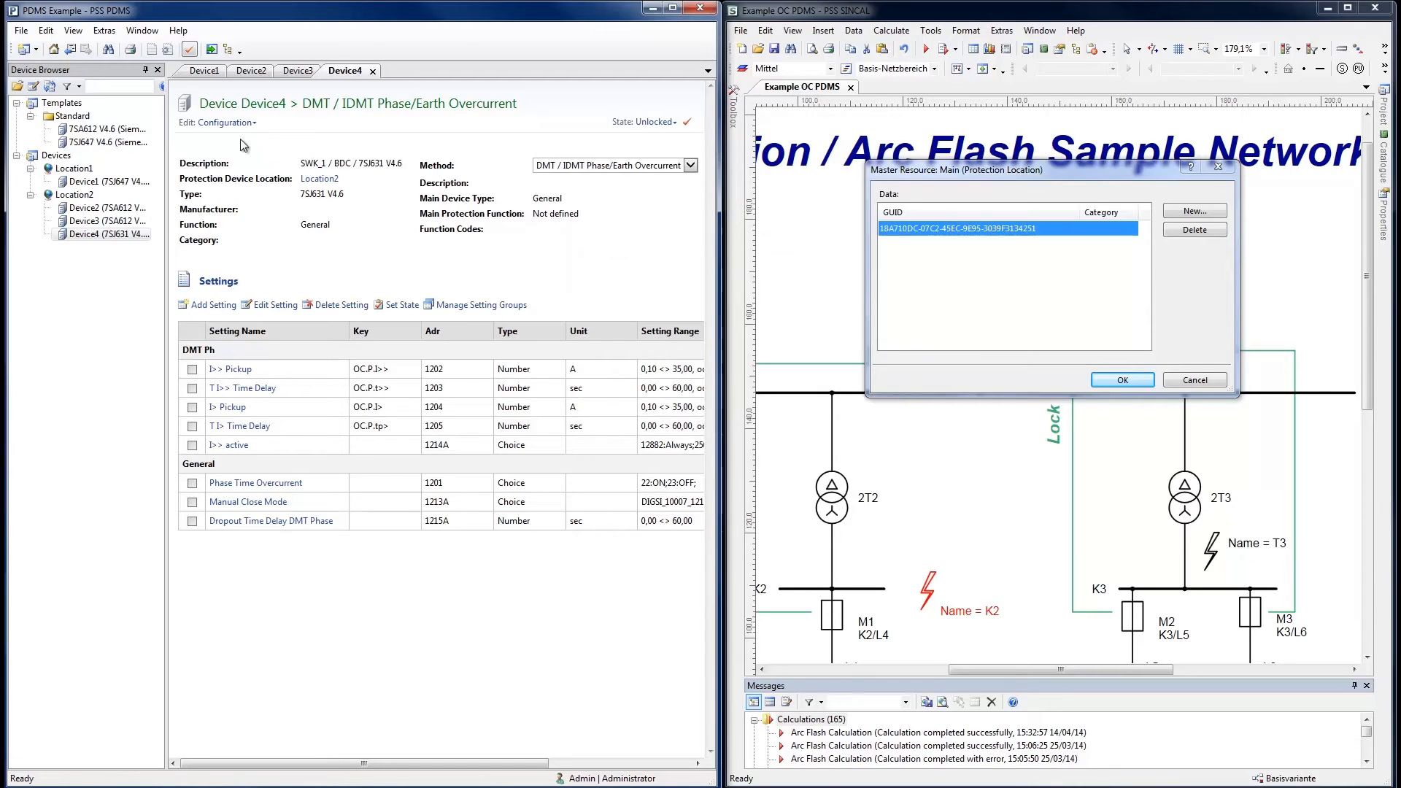
{"action": "left_click", "coordinate": [226, 122]}
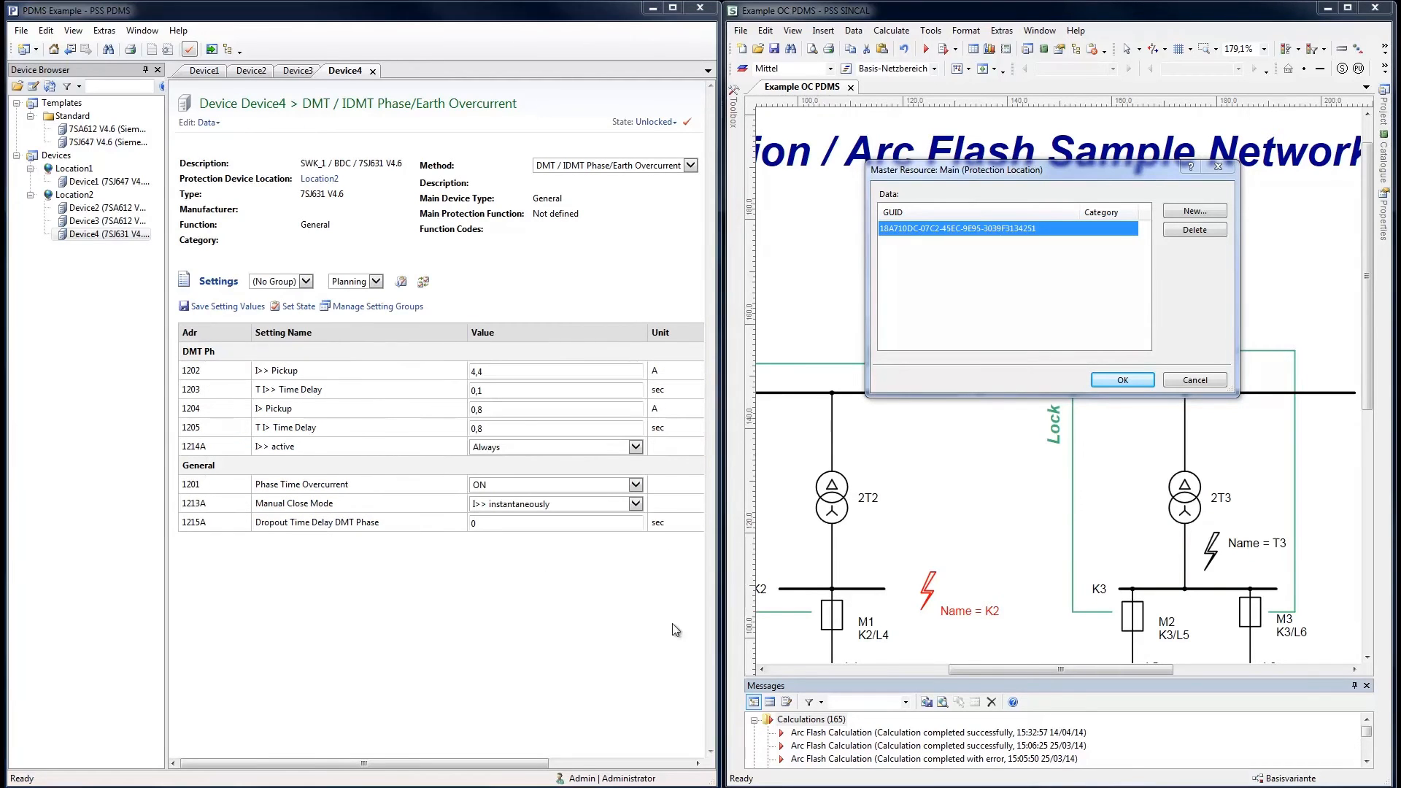
- Import the PDMS settings into the Main protection device through the Import wizard
{"action": "left_click", "coordinate": [1121, 379]}
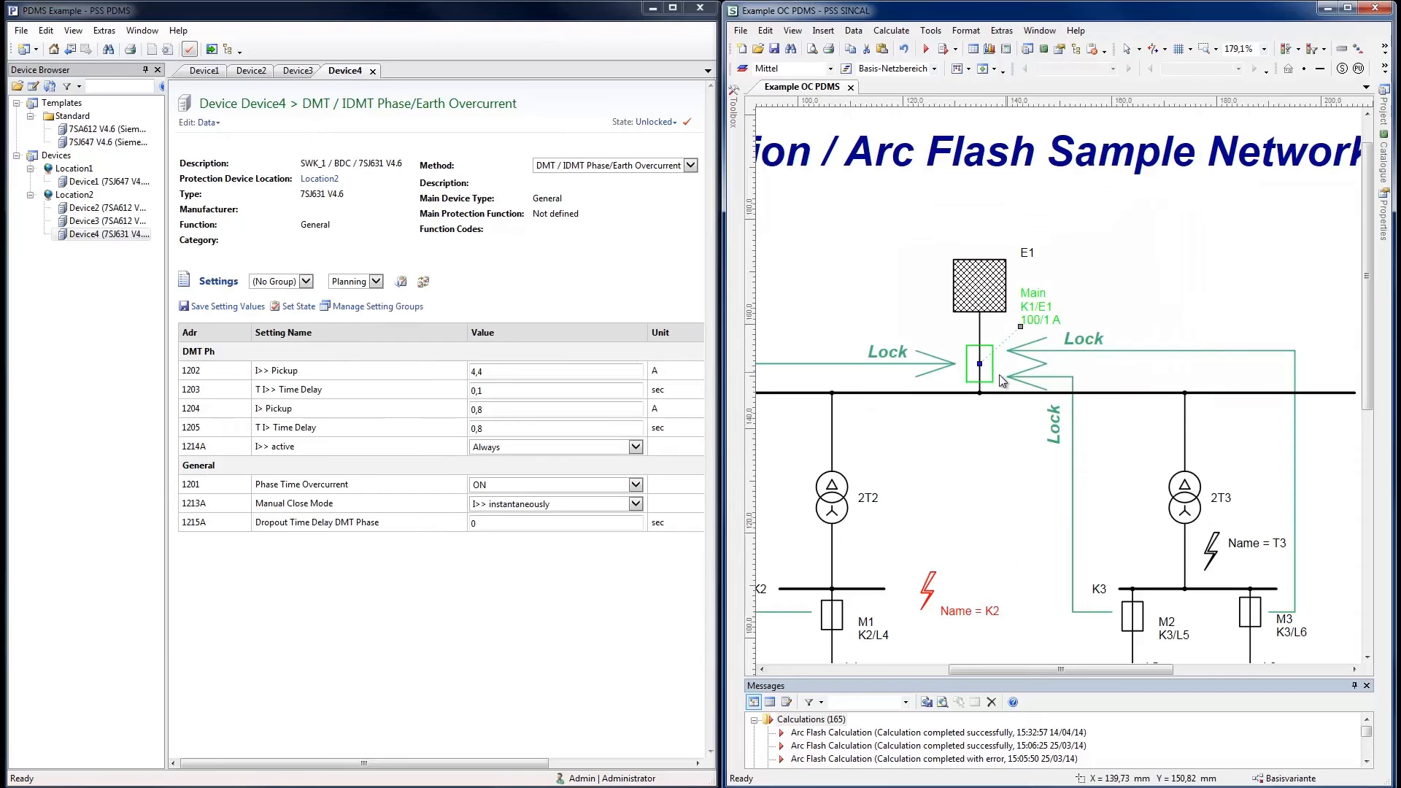
{"action": "right_click", "coordinate": [978, 365]}
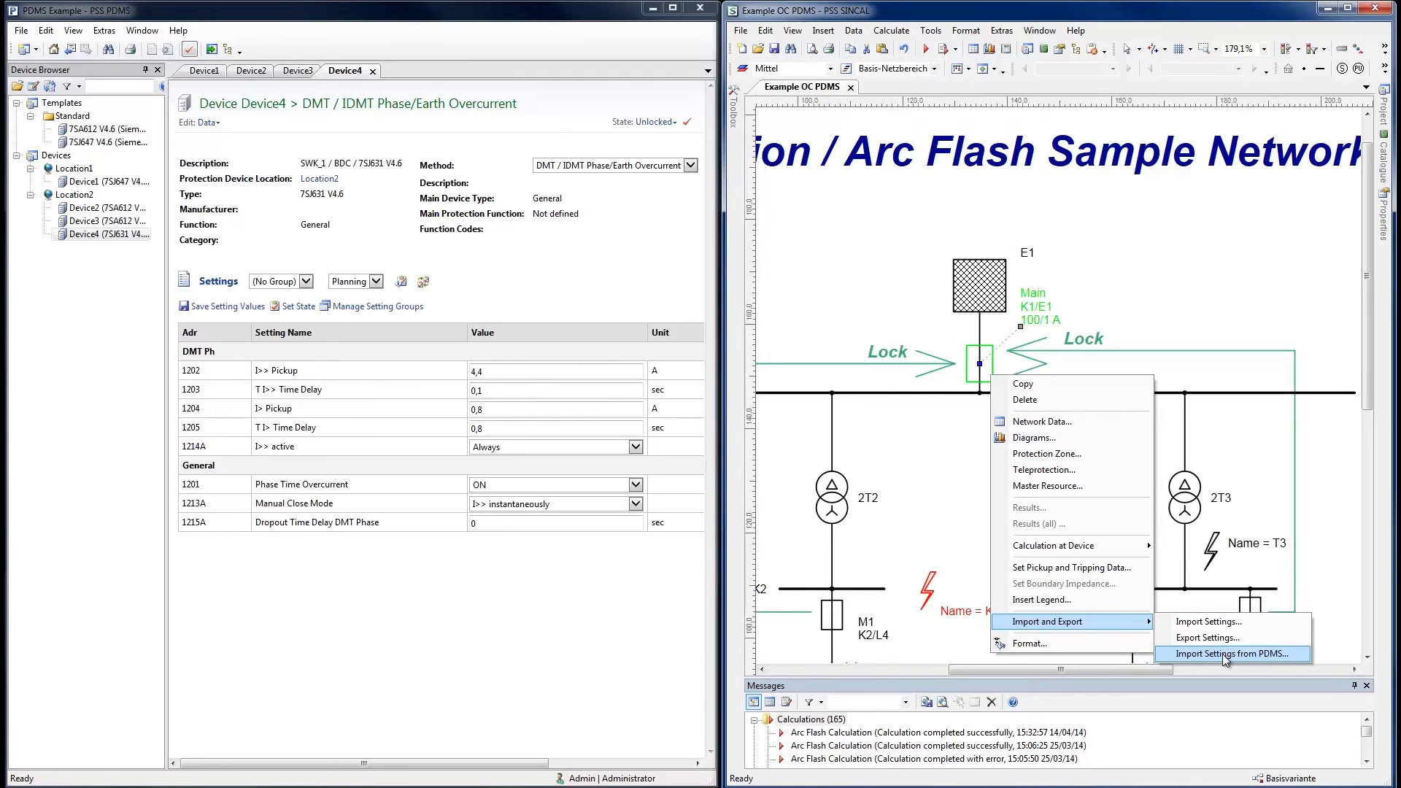
{"action": "left_click", "coordinate": [1232, 654]}
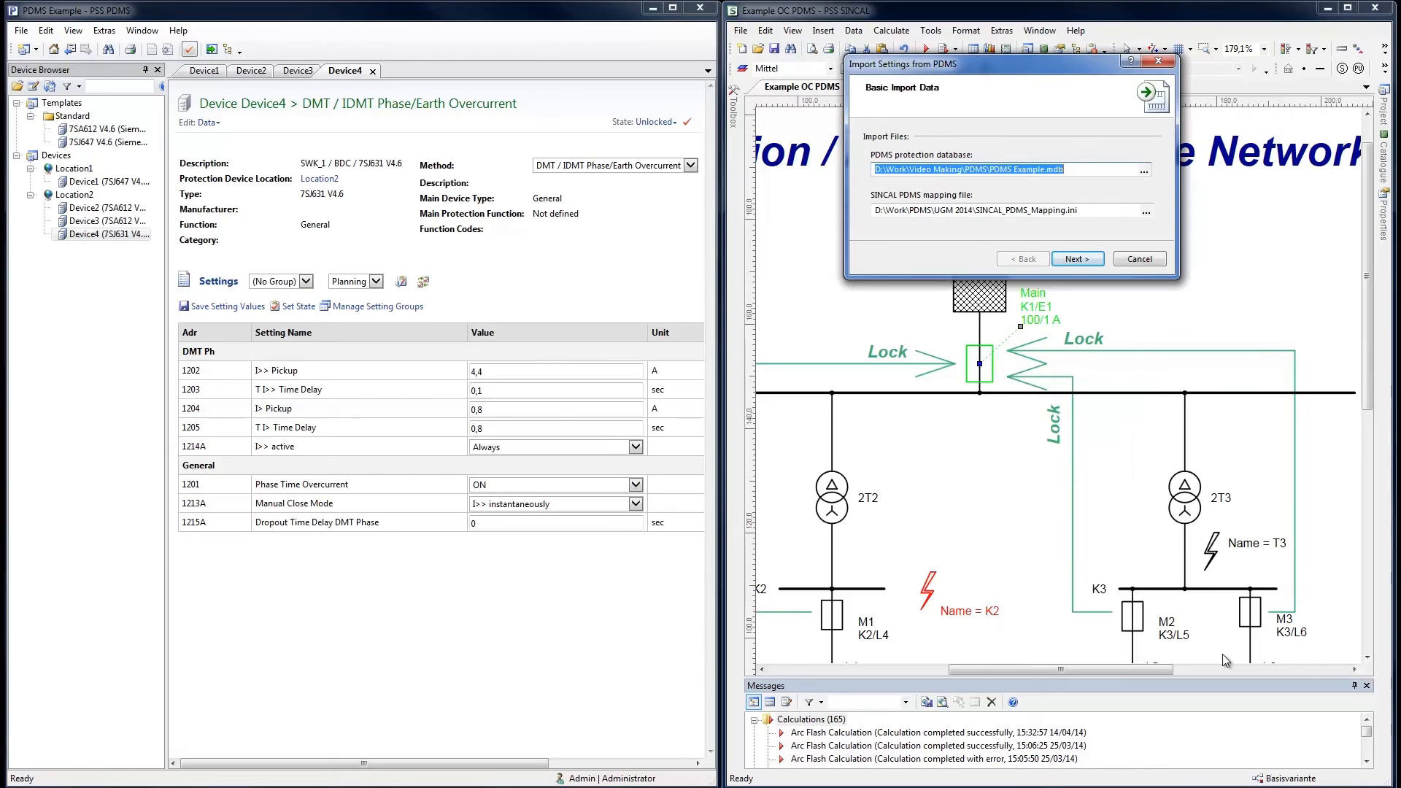
{"action": "left_click", "coordinate": [1002, 170]}
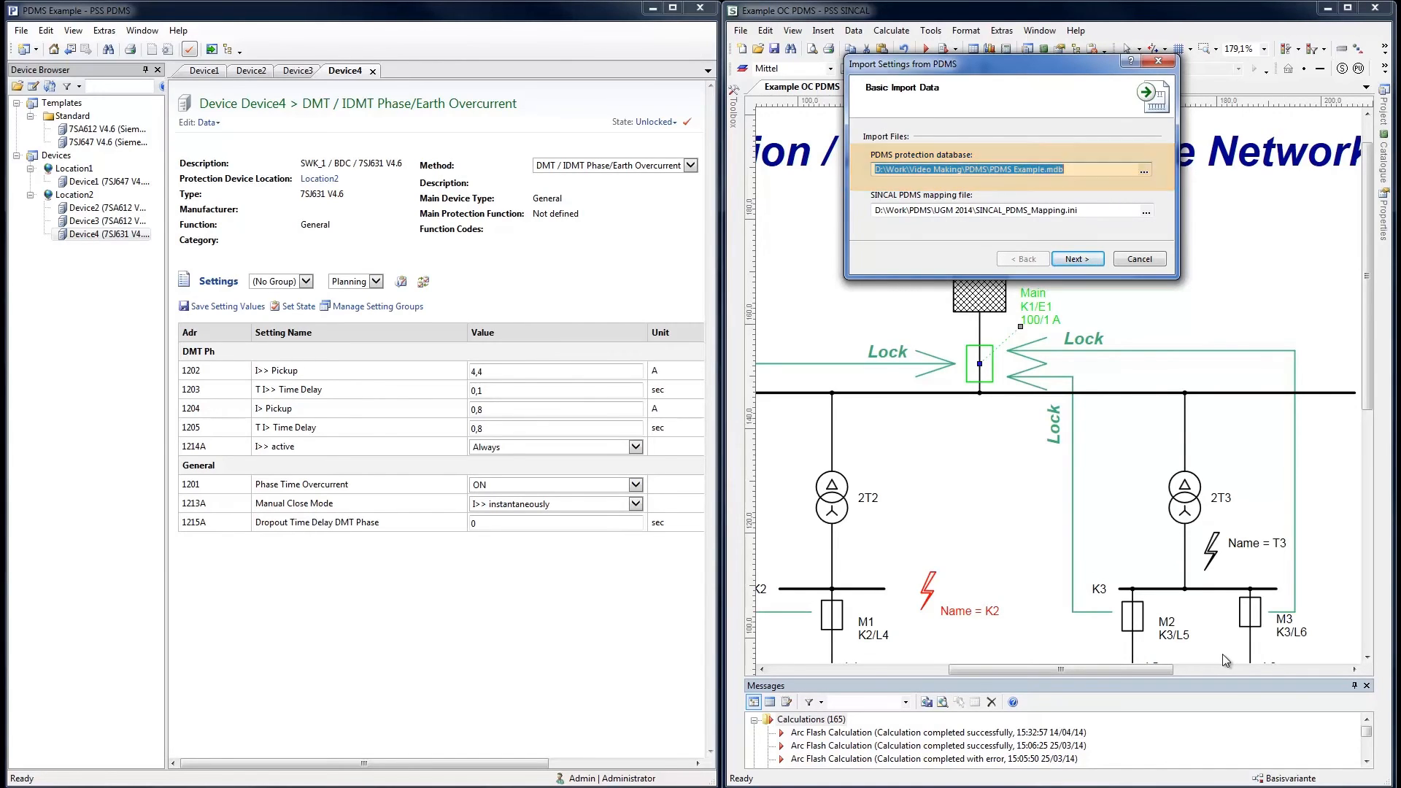
{"action": "left_click", "coordinate": [1003, 210]}
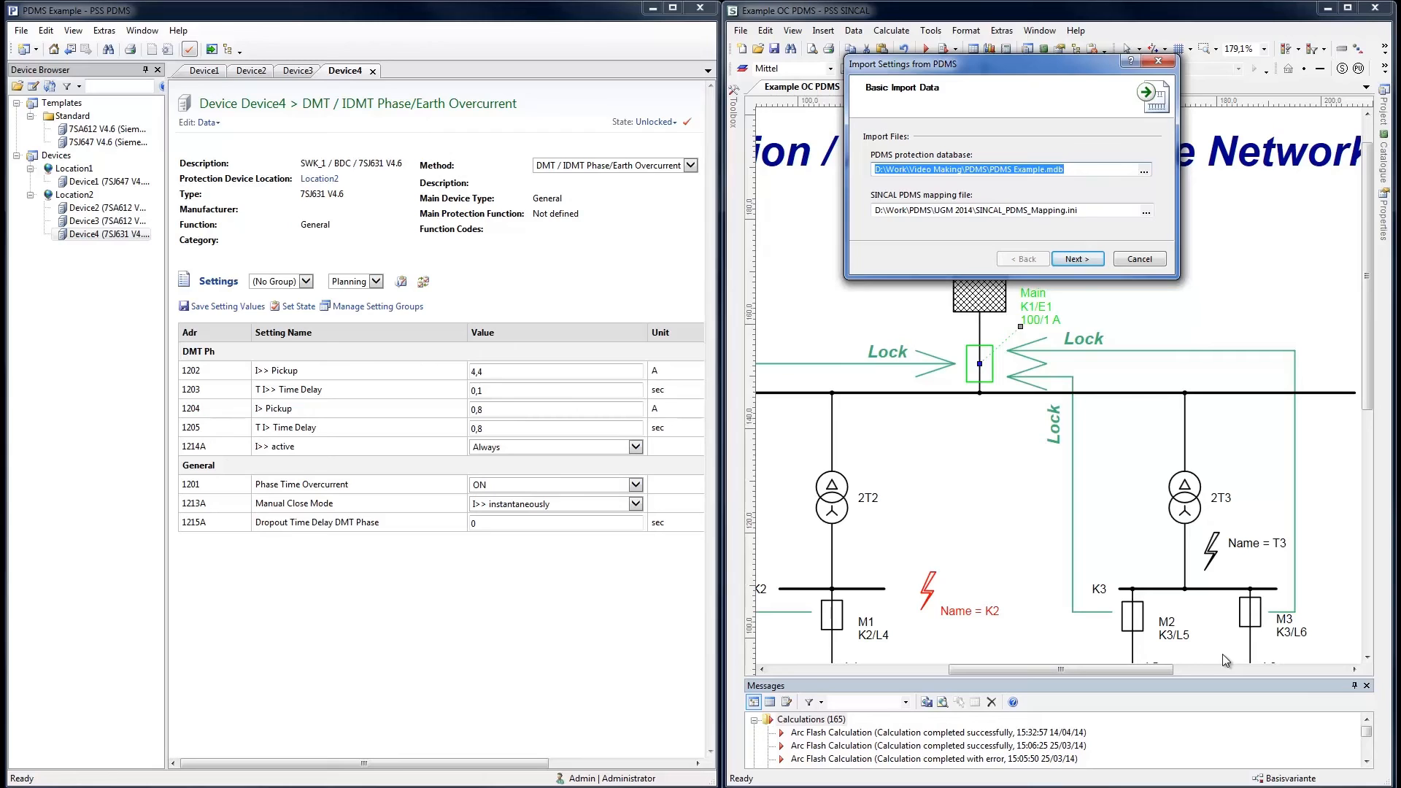
{"action": "left_click", "coordinate": [1078, 258]}
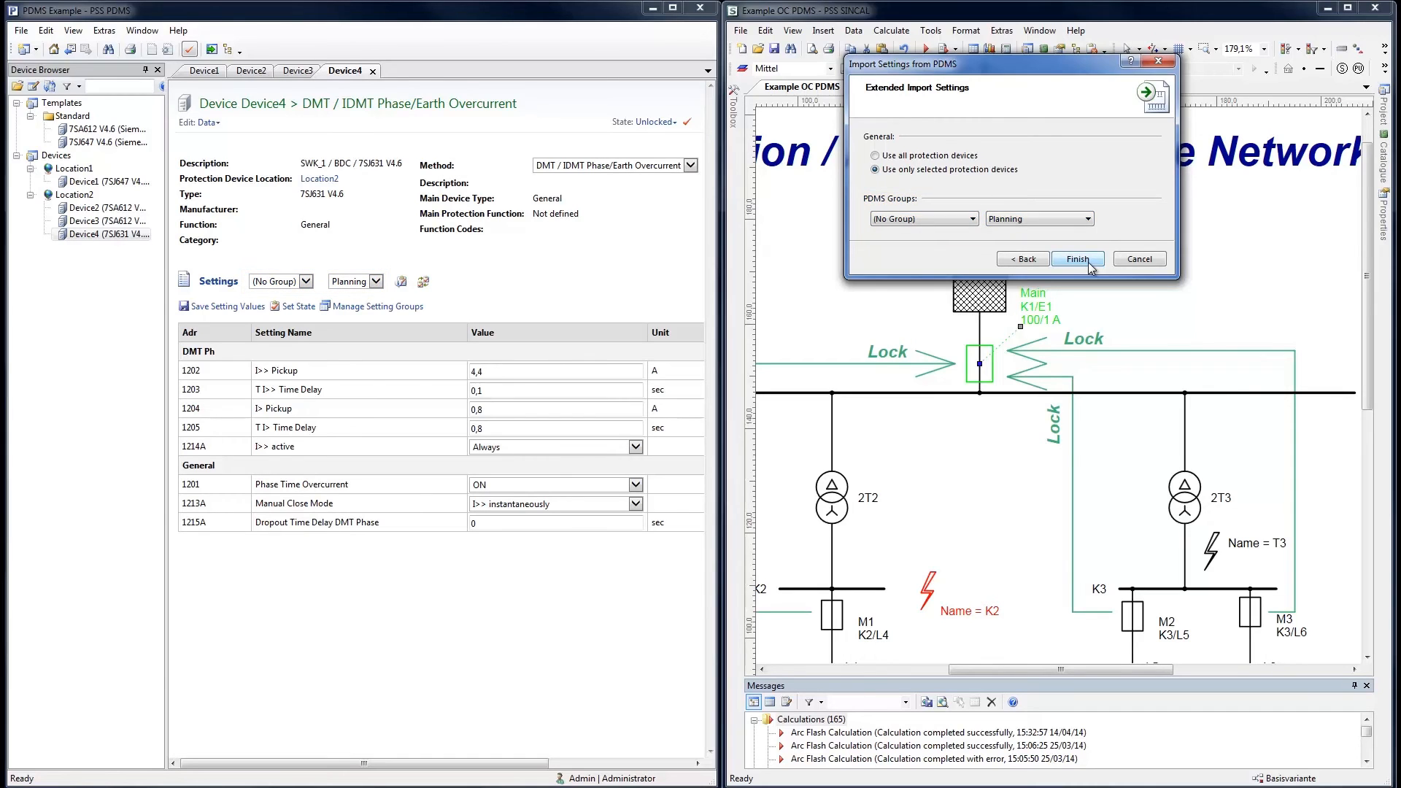
{"action": "left_click", "coordinate": [1077, 260]}
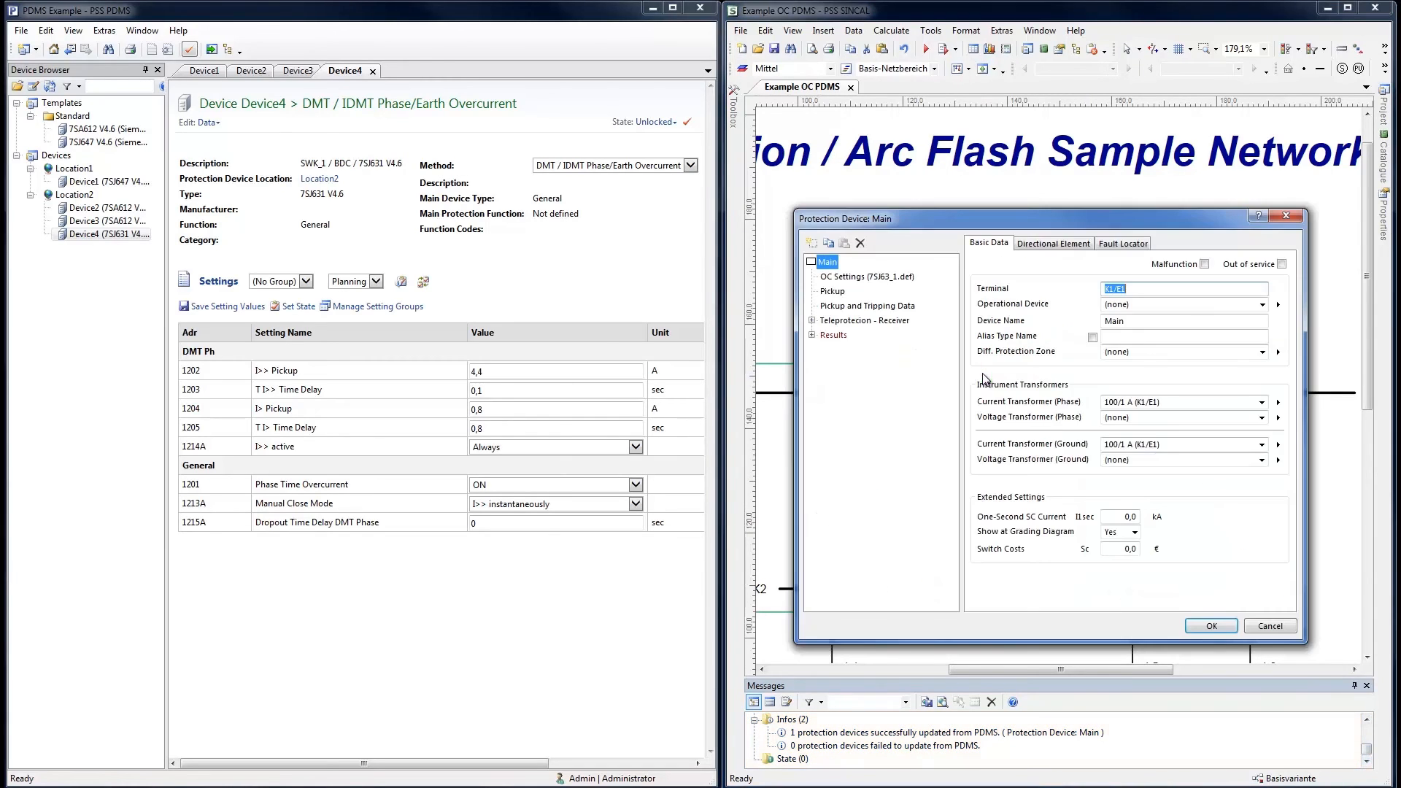
- Review Main's updated overcurrent (OC) settings and confirm the device settings
{"action": "left_click", "coordinate": [866, 276]}
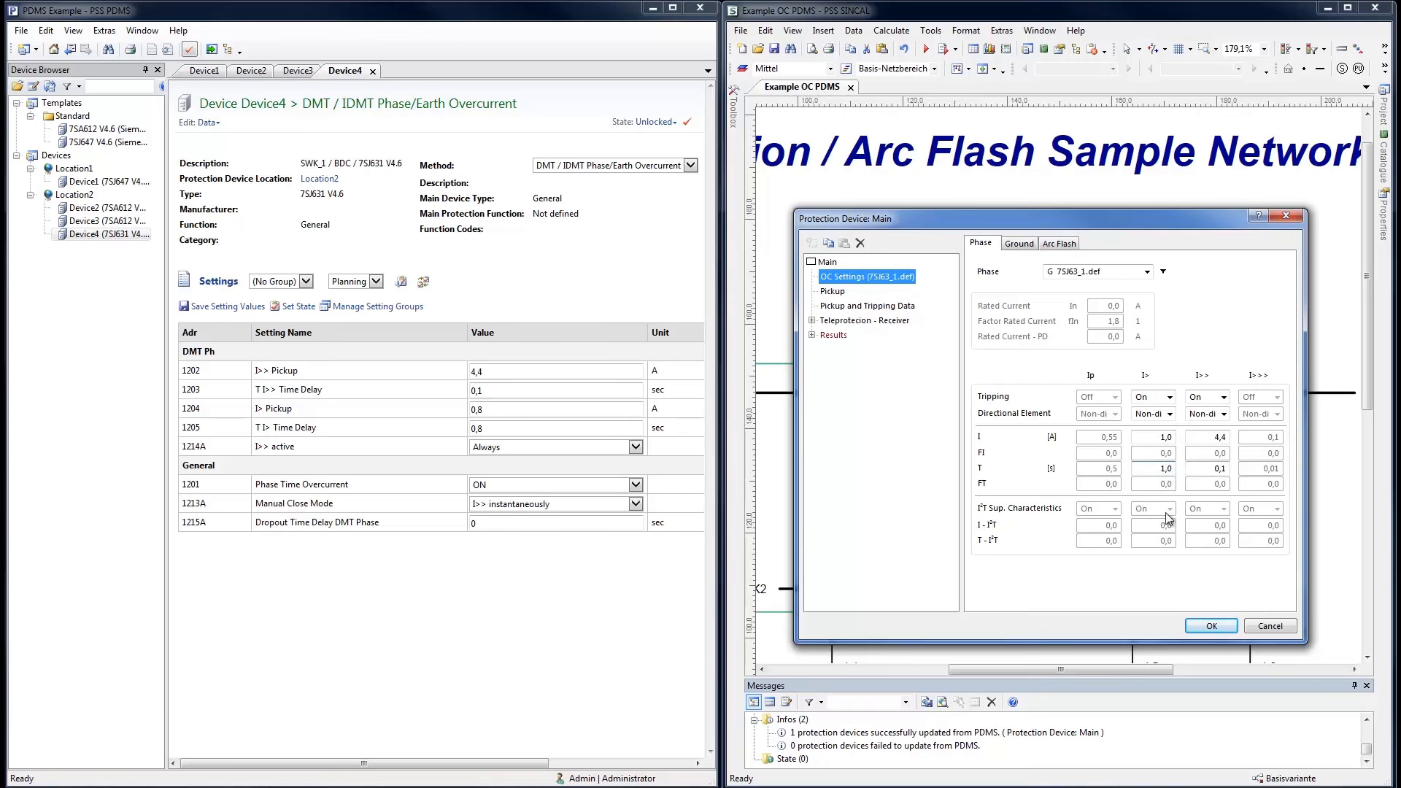
{"action": "left_click", "coordinate": [1212, 627]}
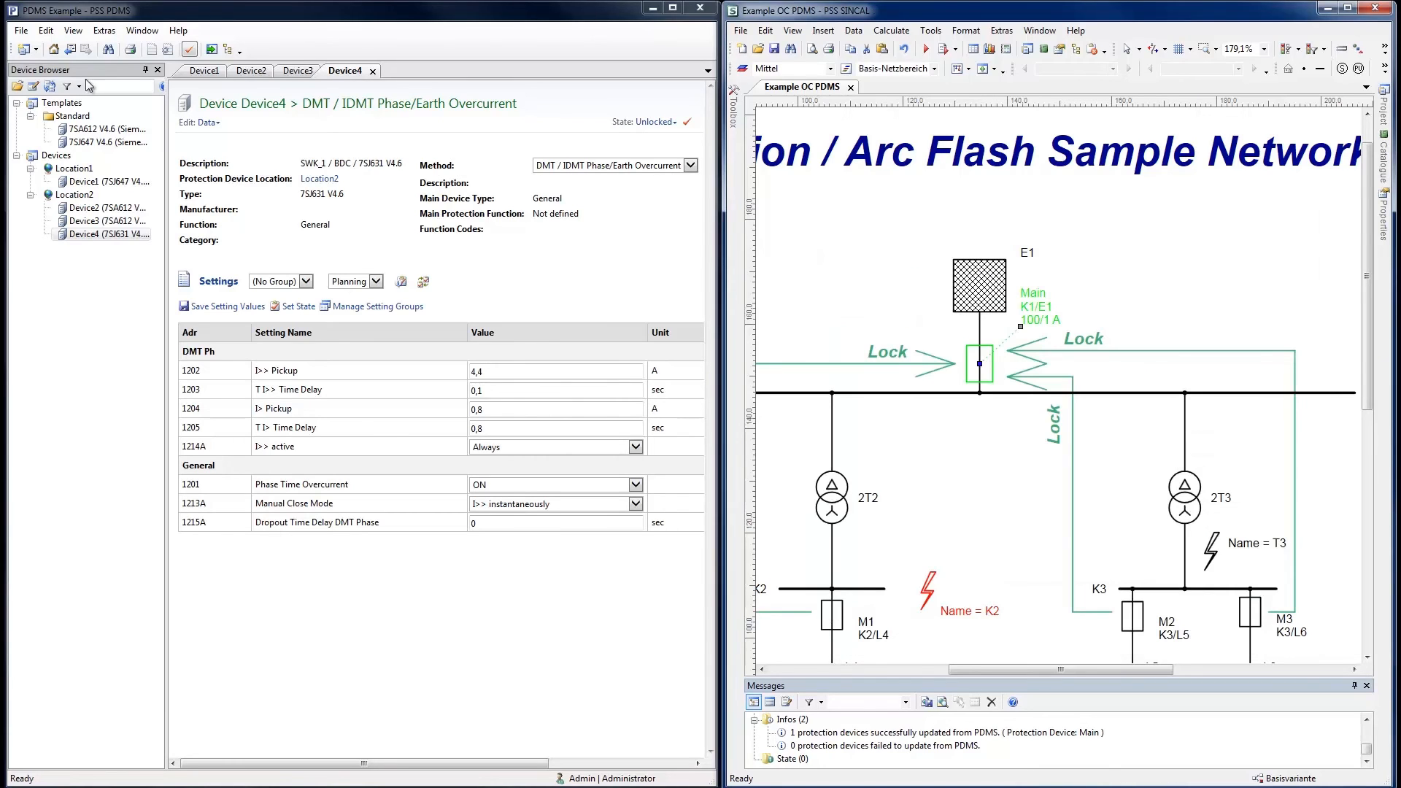
- Import the SINCAL settings back into Device4 as setting group B
{"action": "left_click", "coordinate": [19, 29]}
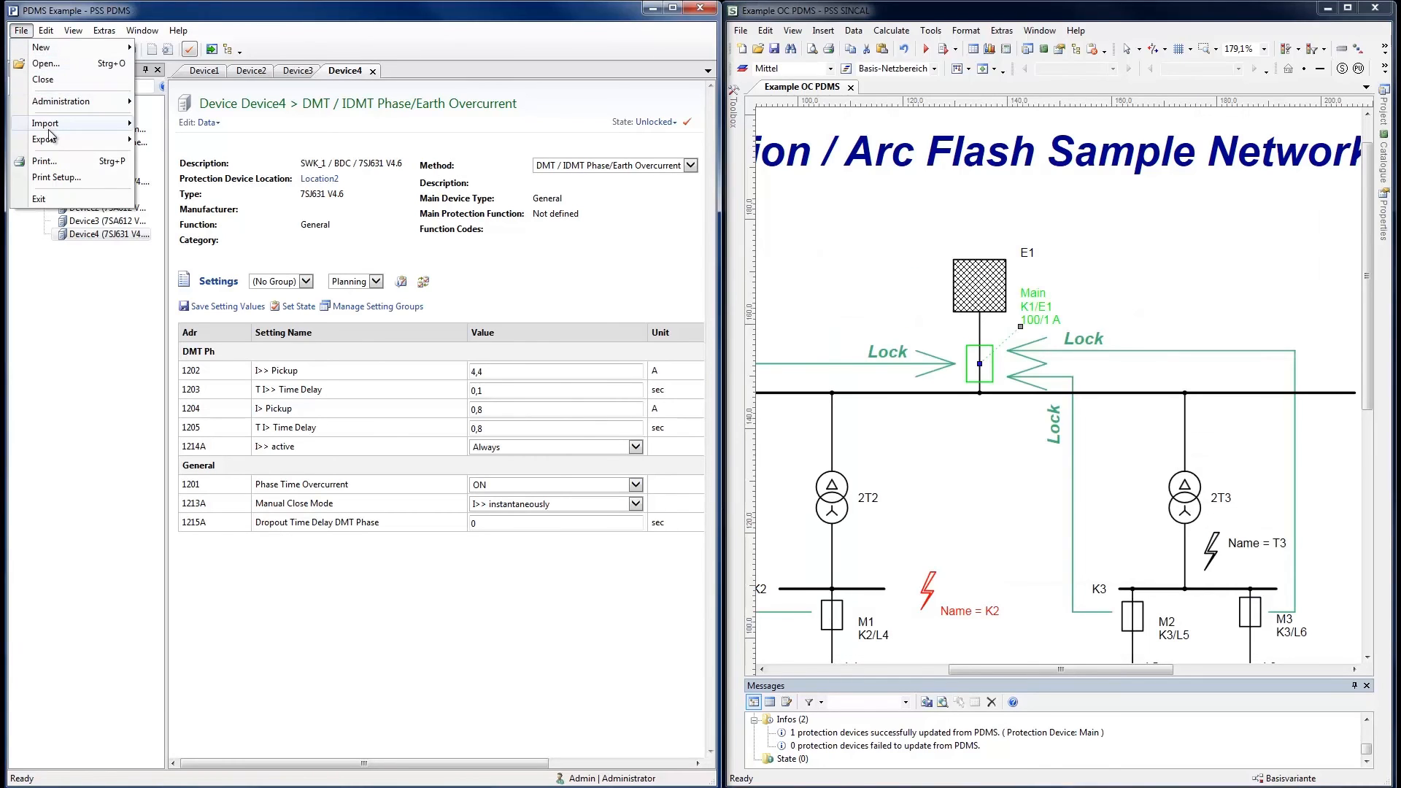
{"action": "left_click", "coordinate": [46, 122]}
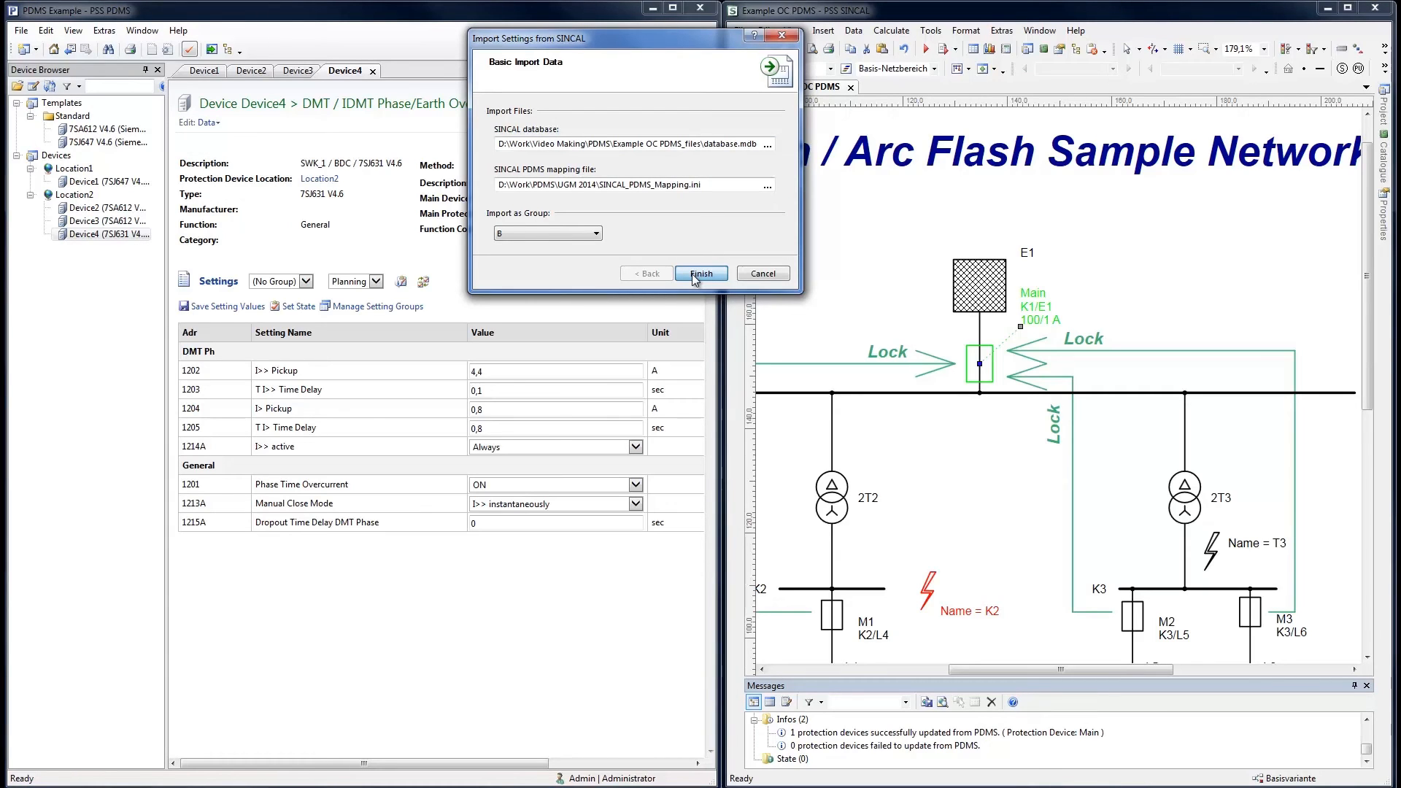
{"action": "left_click", "coordinate": [701, 273]}
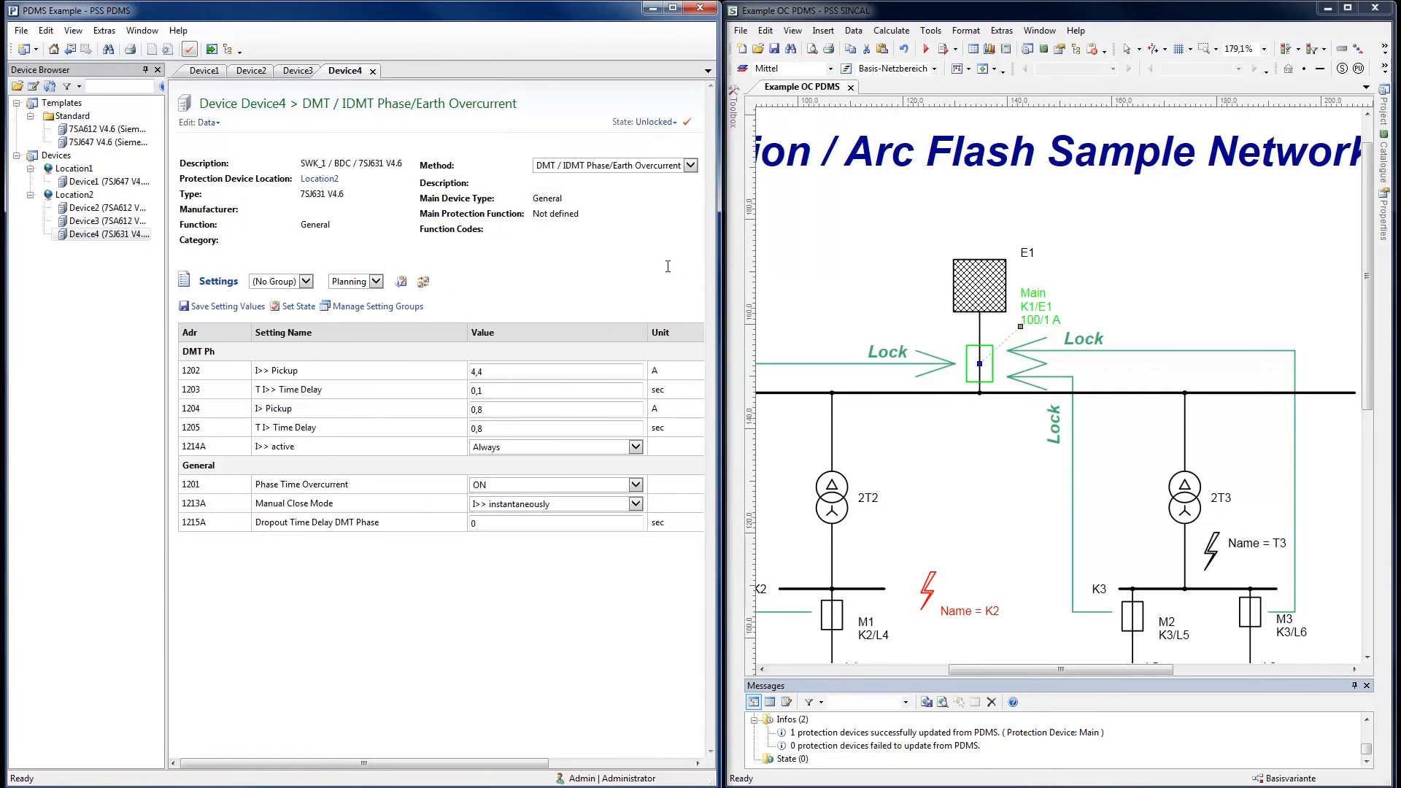
{"action": "mouse_move", "coordinate": [622, 261]}
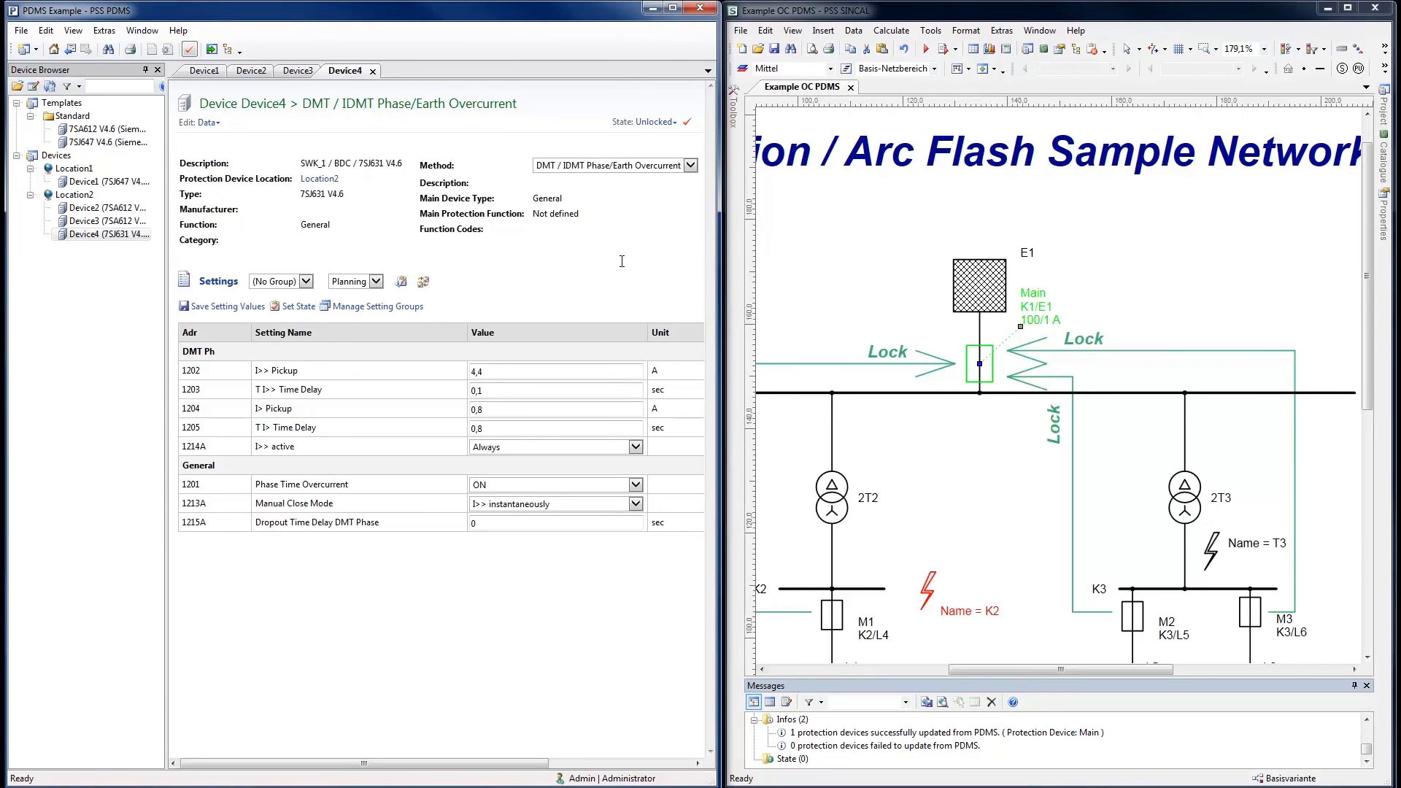
{"action": "mouse_move", "coordinate": [438, 289]}
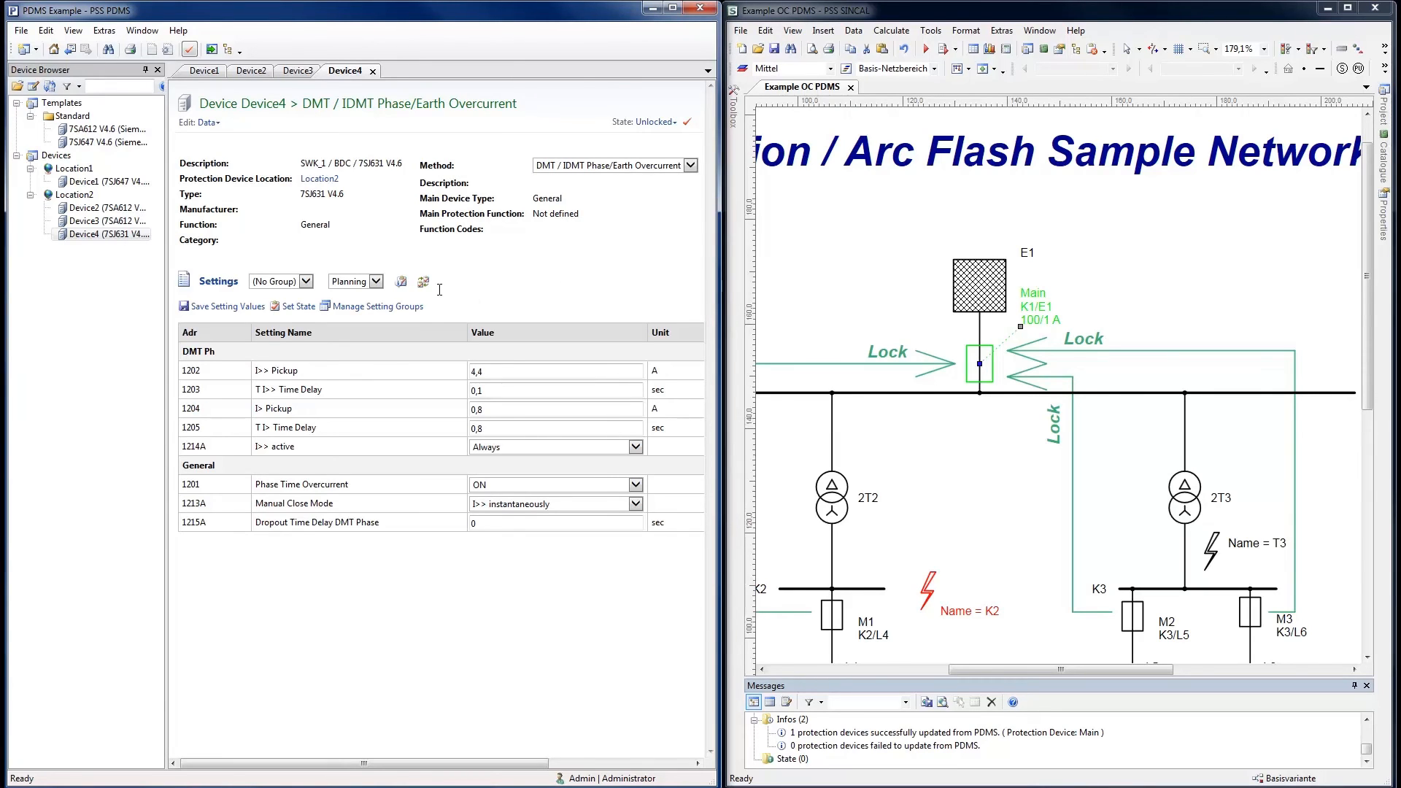
- Compare group B with the current group to highlight differing pickup and delay values
{"action": "left_click", "coordinate": [423, 280]}
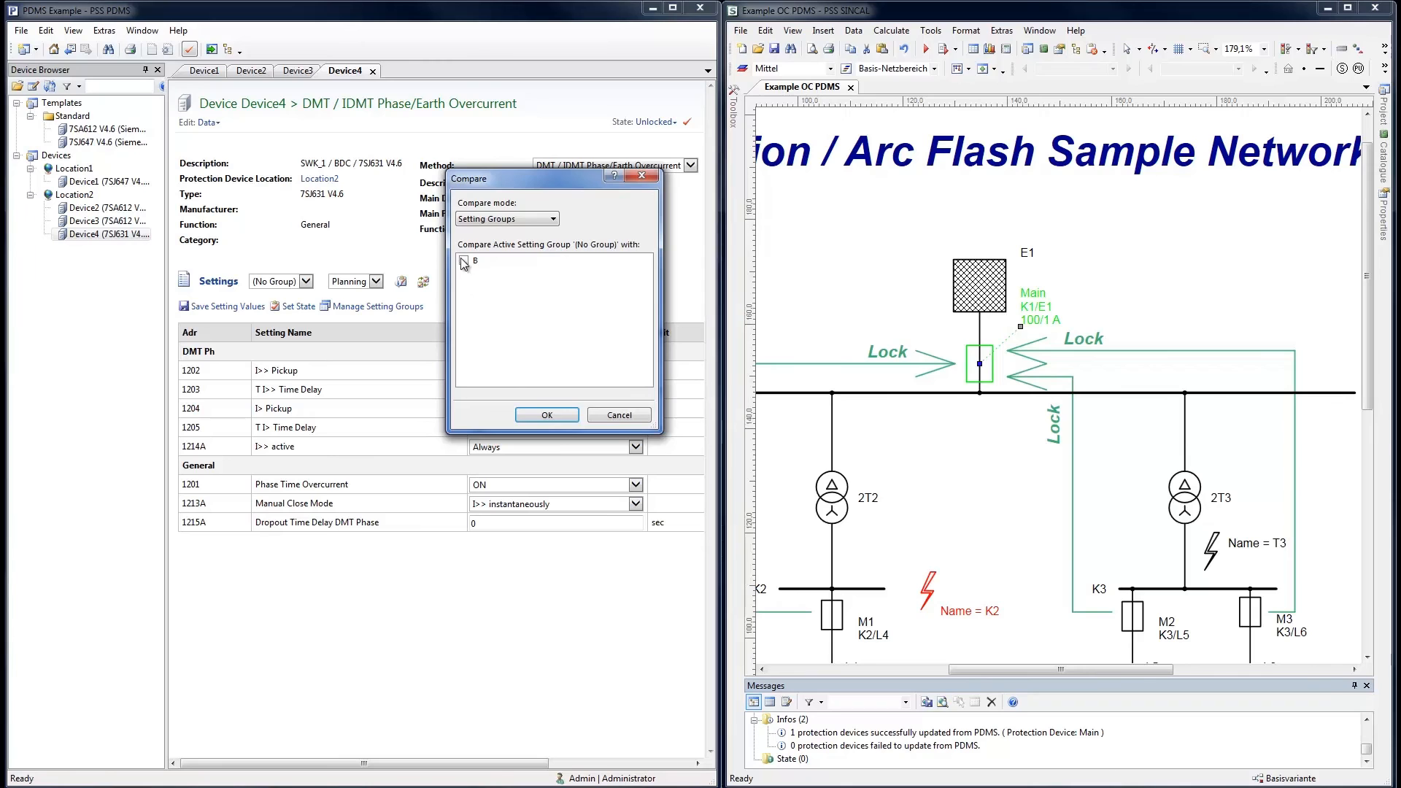
{"action": "left_click", "coordinate": [546, 415]}
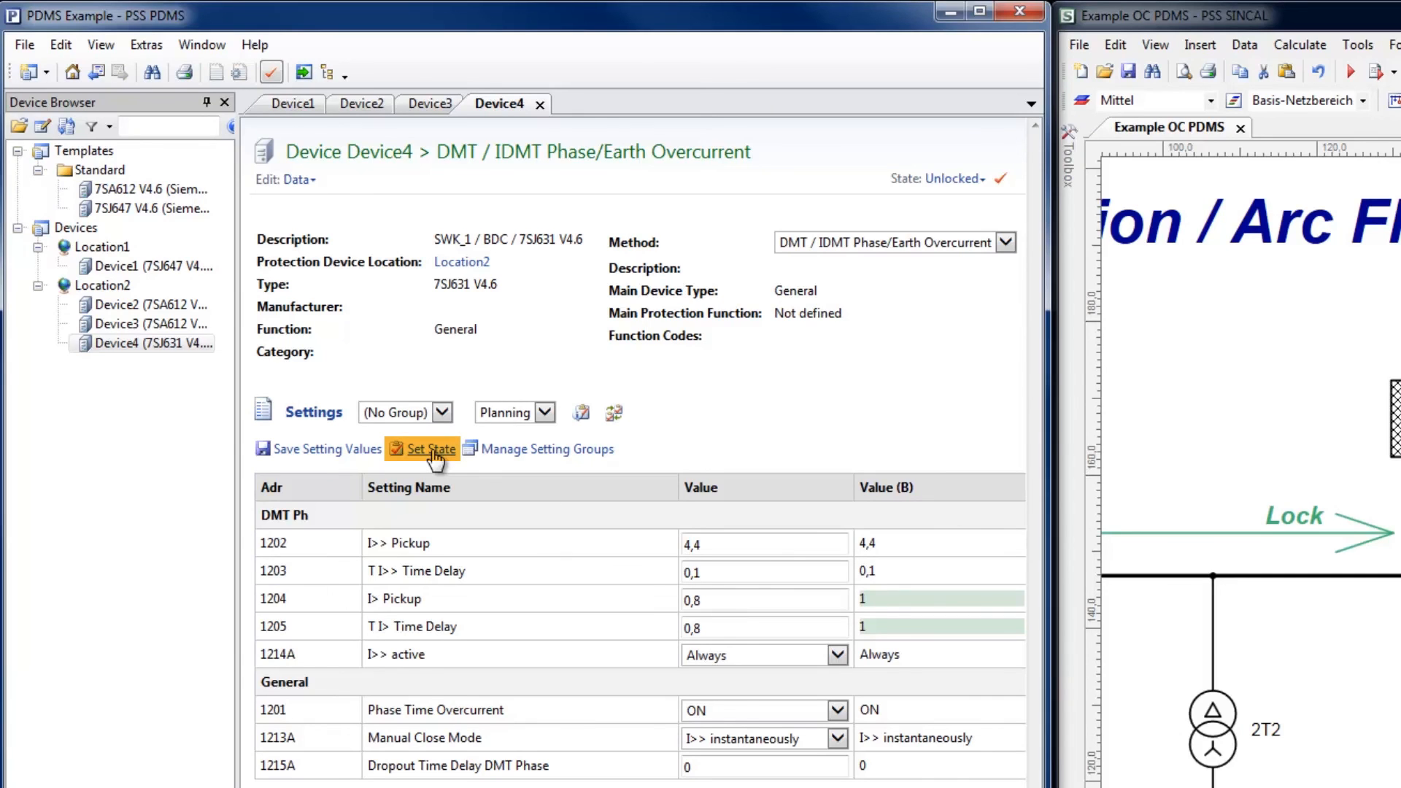
- Set Device4's Planning settings to the Approved state via Set State
{"action": "left_click", "coordinate": [429, 448]}
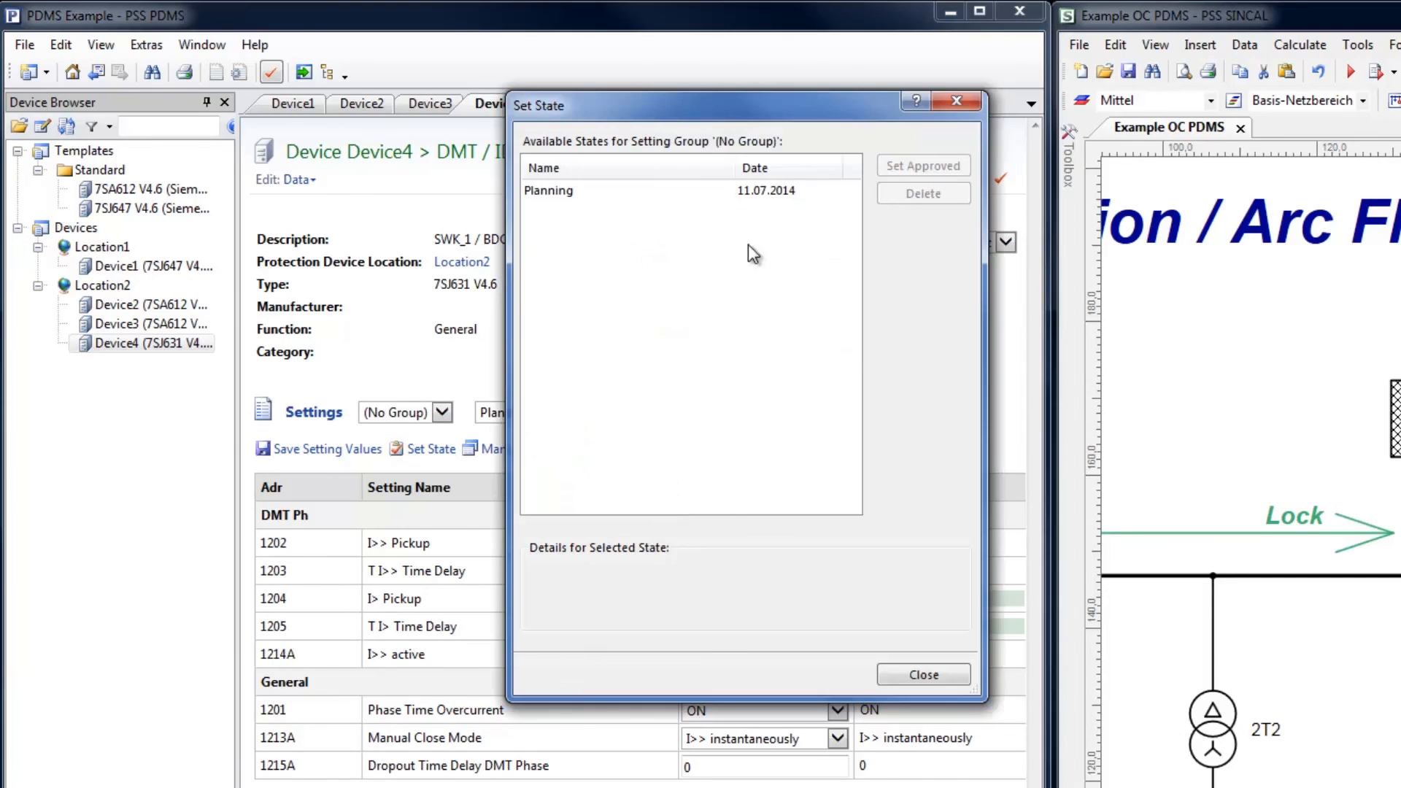
{"action": "left_click", "coordinate": [626, 190]}
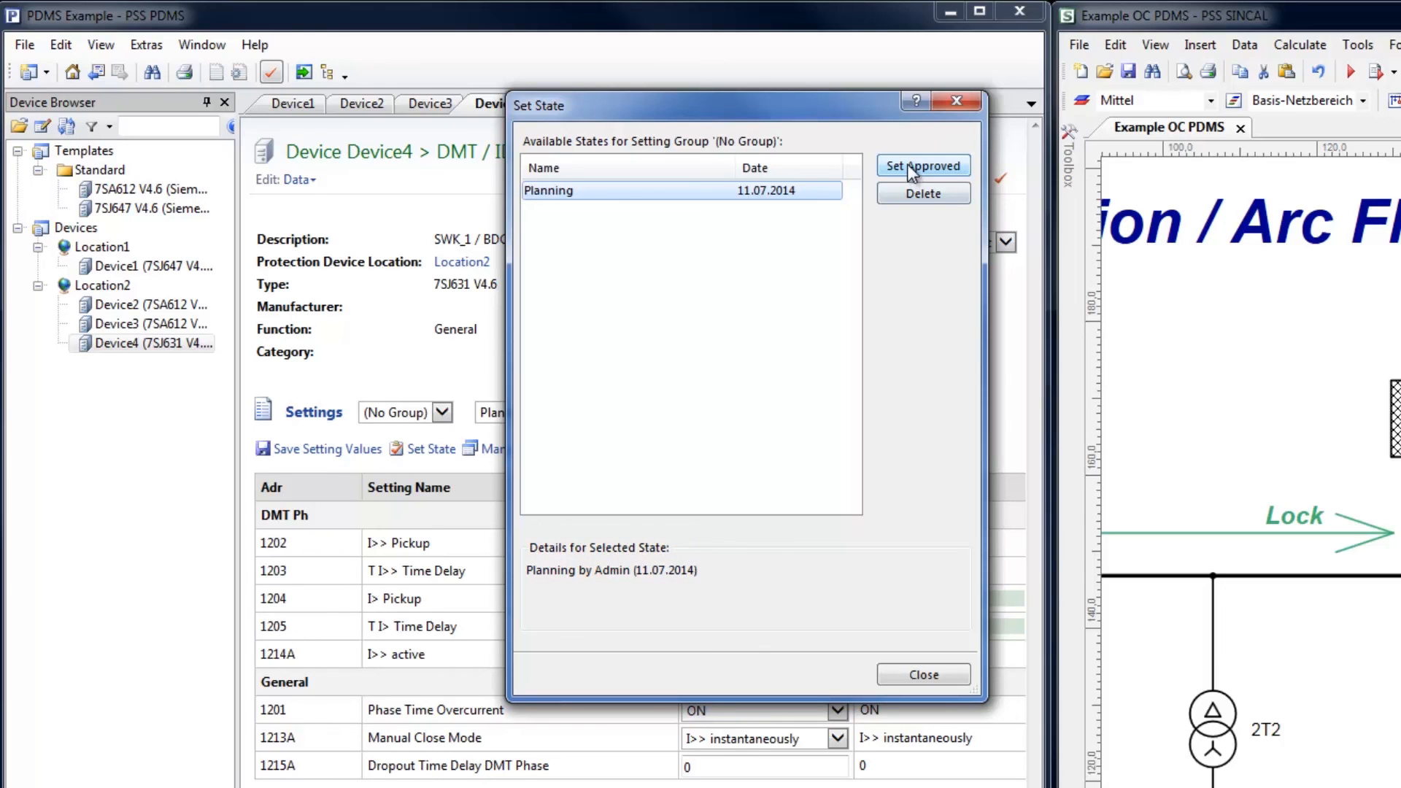
{"action": "left_click", "coordinate": [923, 167]}
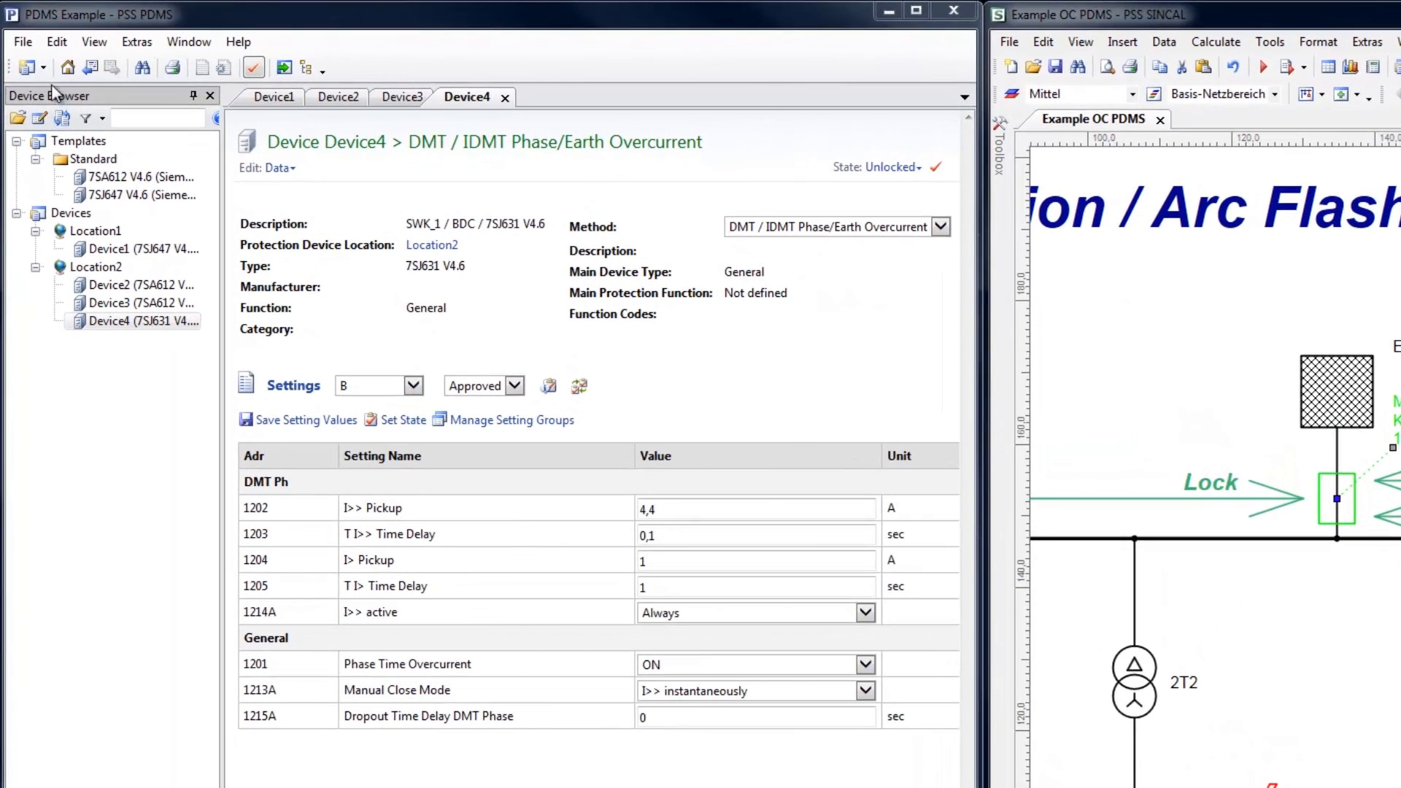
- Start a DIGSI XML export saved as '7SJ631 V4.6 Approved.xml'
{"action": "left_click", "coordinate": [22, 41]}
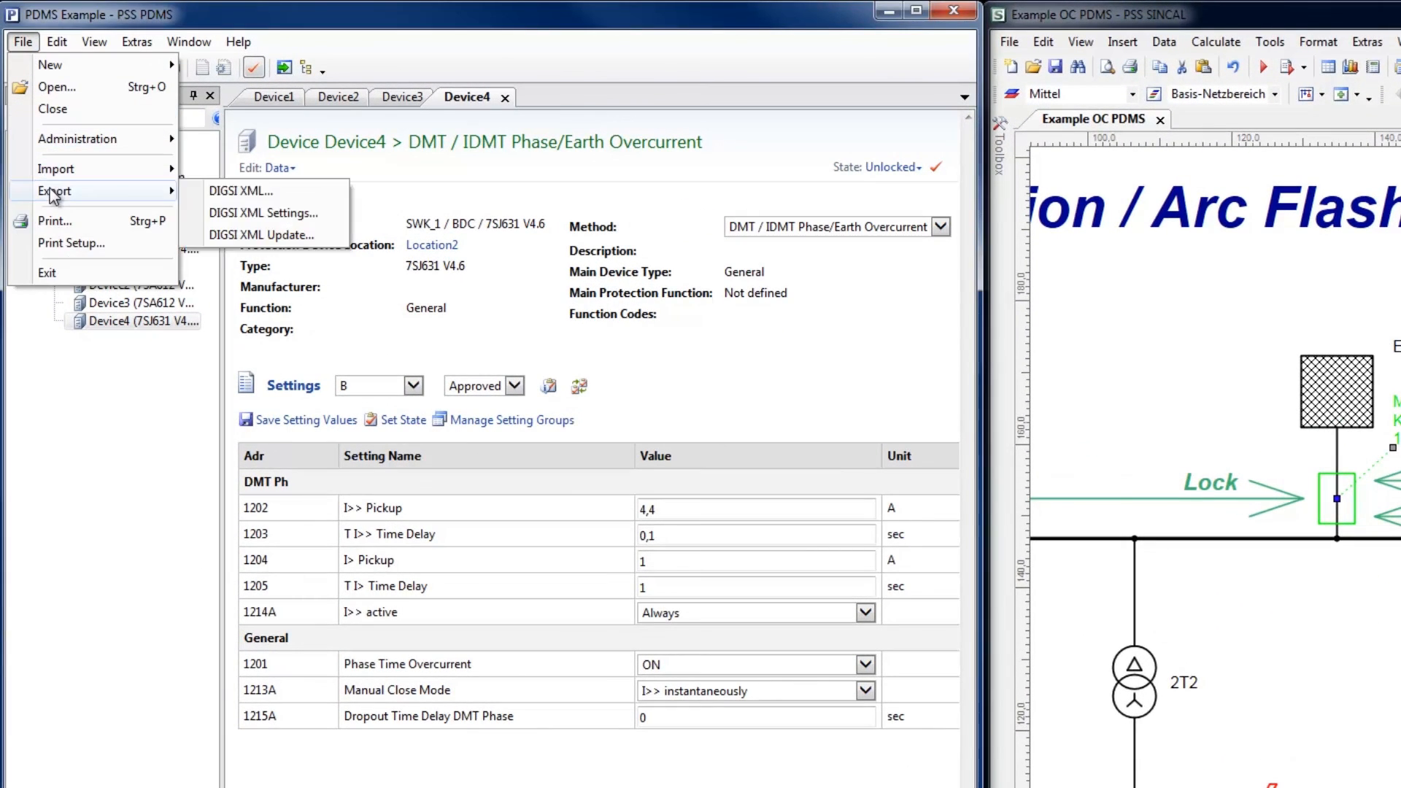
{"action": "left_click", "coordinate": [241, 190]}
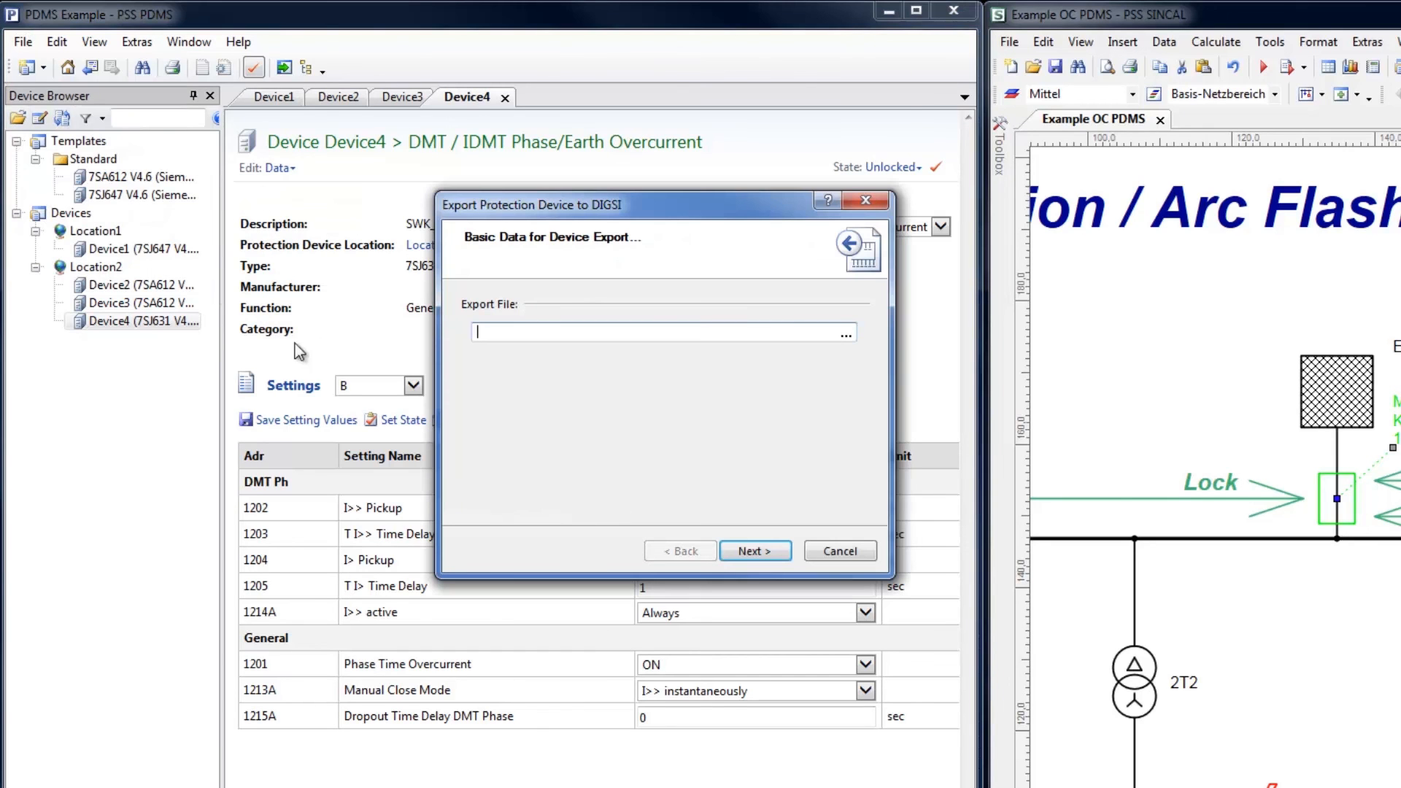
{"action": "left_click", "coordinate": [845, 333]}
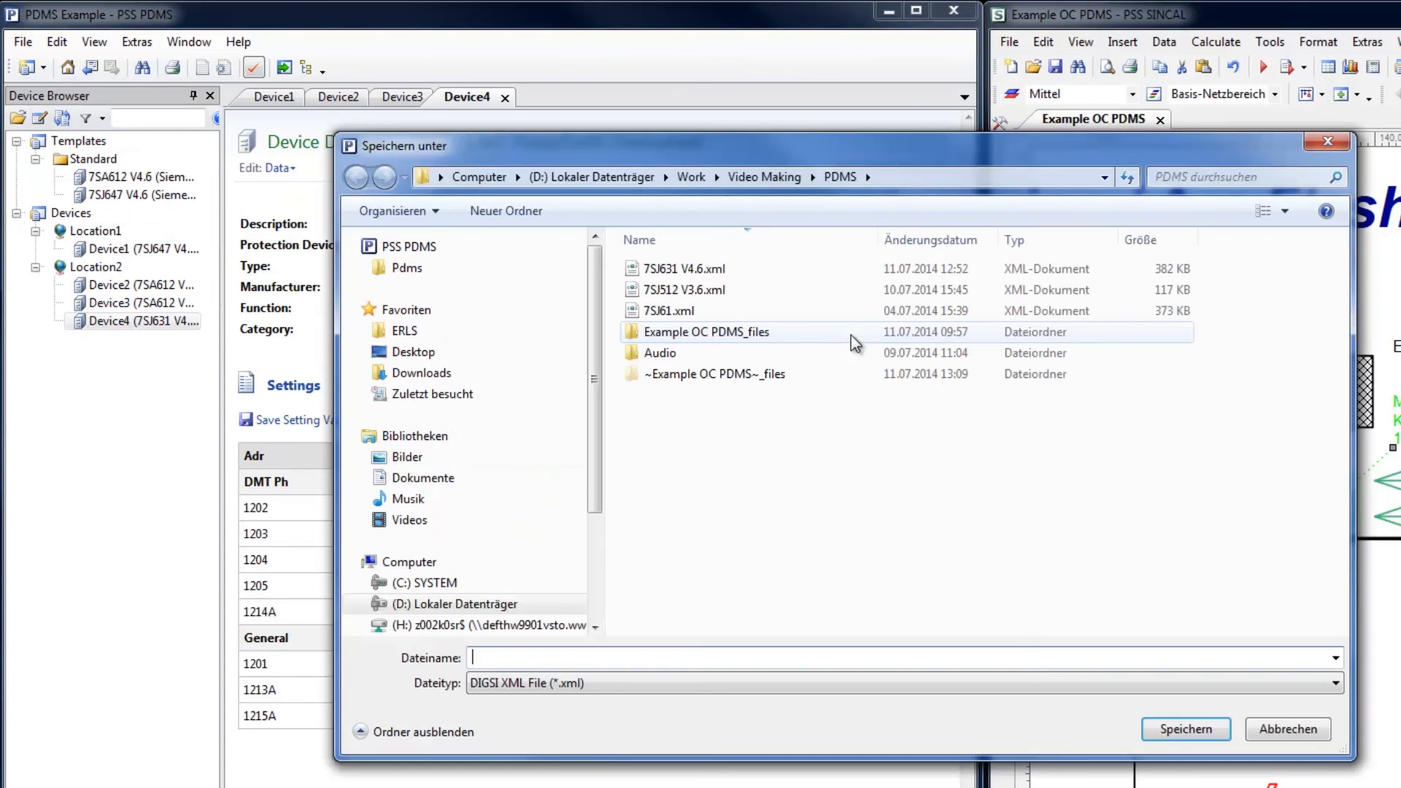
{"action": "mouse_move", "coordinate": [683, 277]}
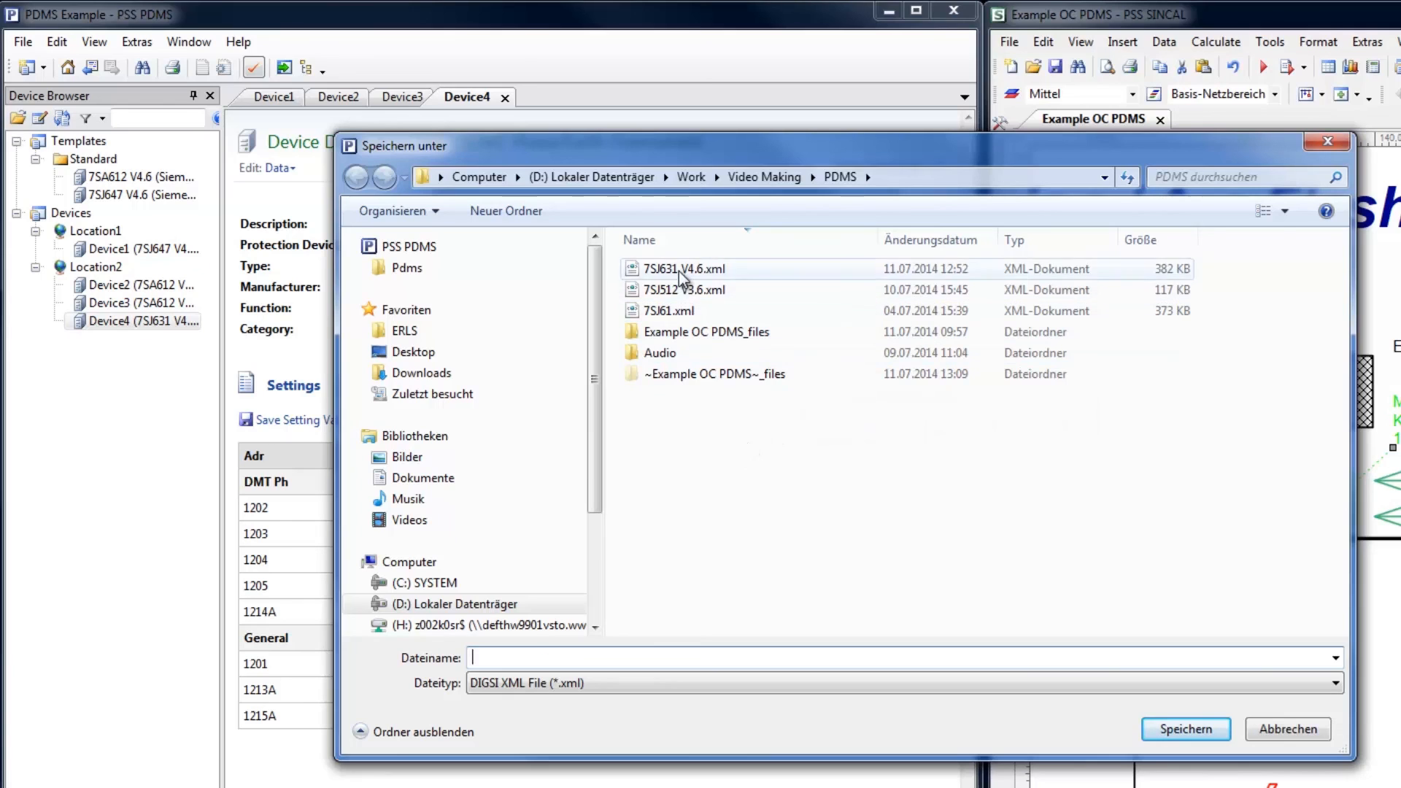
{"action": "left_click", "coordinate": [685, 268]}
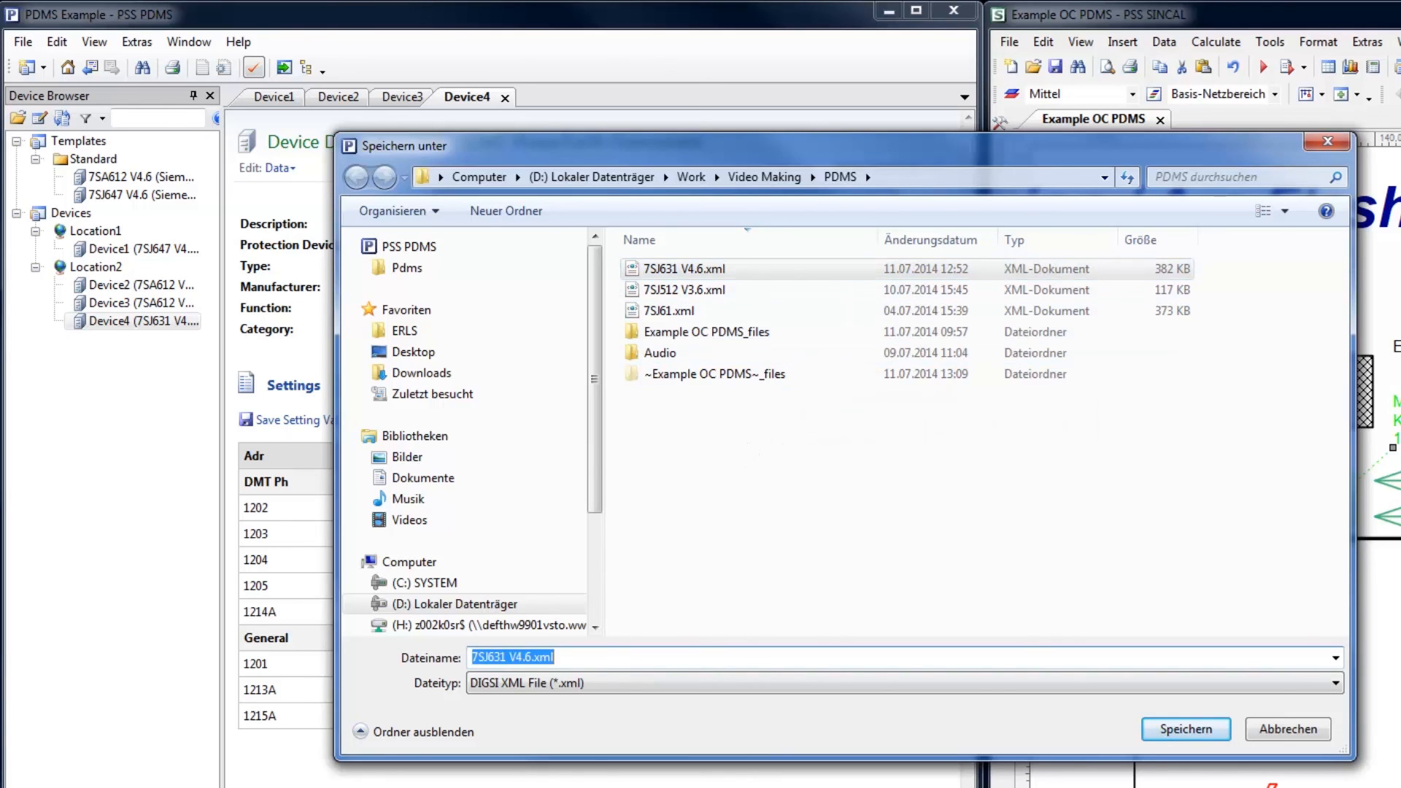
{"action": "left_click", "coordinate": [531, 657]}
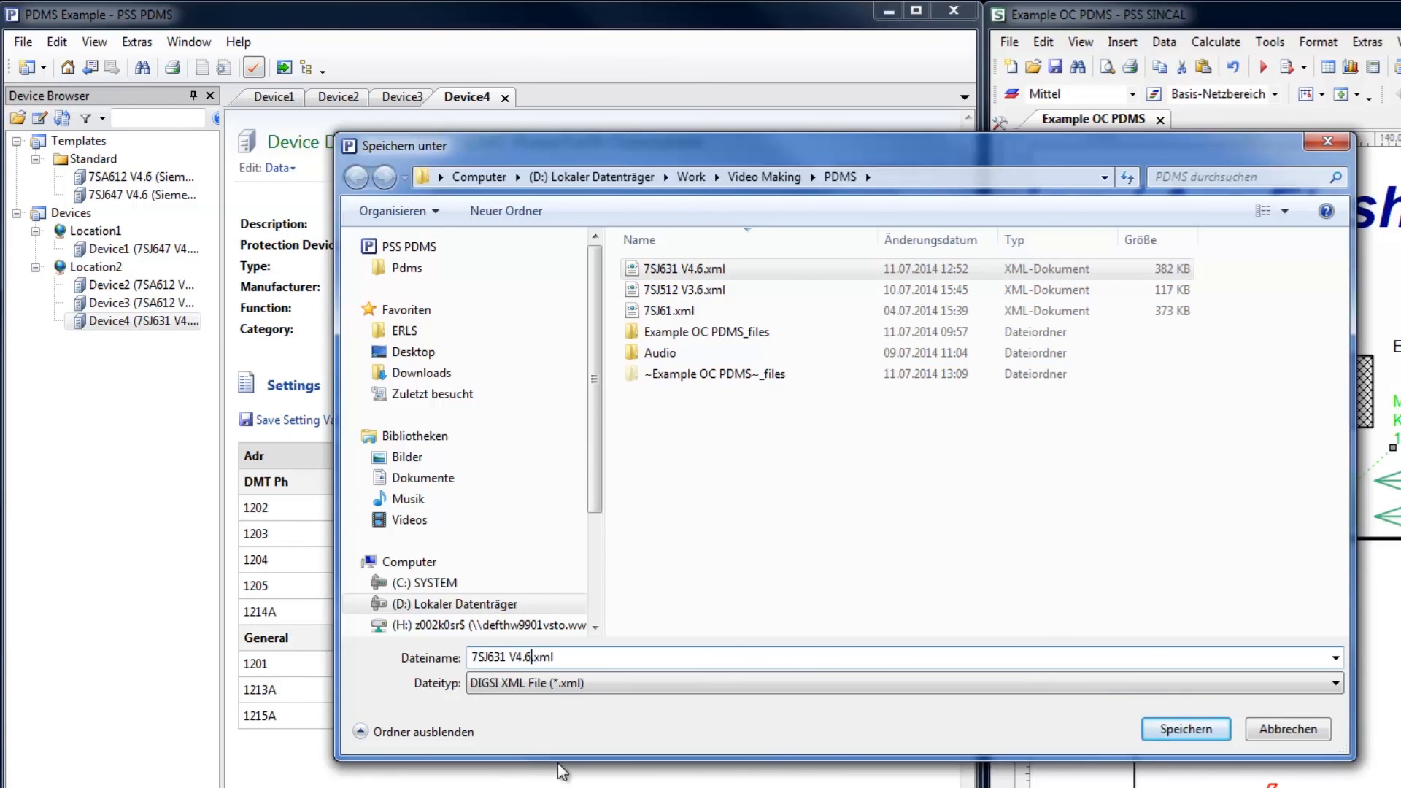
{"action": "type", "text": "Approved"}
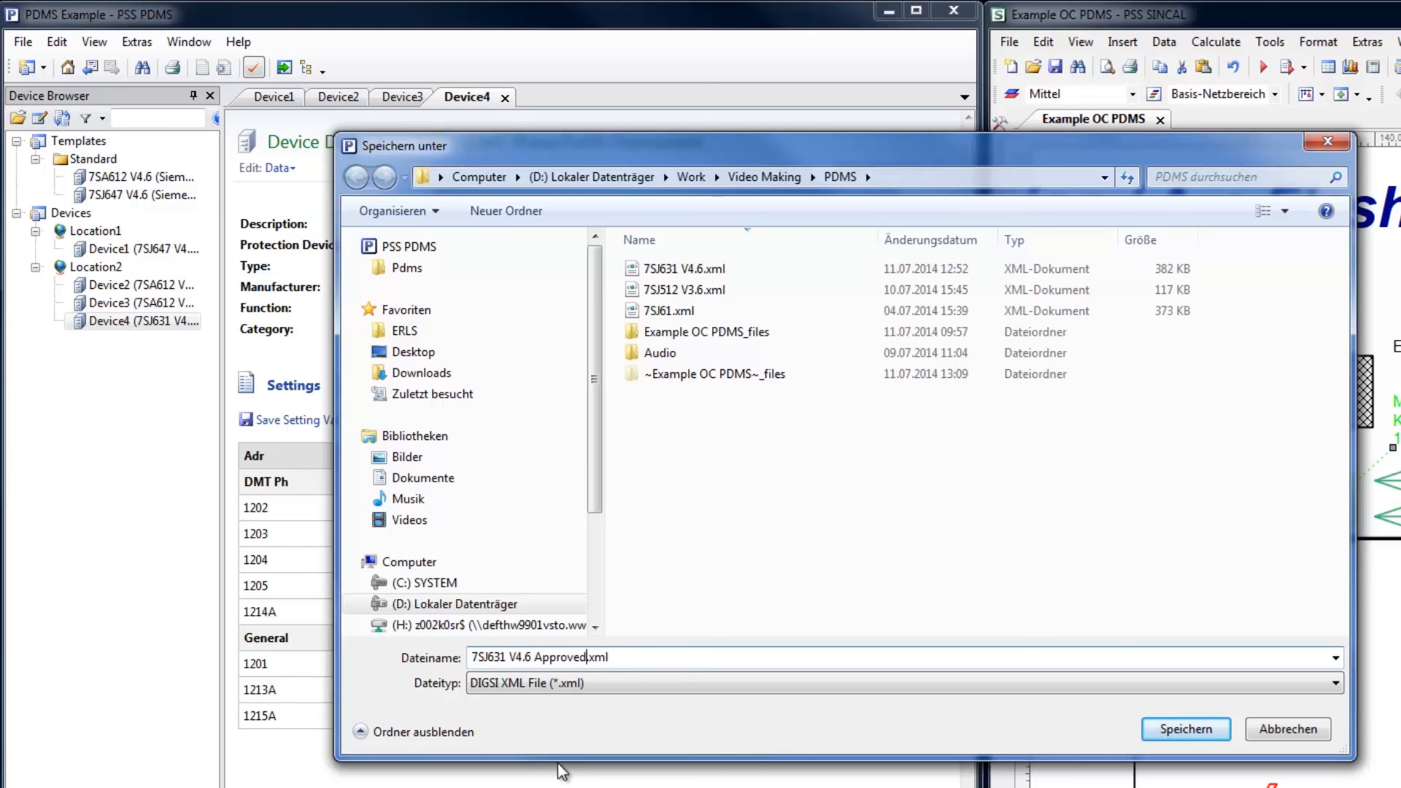
{"action": "left_click", "coordinate": [1185, 730]}
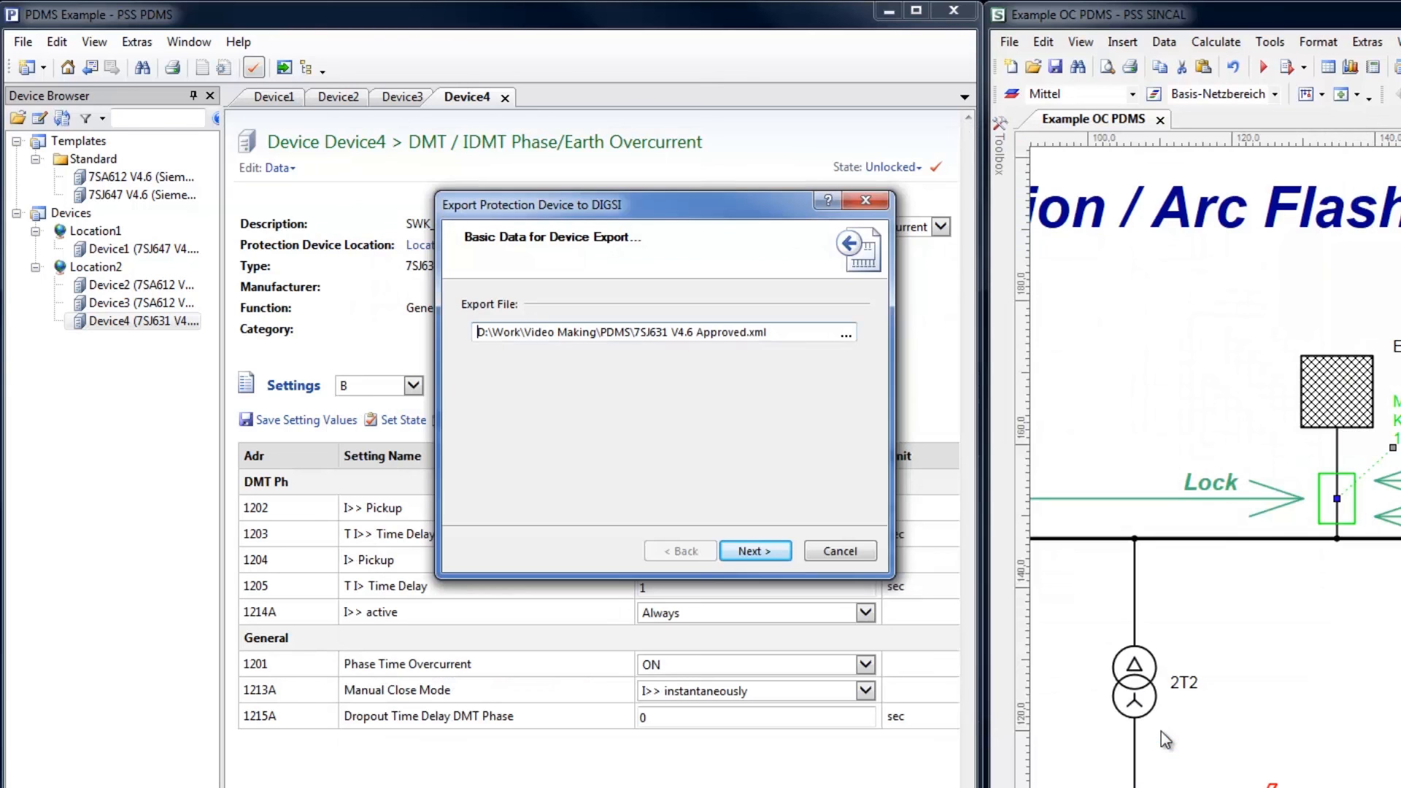
- Export the Approved setting state through group assignment and finish
{"action": "left_click", "coordinate": [755, 550]}
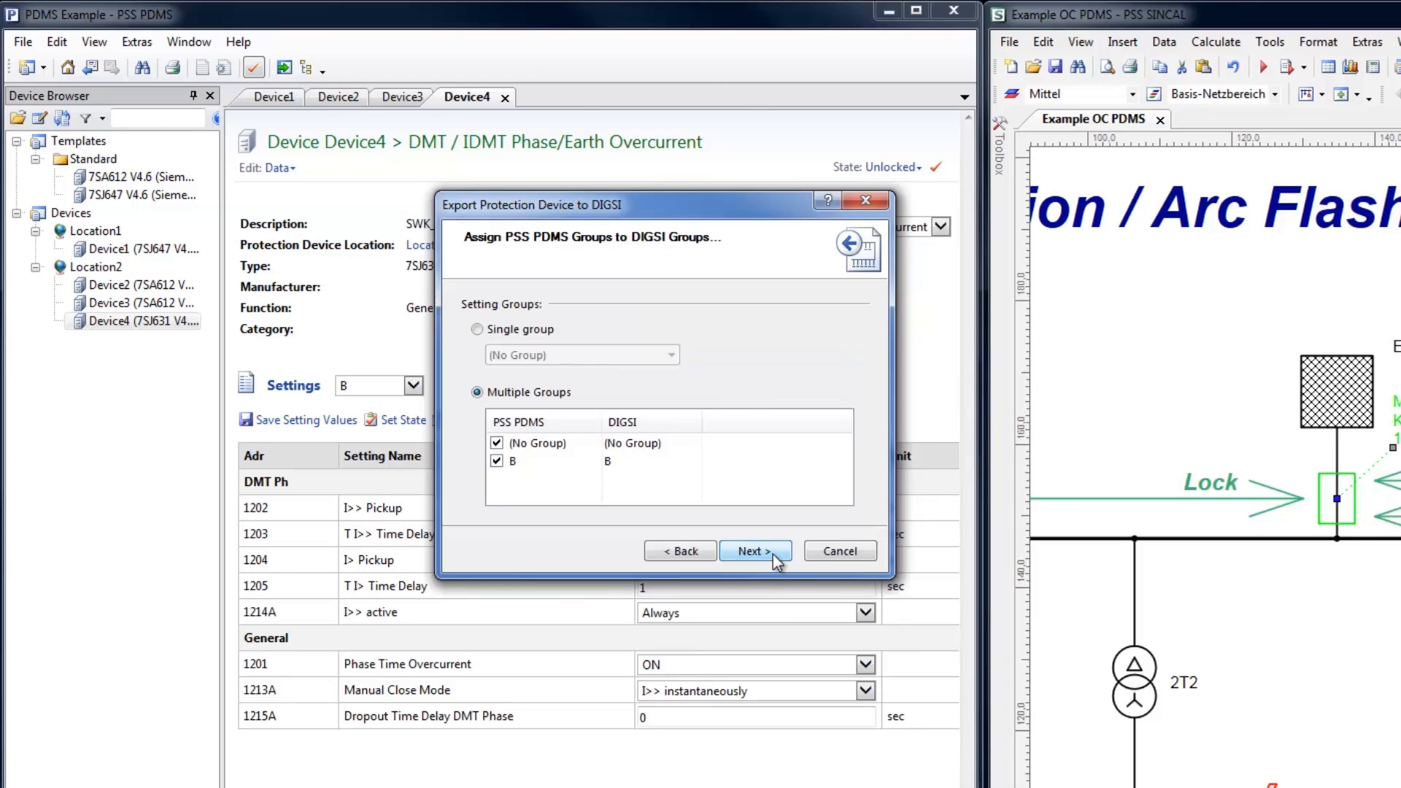
{"action": "left_click", "coordinate": [753, 550]}
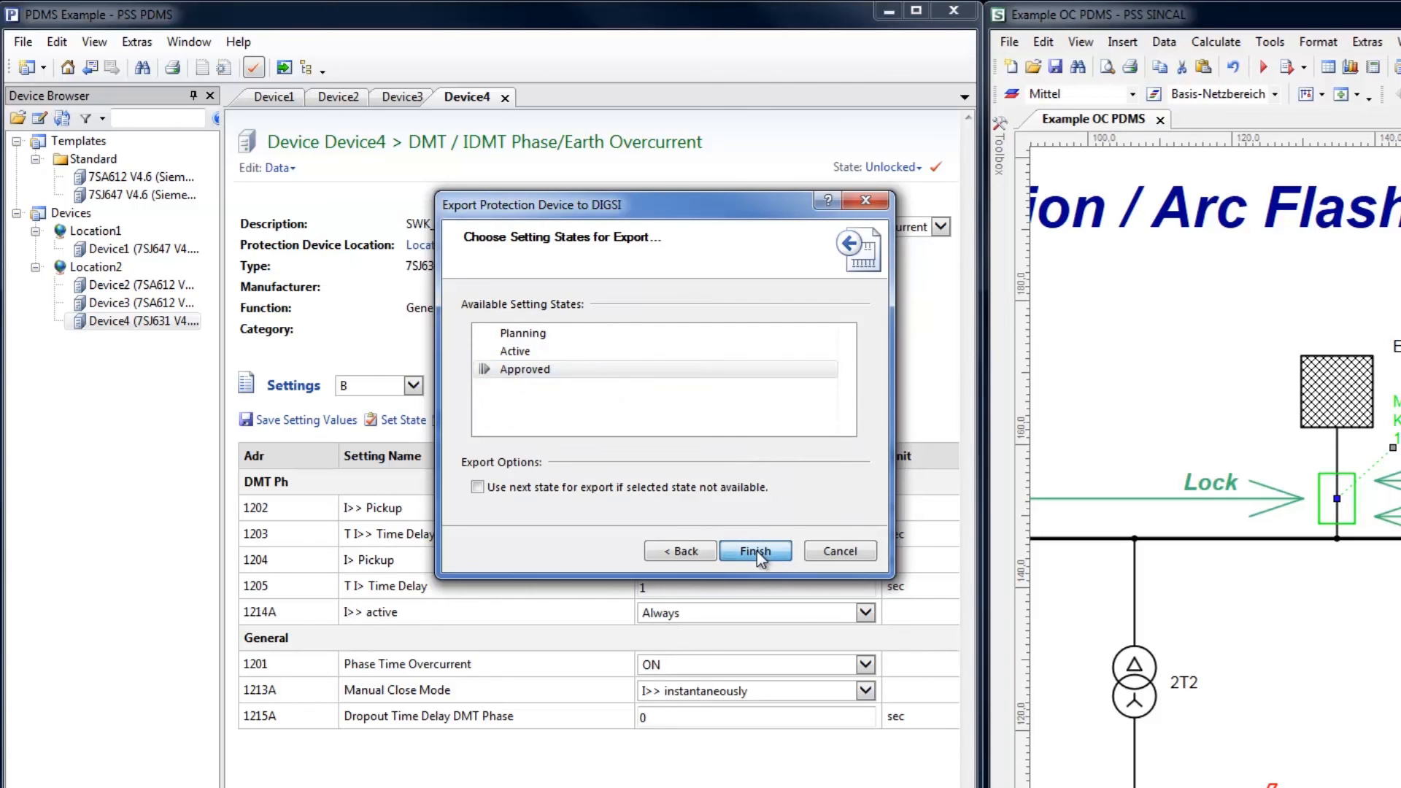
{"action": "left_click", "coordinate": [754, 550]}
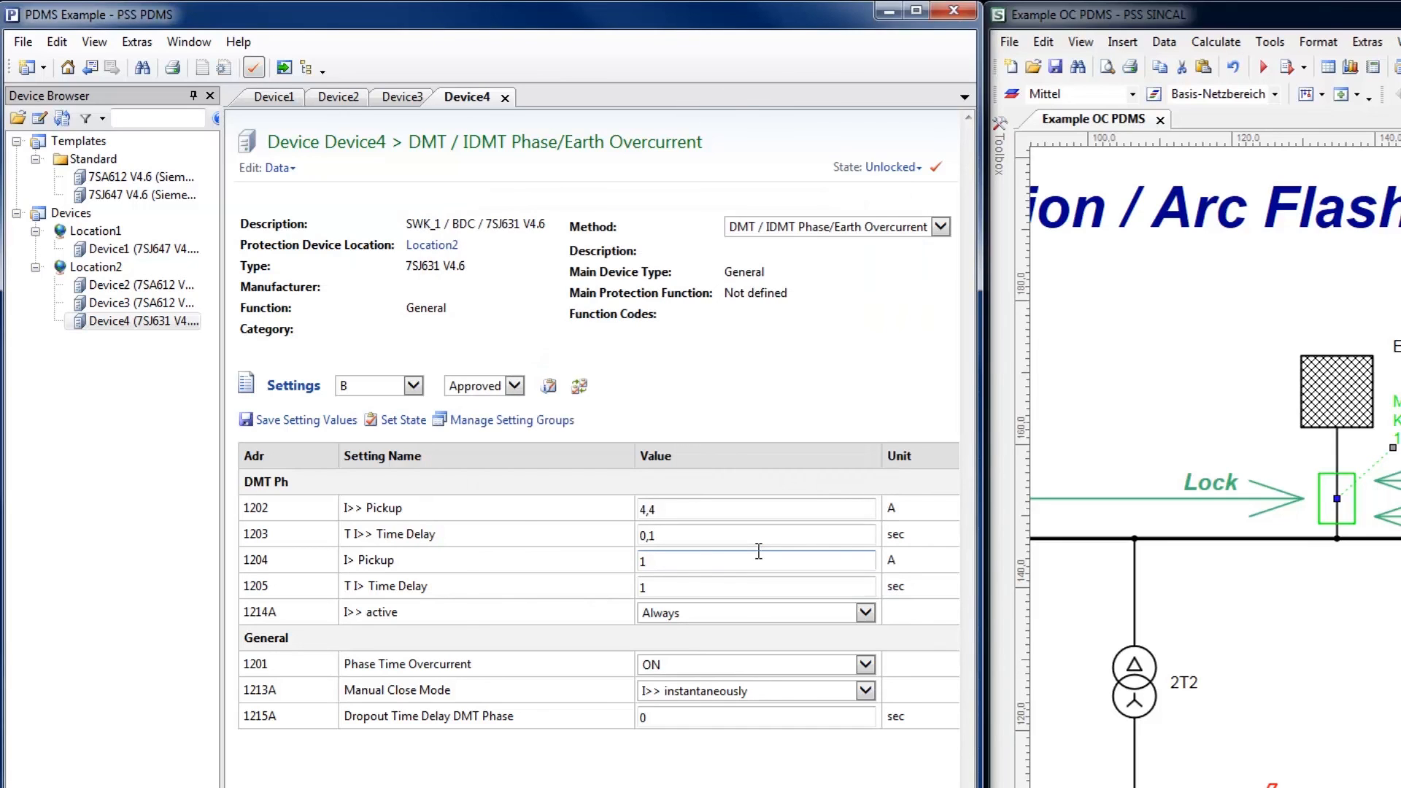